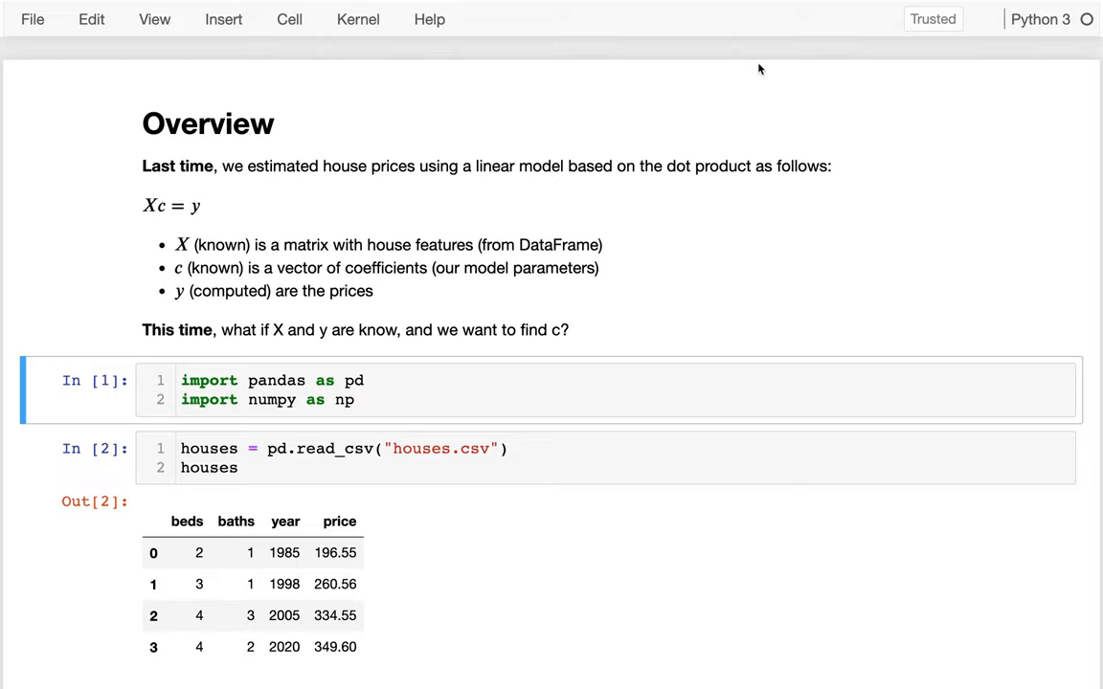
mouse_move(542, 192)
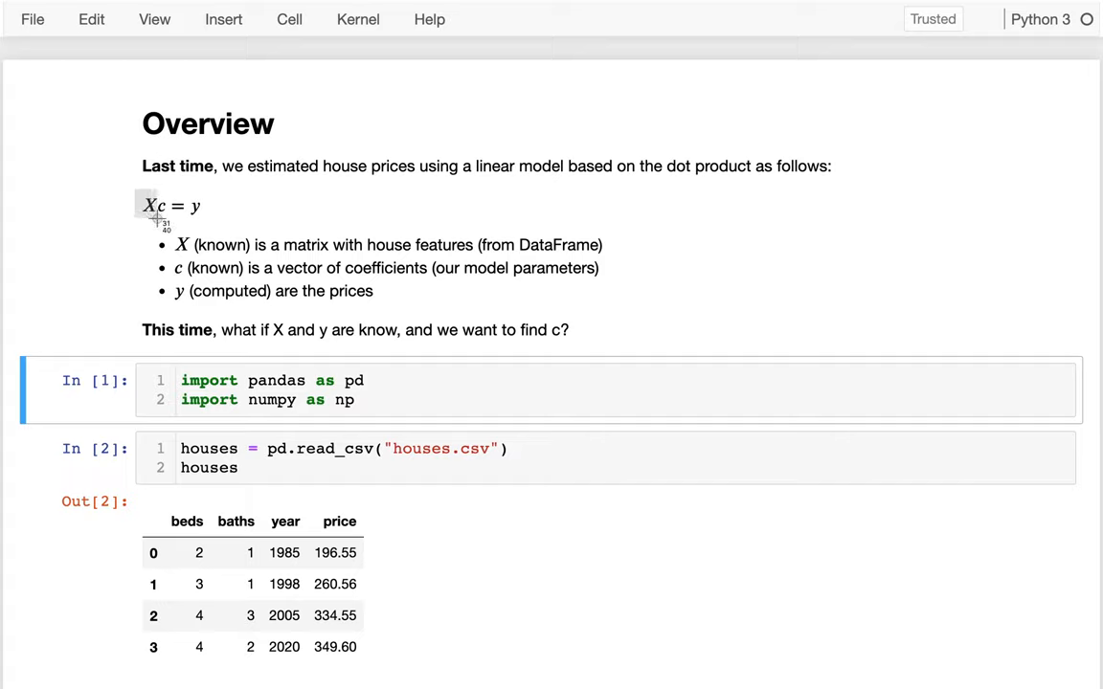
mouse_move(162, 218)
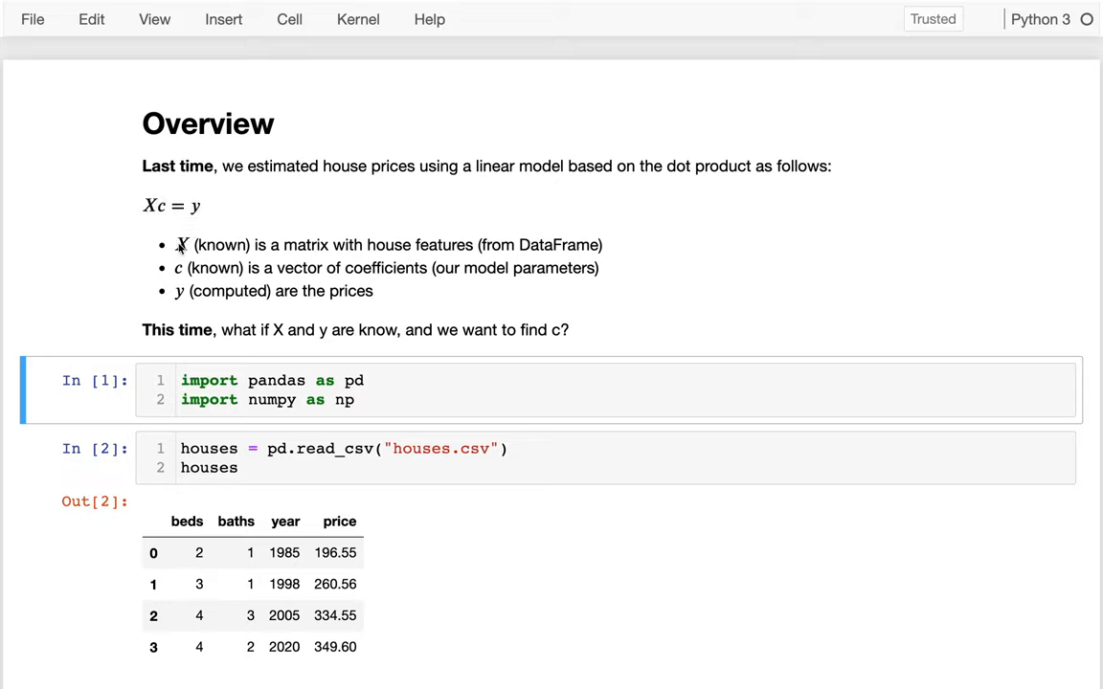
mouse_move(362, 261)
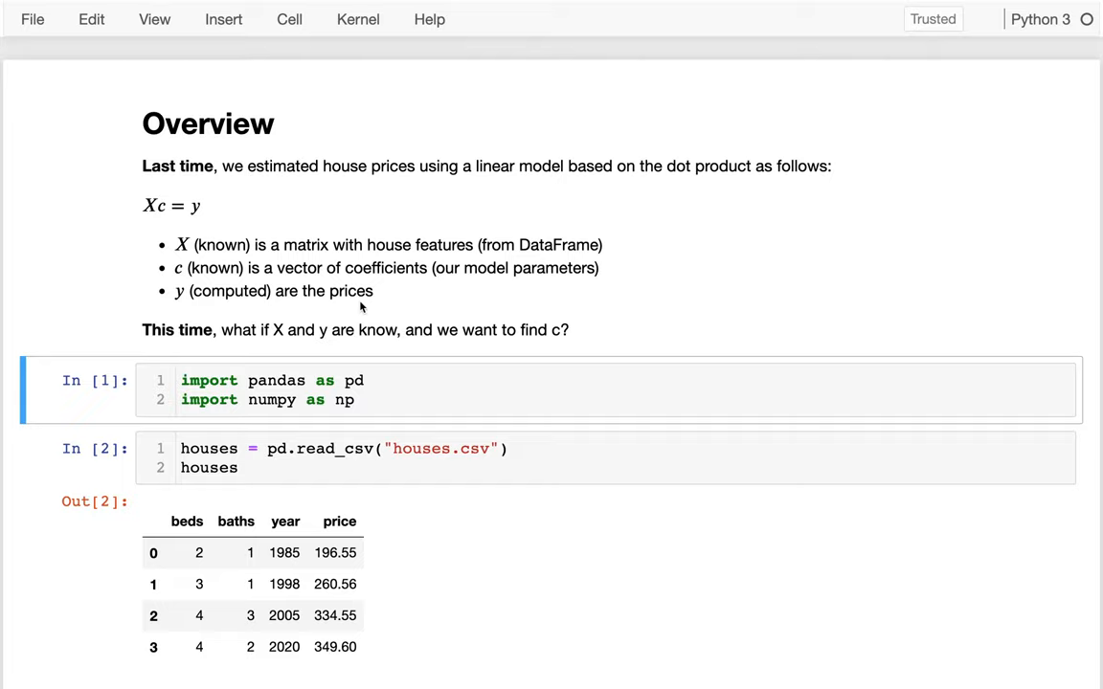
Step: Scroll past the houses table to the linear price equation and the four house equations
scroll("down", 3)
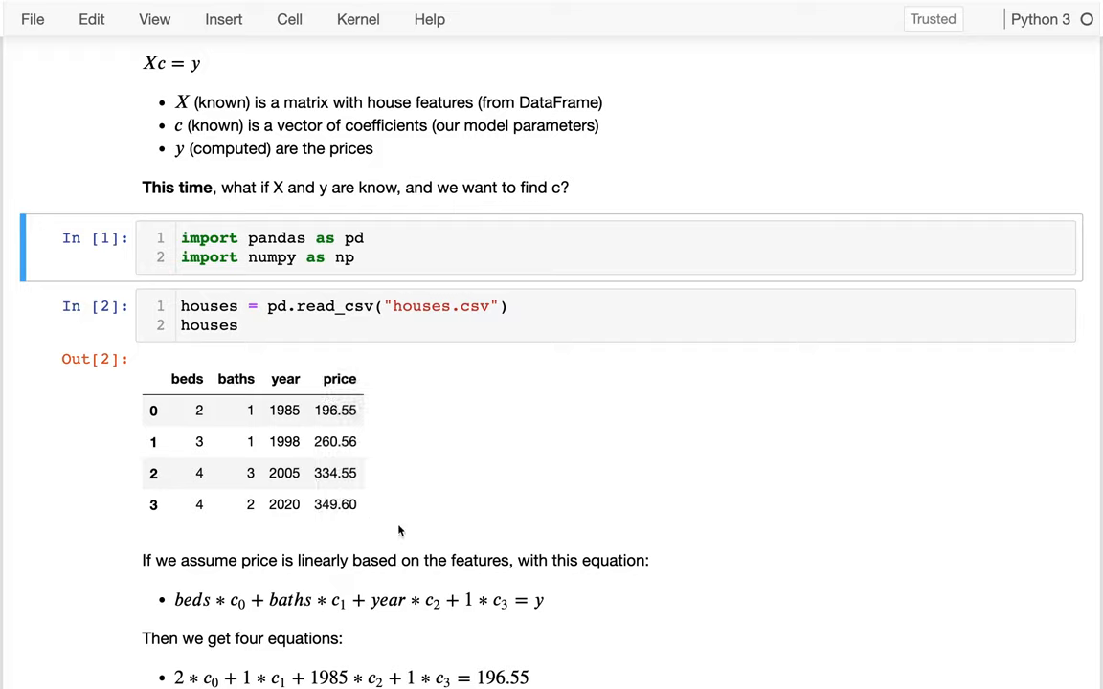
scroll("down", 3)
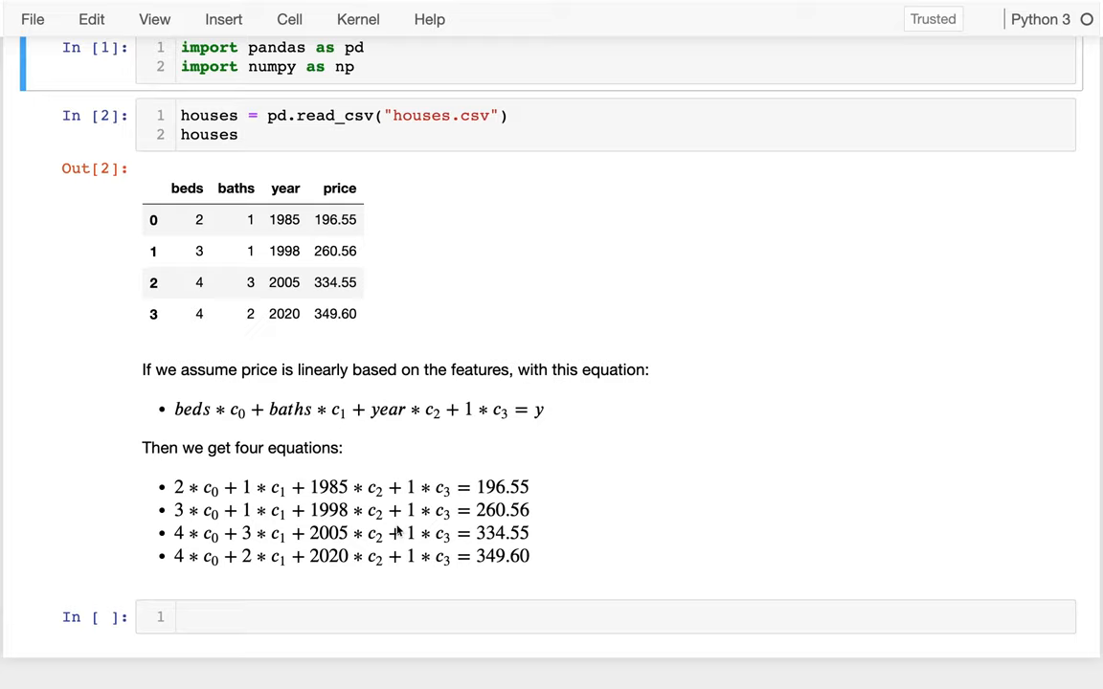
mouse_move(297, 494)
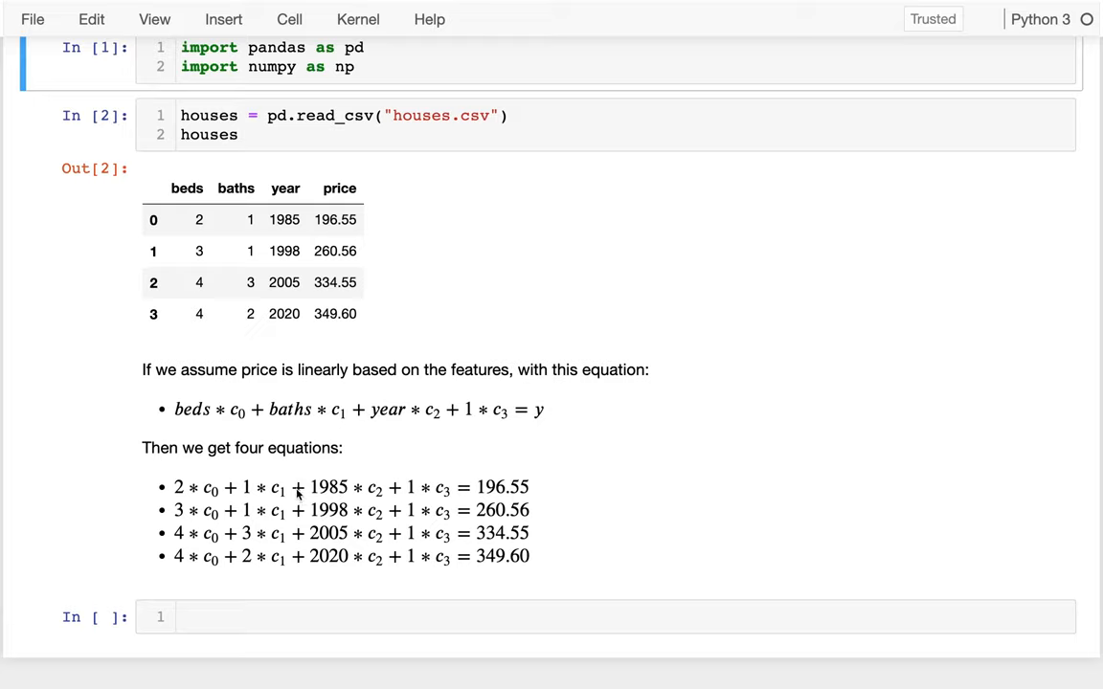
mouse_move(176, 410)
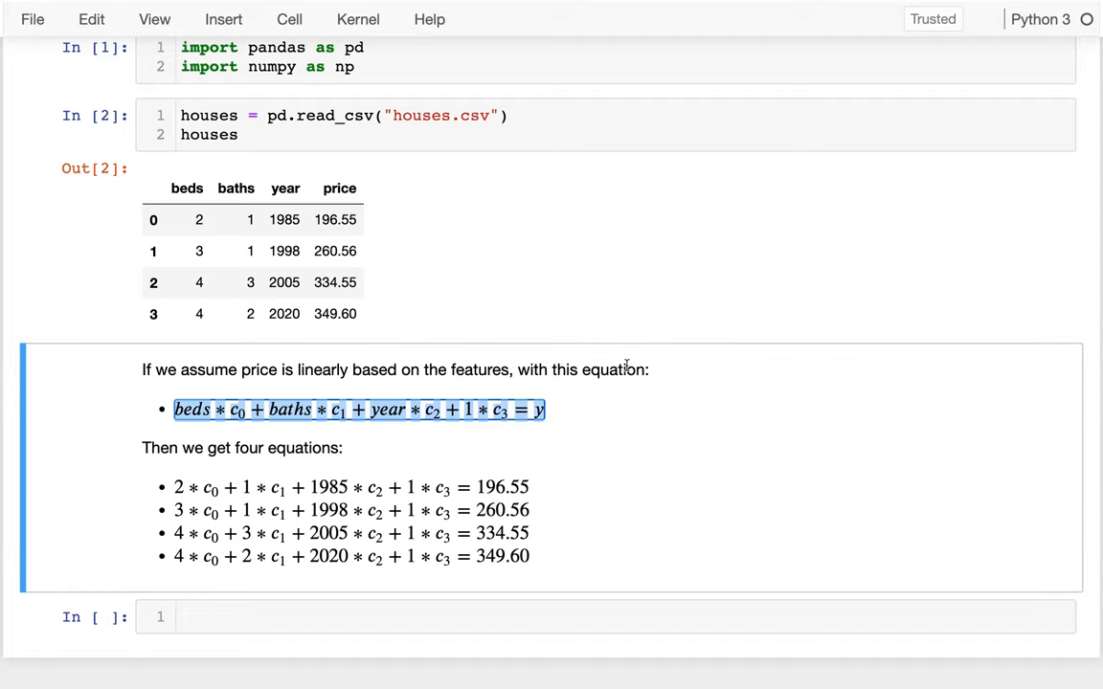
left_click(622, 373)
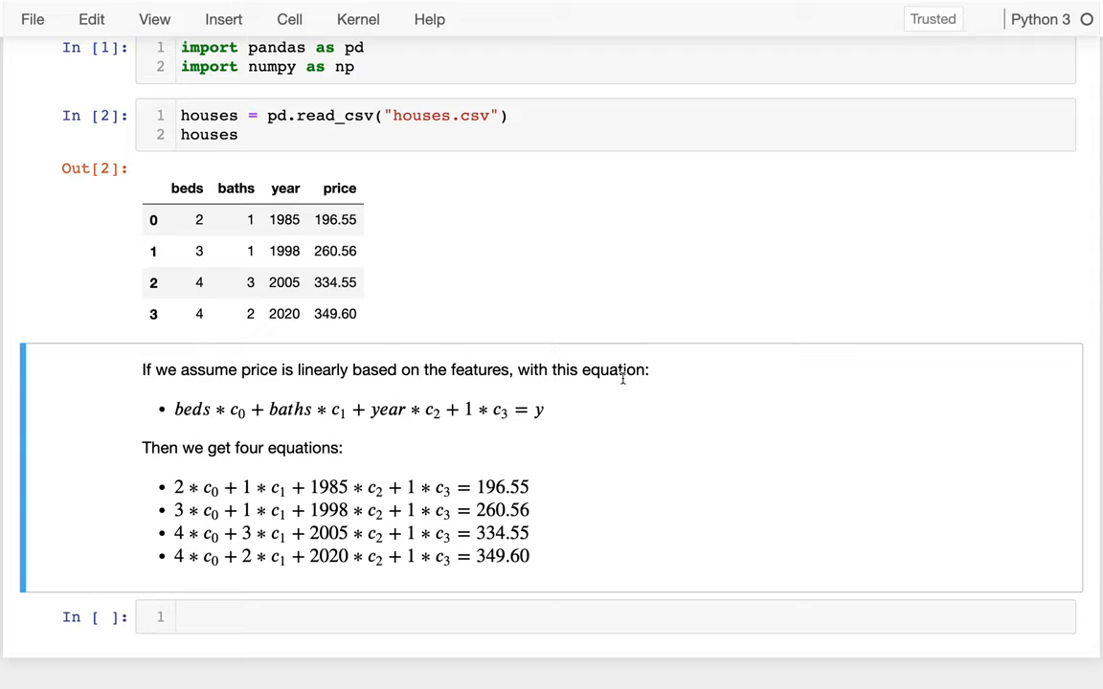
mouse_move(142, 393)
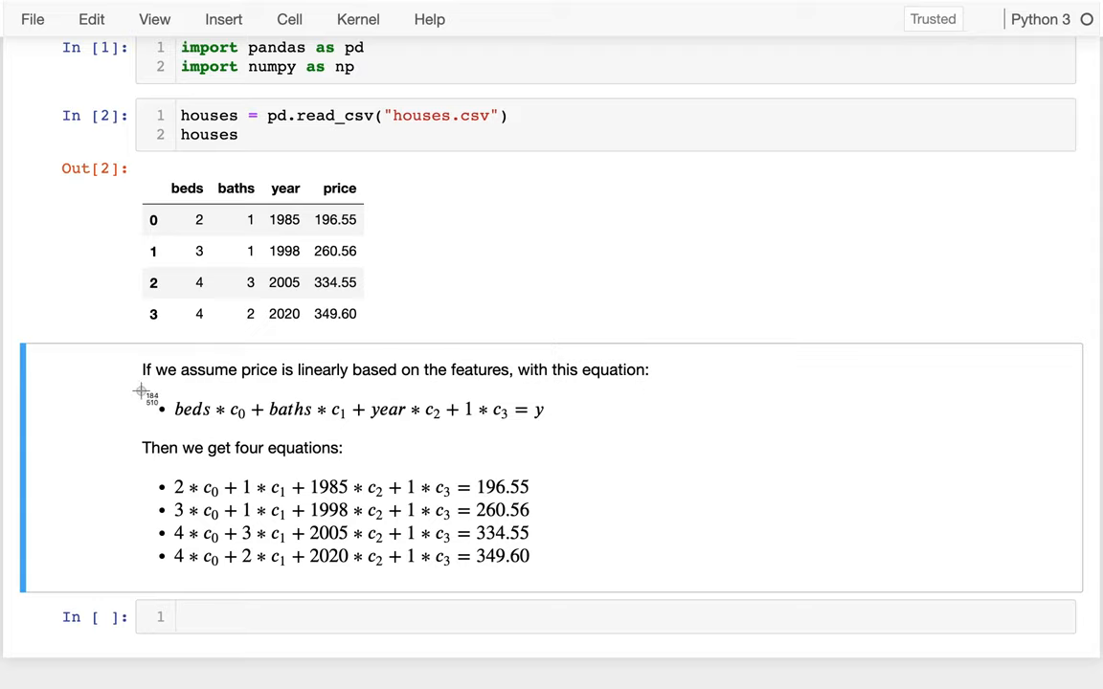
mouse_move(571, 436)
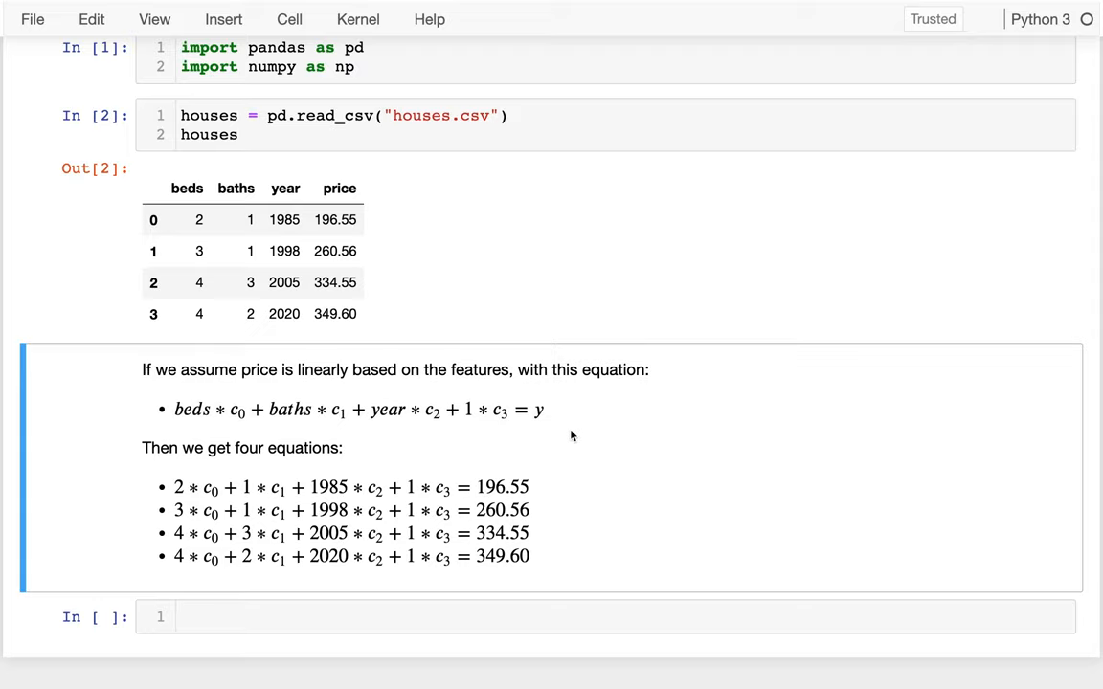
mouse_move(170, 199)
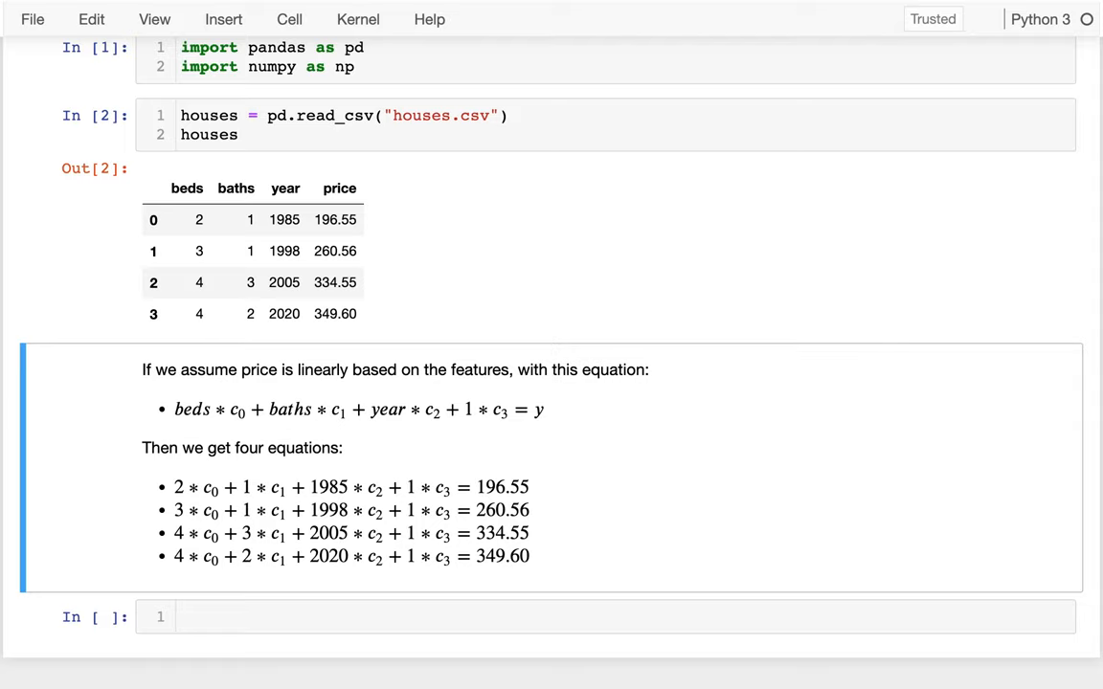
mouse_move(681, 532)
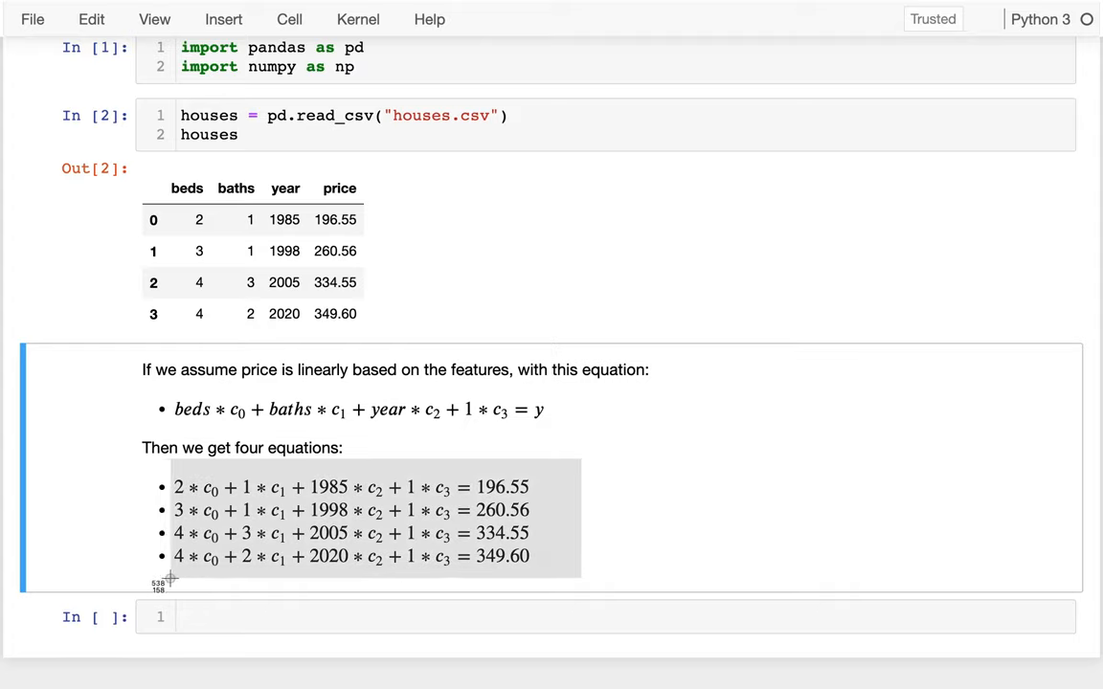
left_click(172, 582)
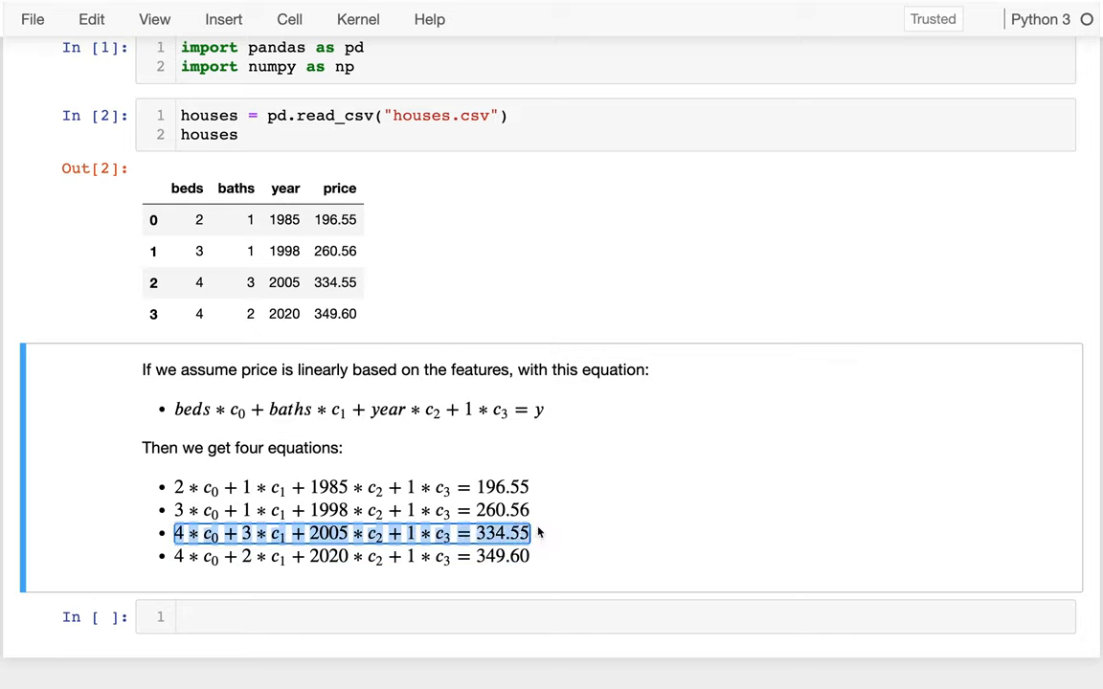
left_click(630, 521)
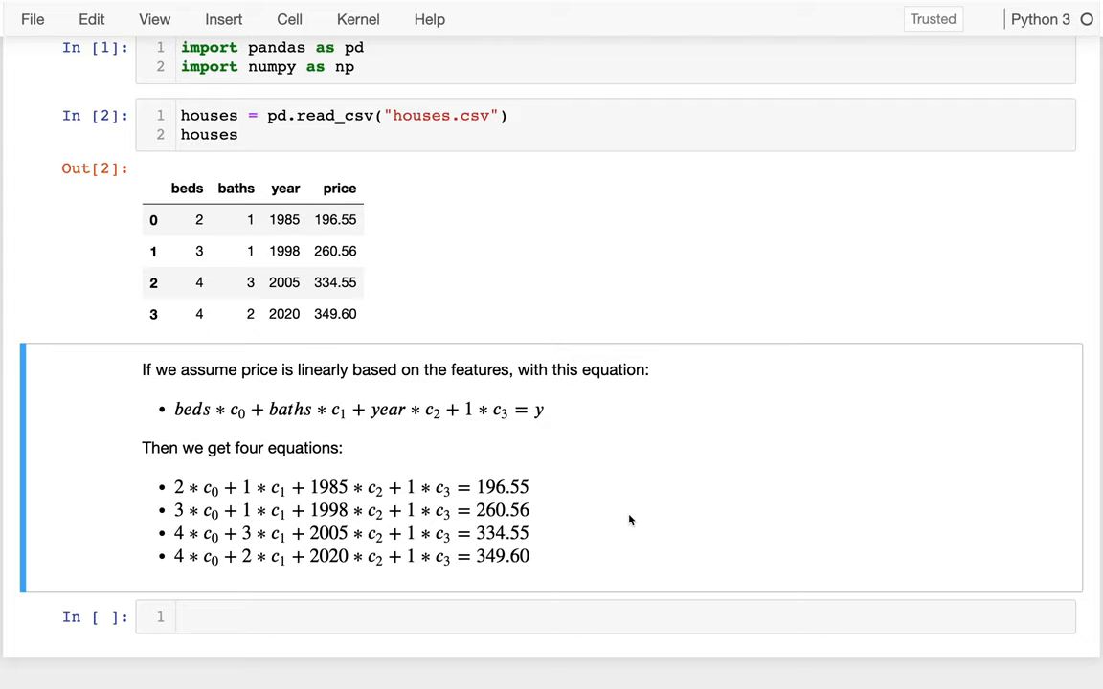
scroll("down", 3)
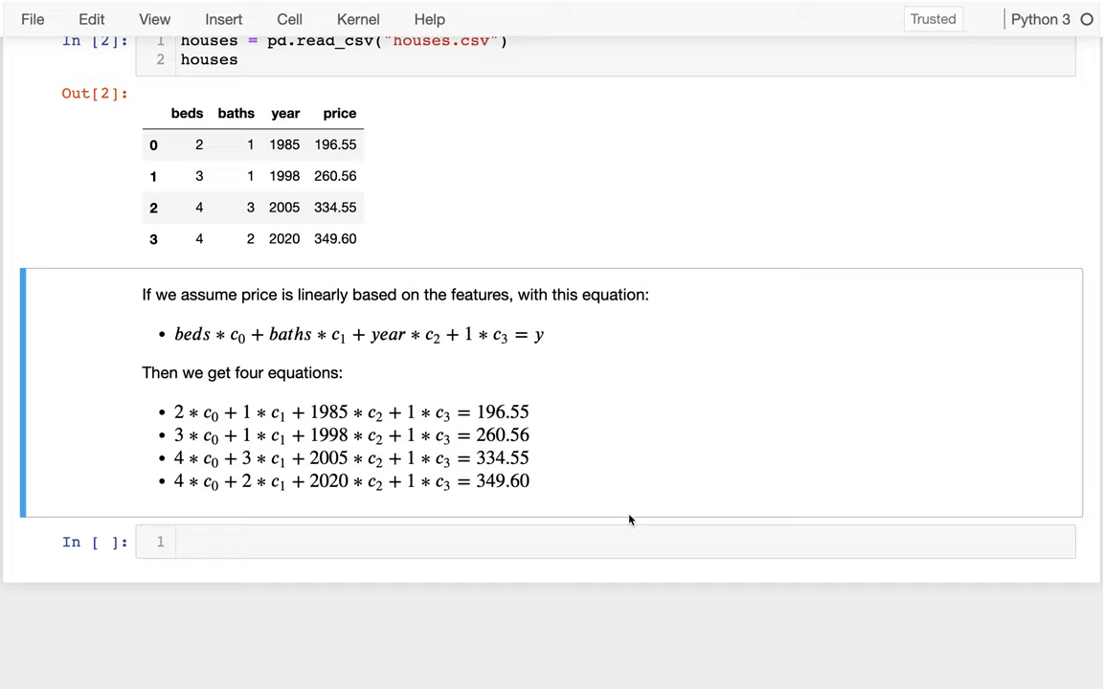
mouse_move(490, 282)
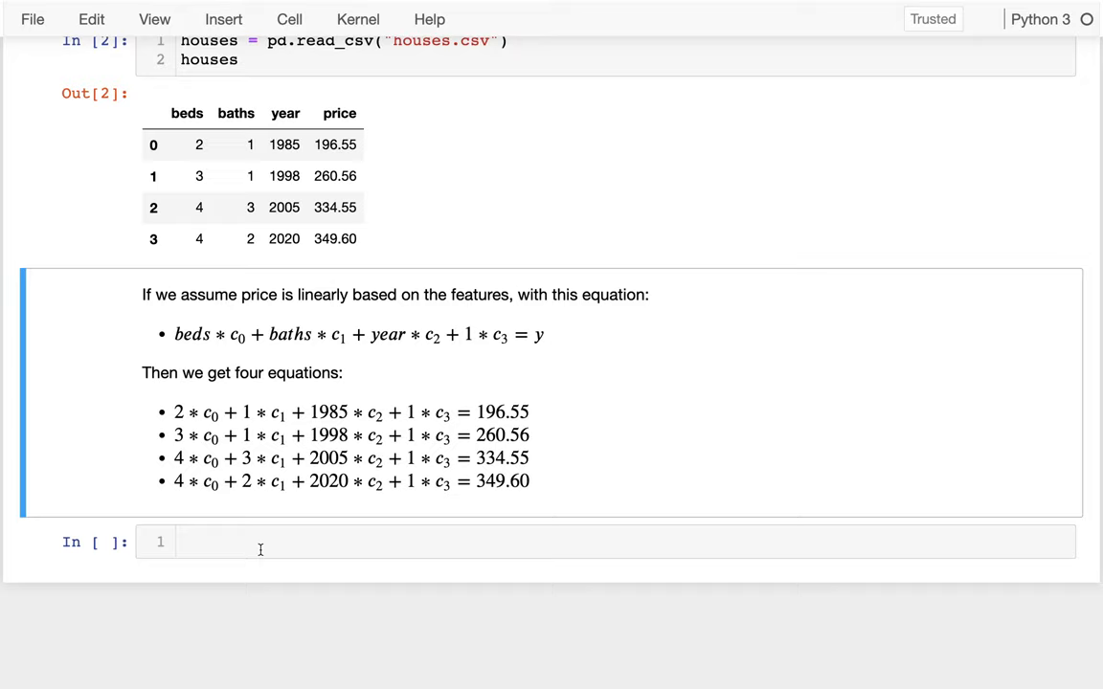
mouse_move(398, 249)
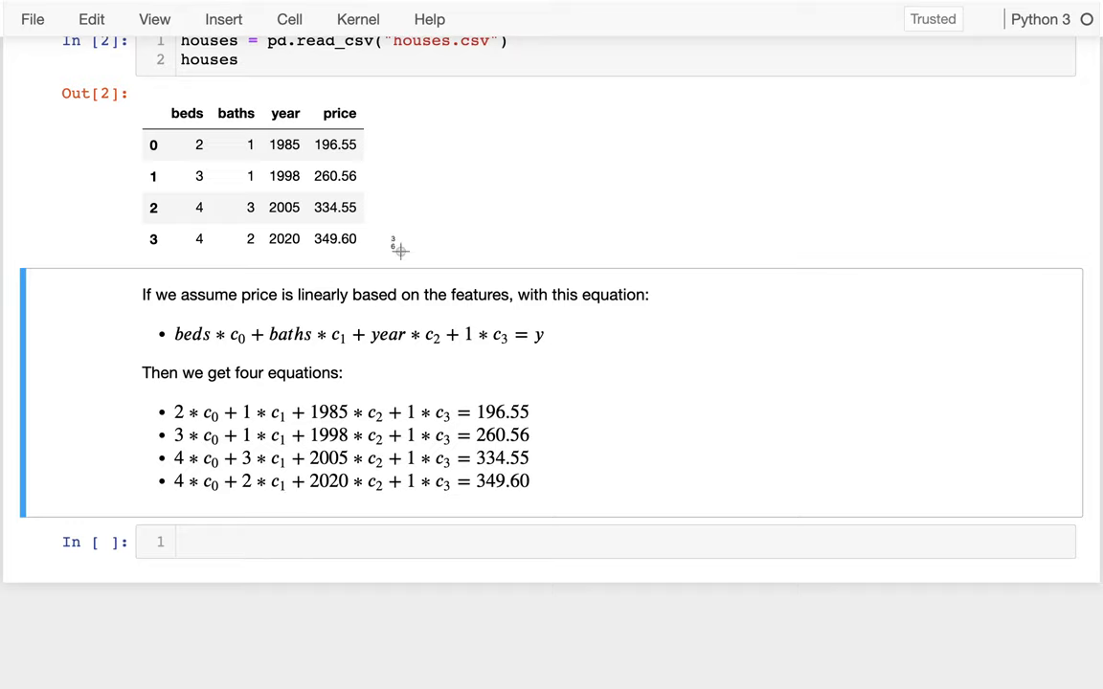
mouse_move(172, 169)
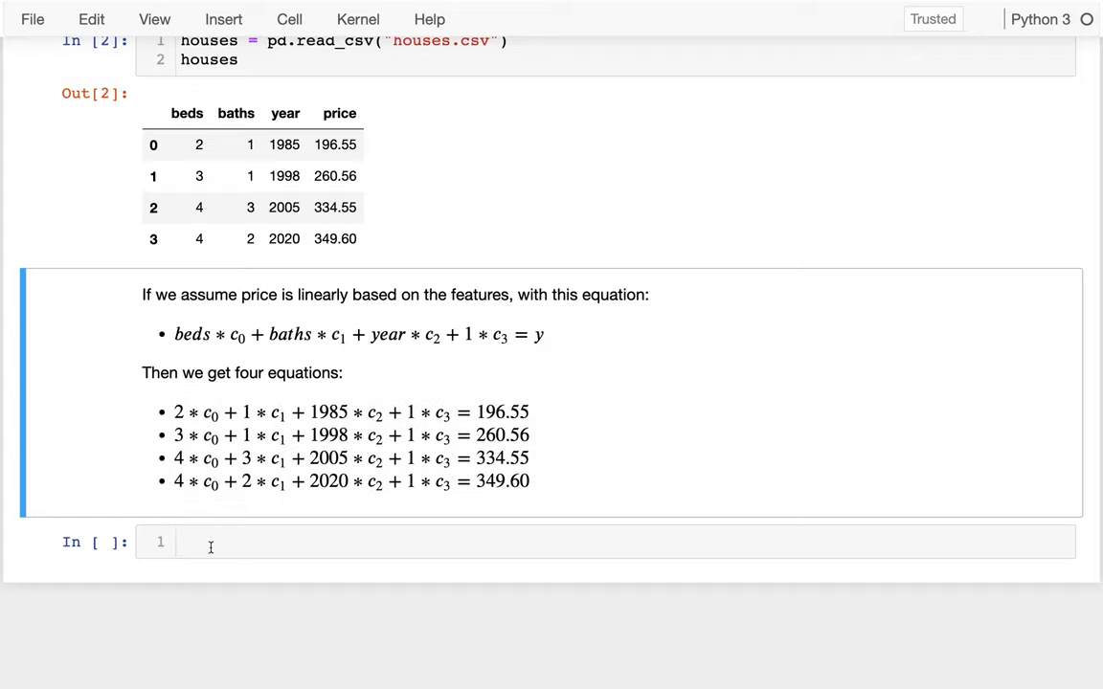
Step: Define X = houses.values[:, :-1], all rows without the price column, and display the 4×3 array
type("hauses.")
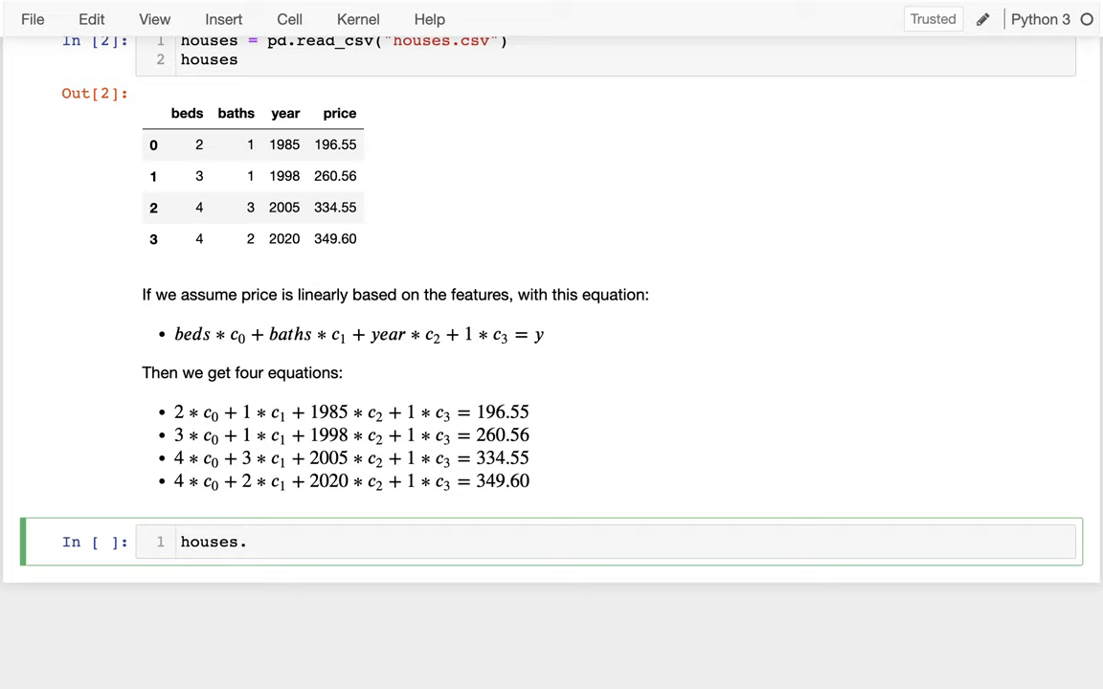
type("values")
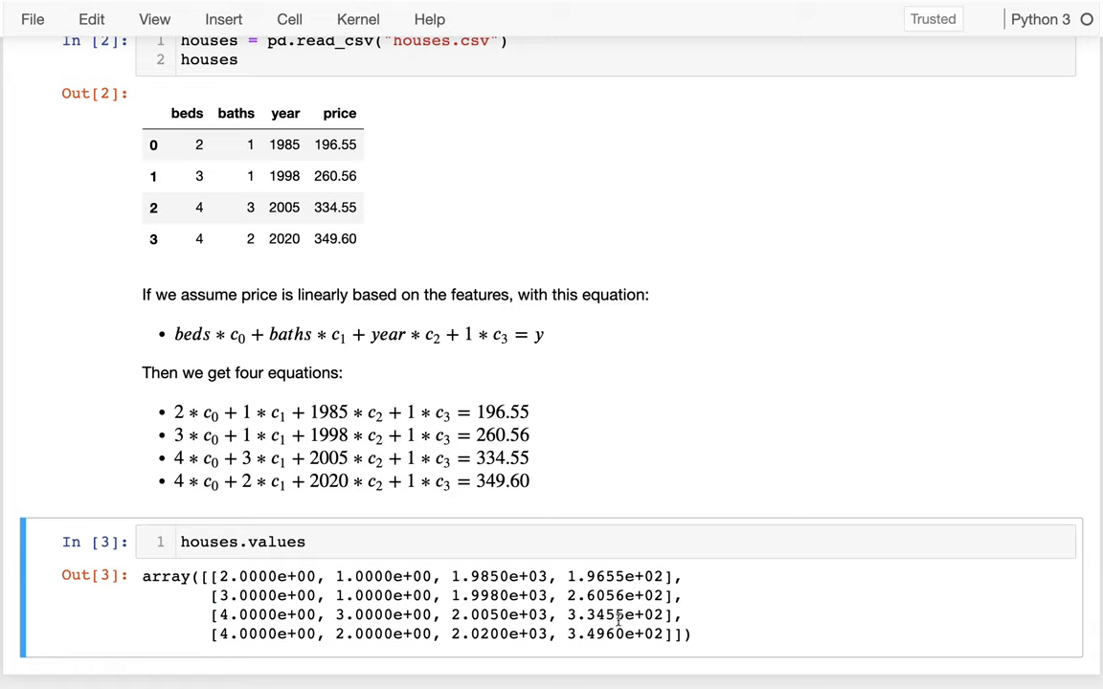
scroll("down", 3)
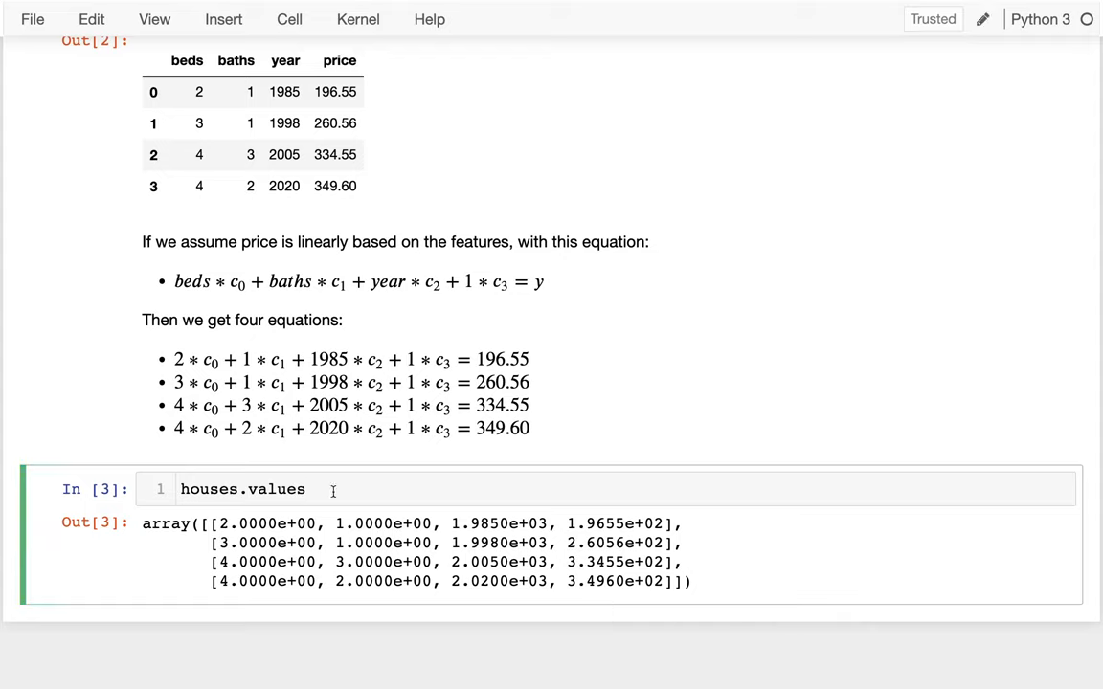
type("[]")
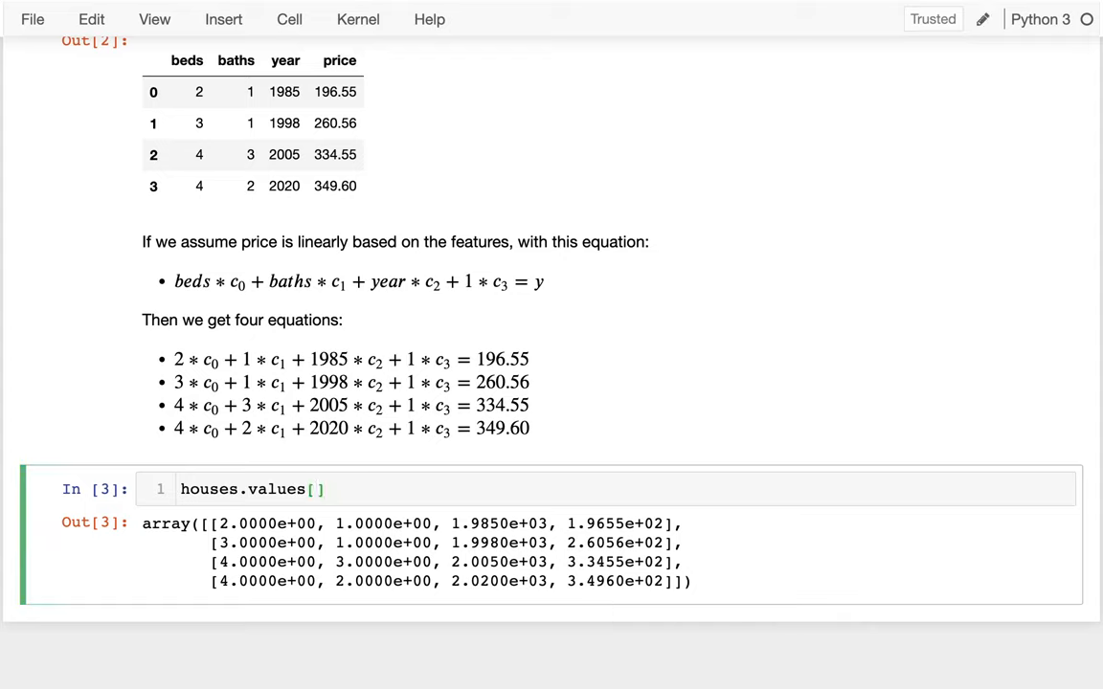
type("ROW,")
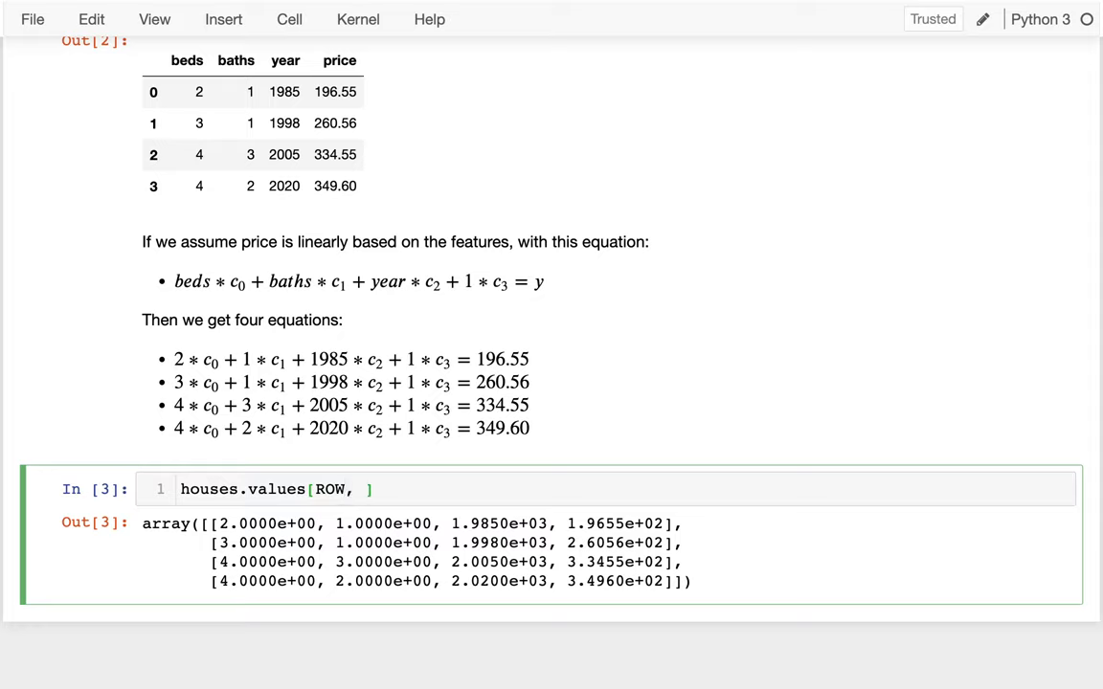
type("COL]")
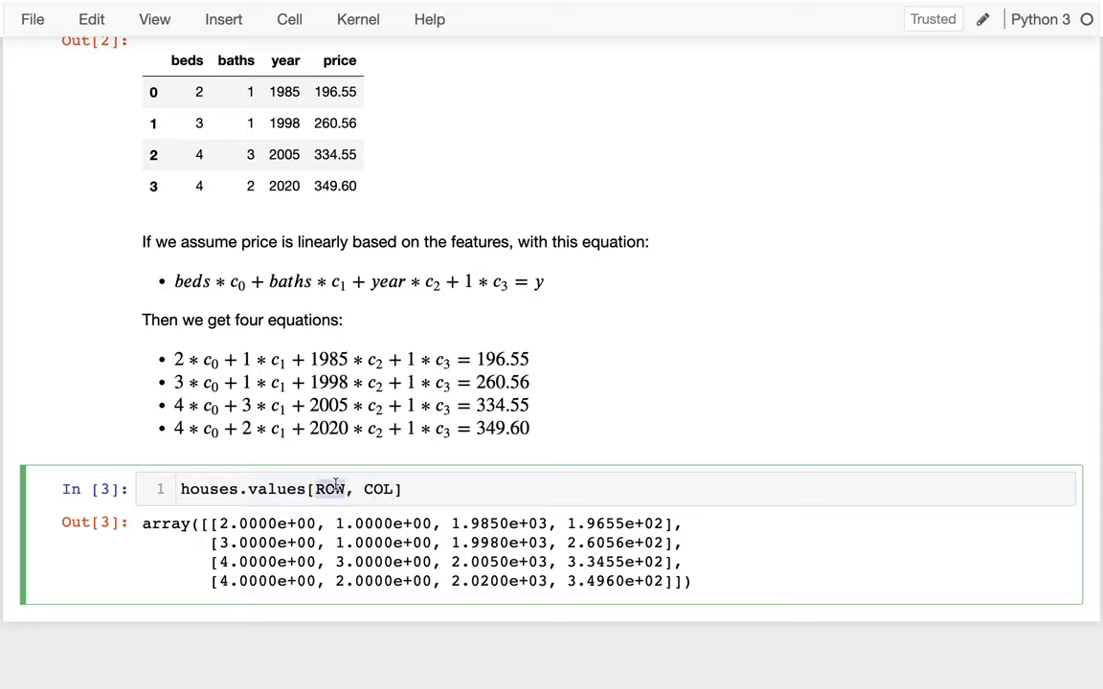
type(":")
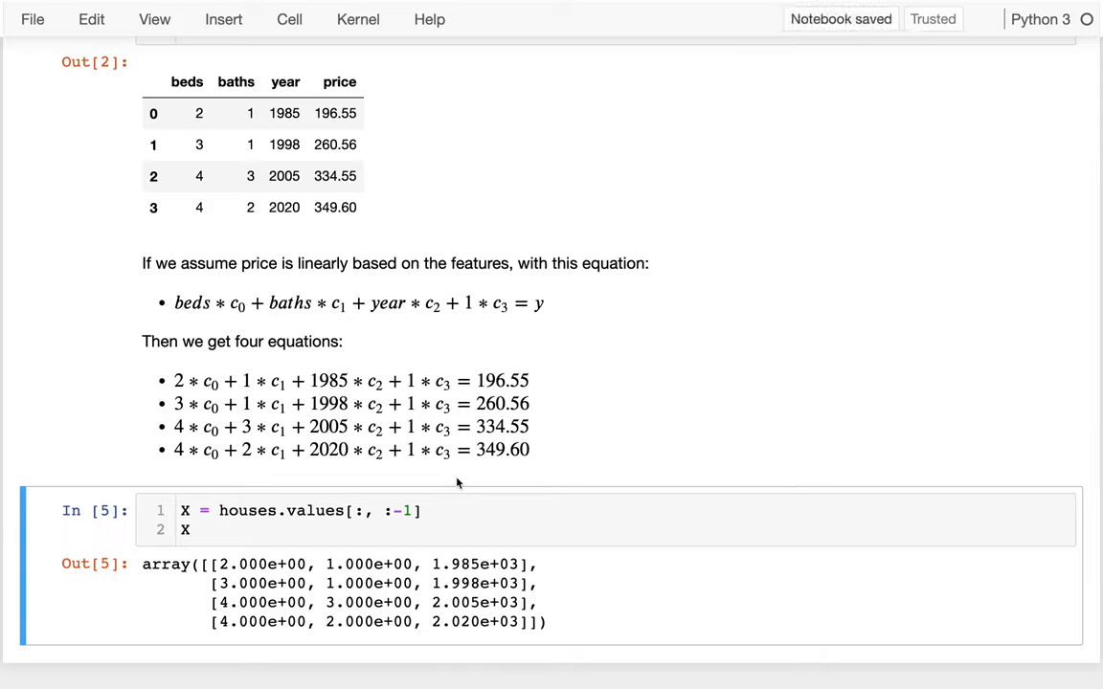
mouse_move(532, 119)
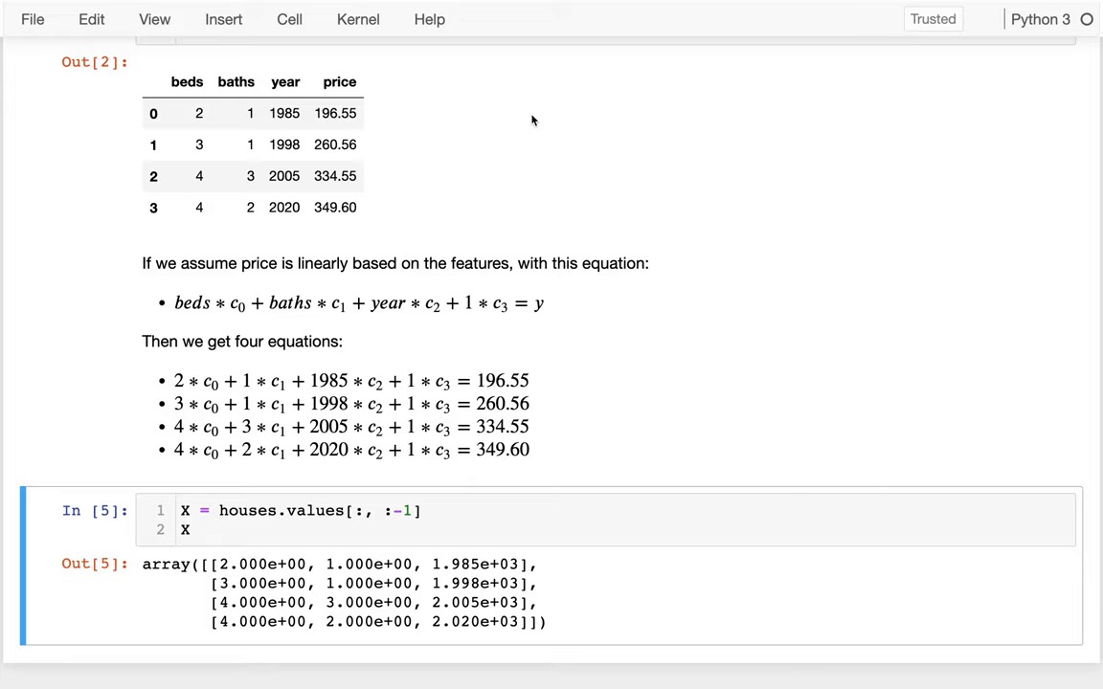
mouse_move(420, 61)
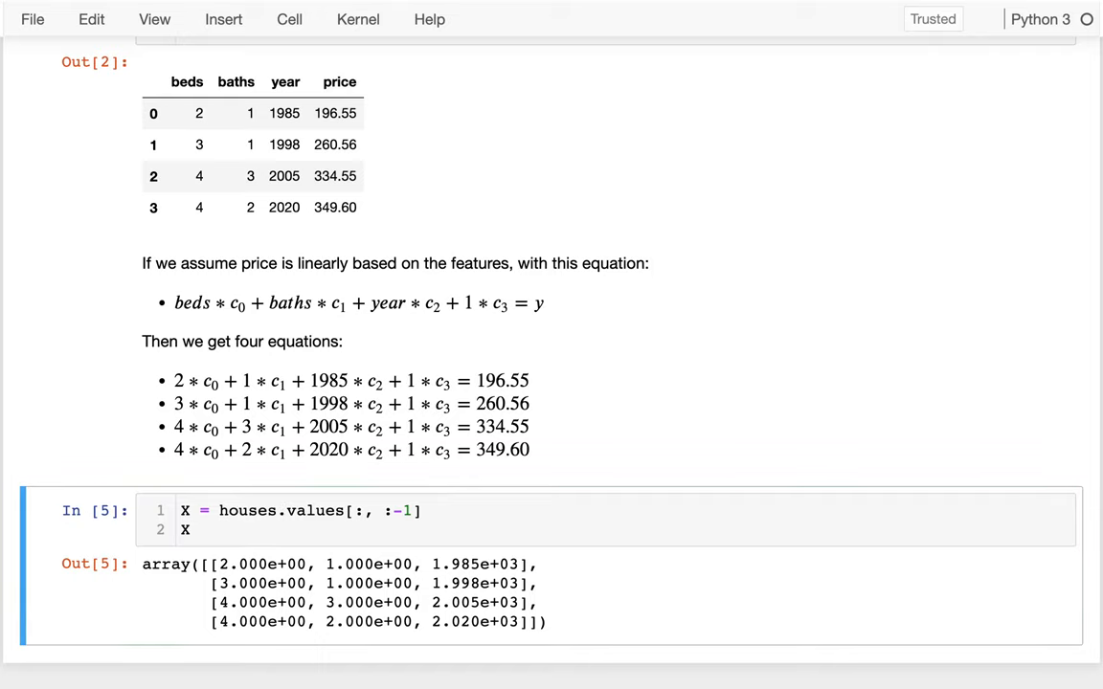
Step: Write a column of four ones as np.ones(4).reshape(-1, 1)
type("np")
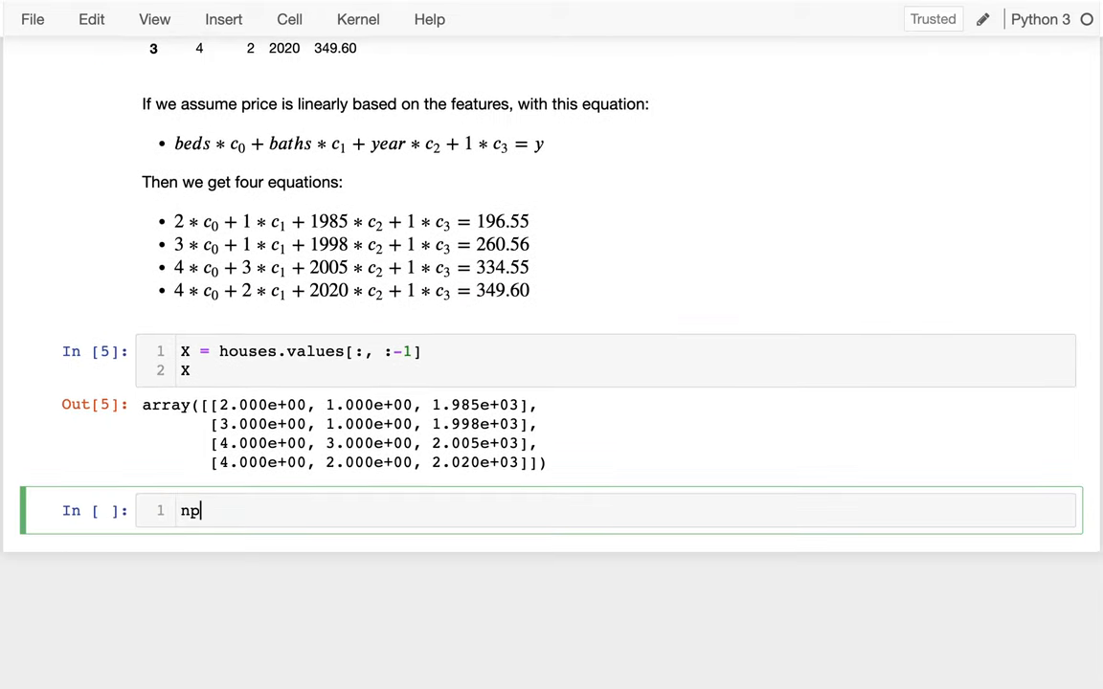
type(".ones(4).r")
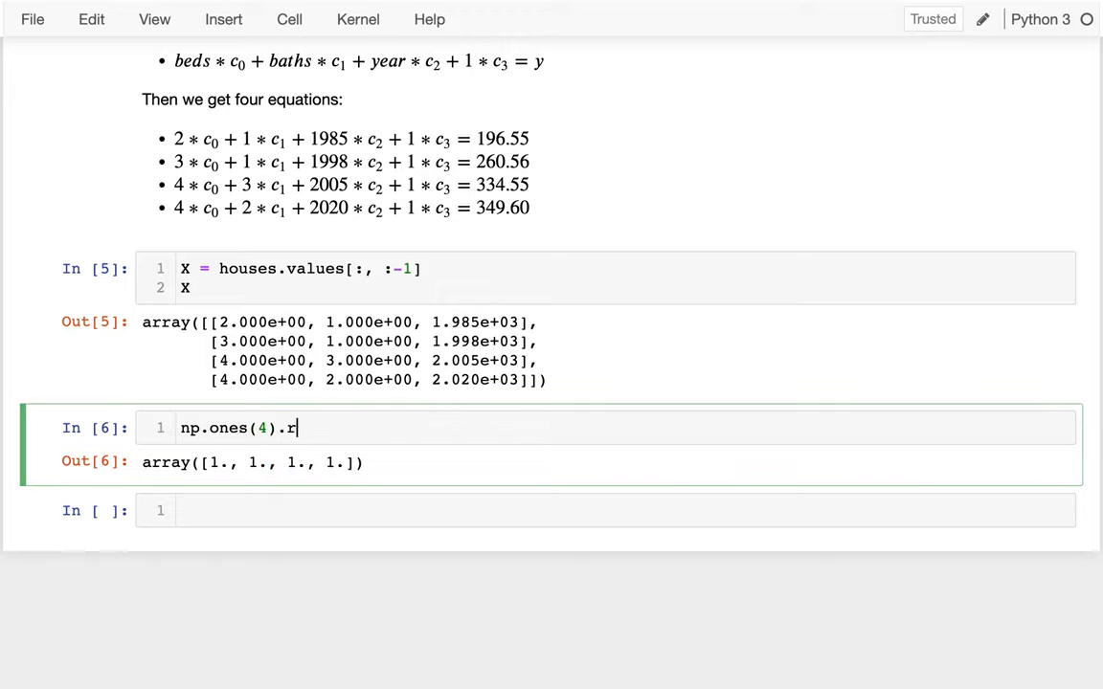
type("eshape()")
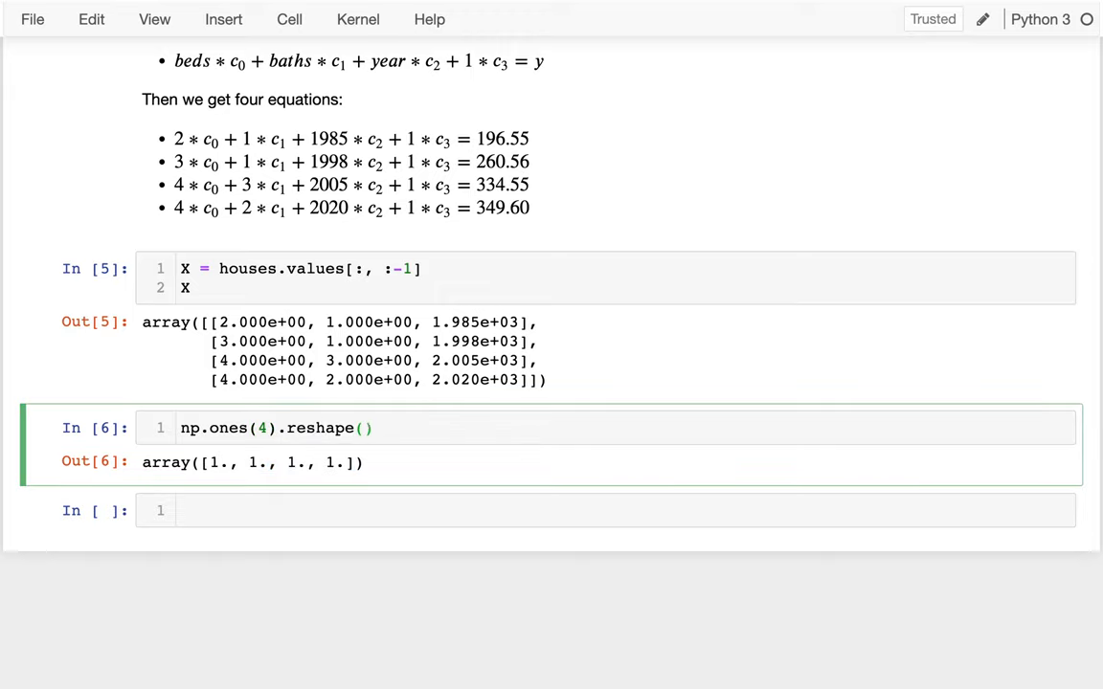
type("ROWS, COLUS")
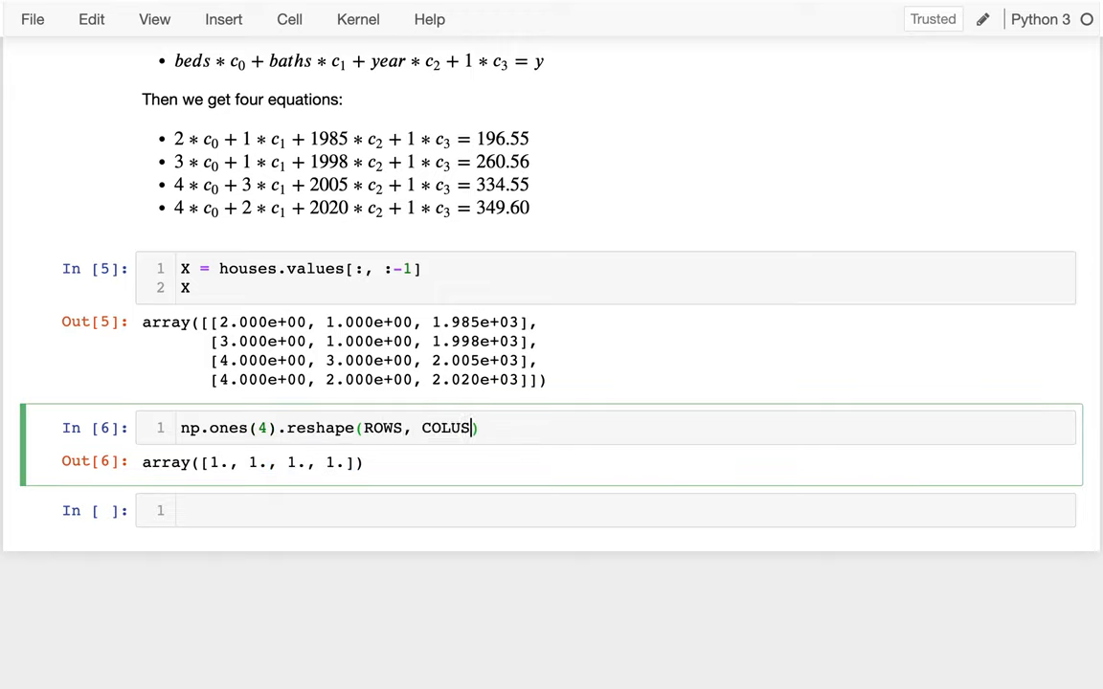
type("1")
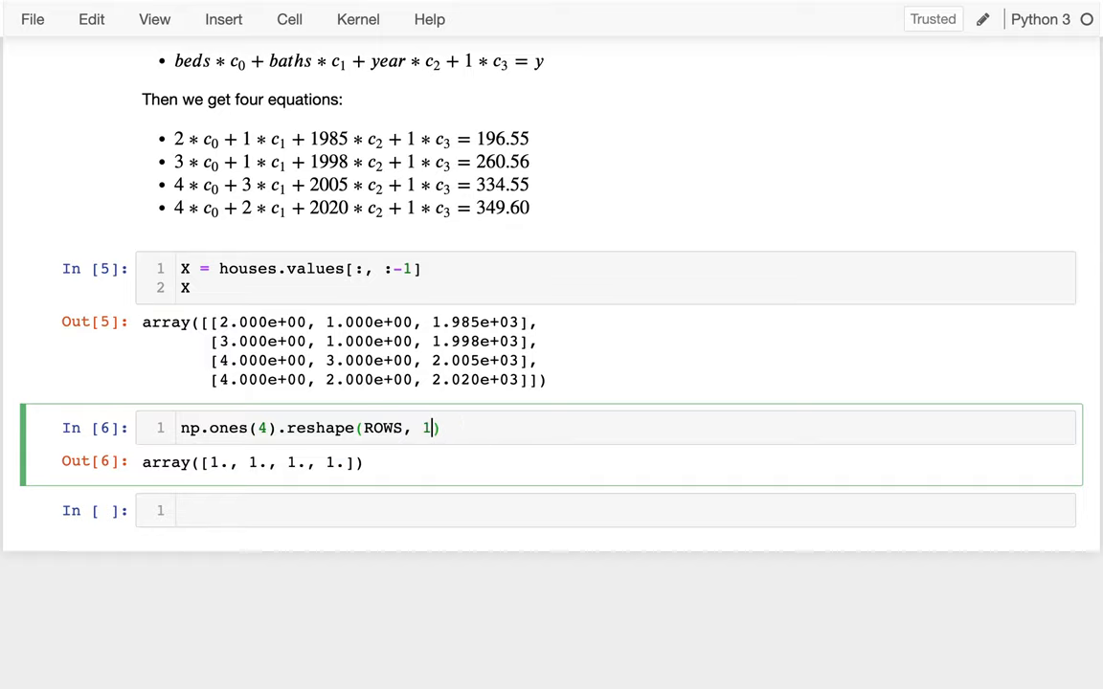
type("-1")
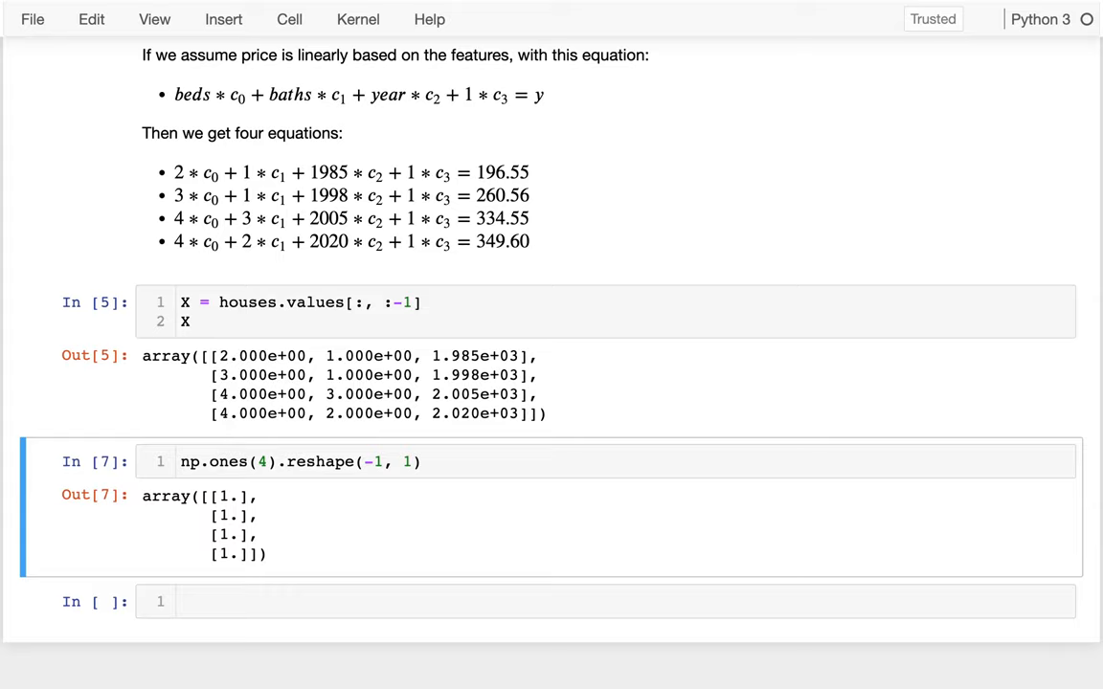
mouse_move(379, 514)
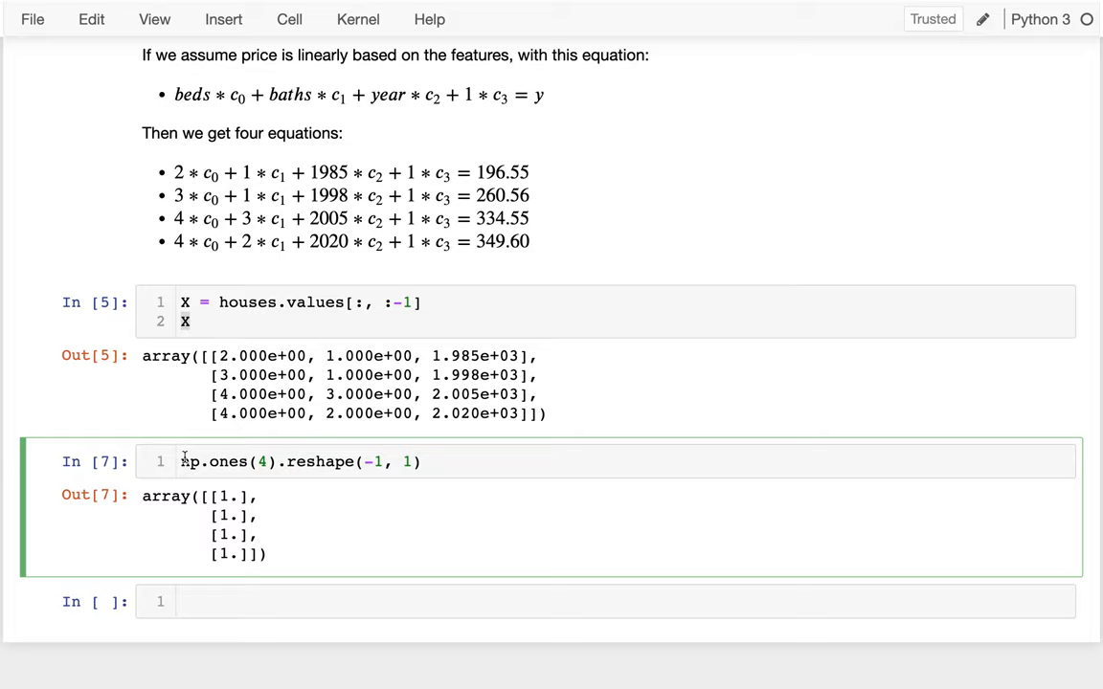
Step: Wrap it in np.concatenate with X as the first tensor, which raises a dimension-mismatch ValueError
type("np.")
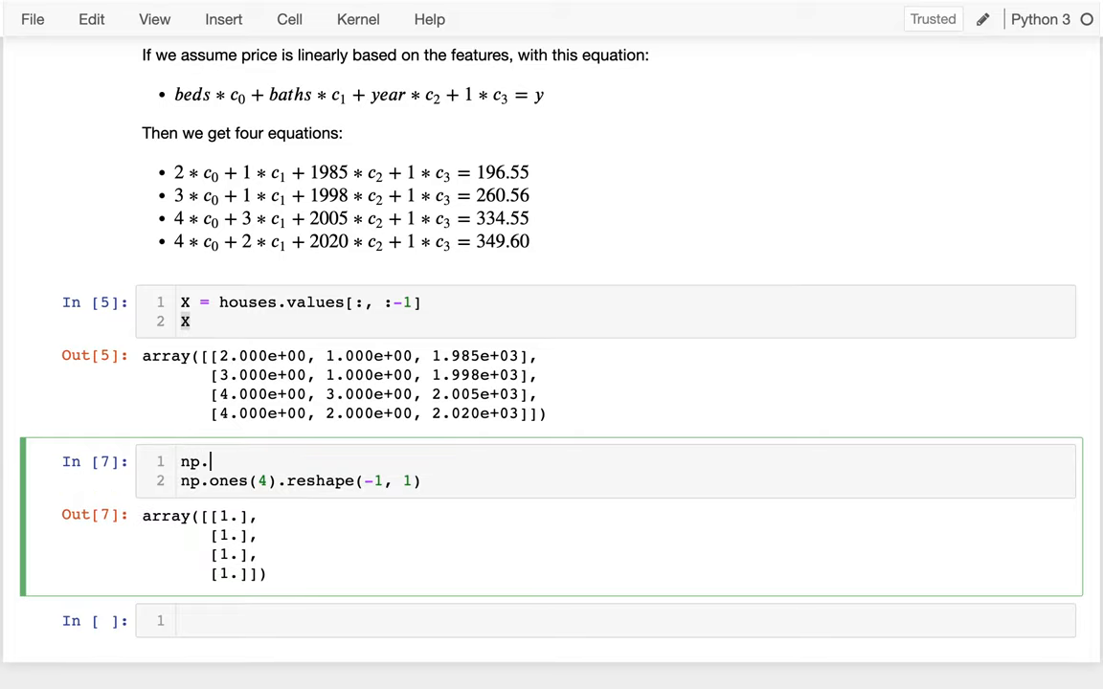
type("concan")
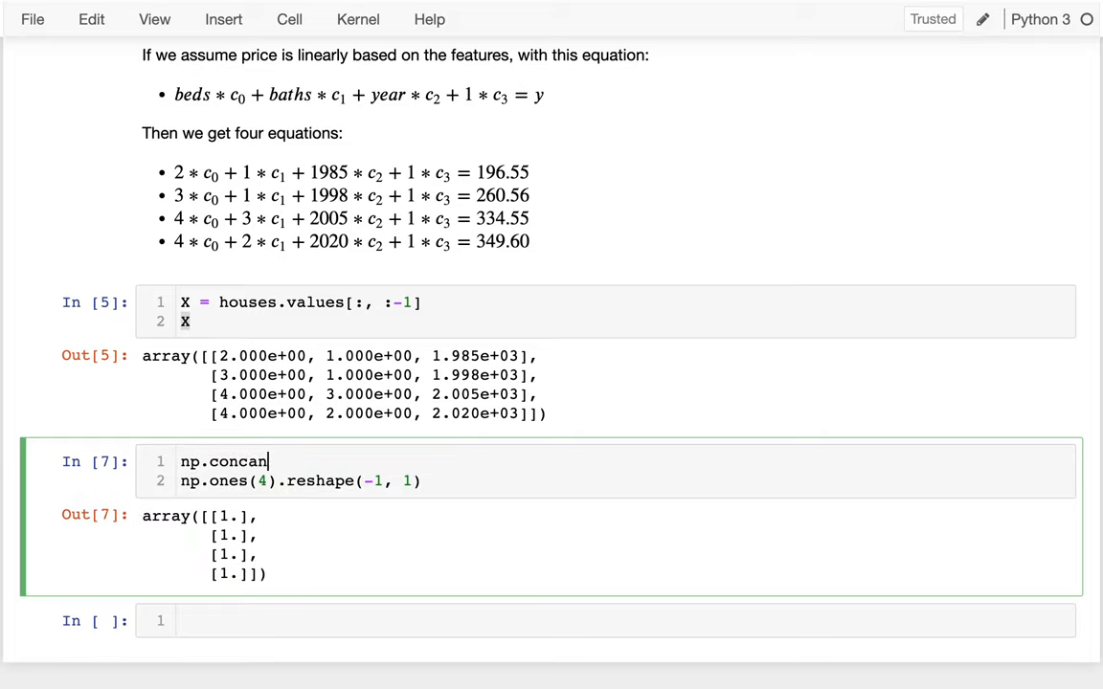
type("tenate()")
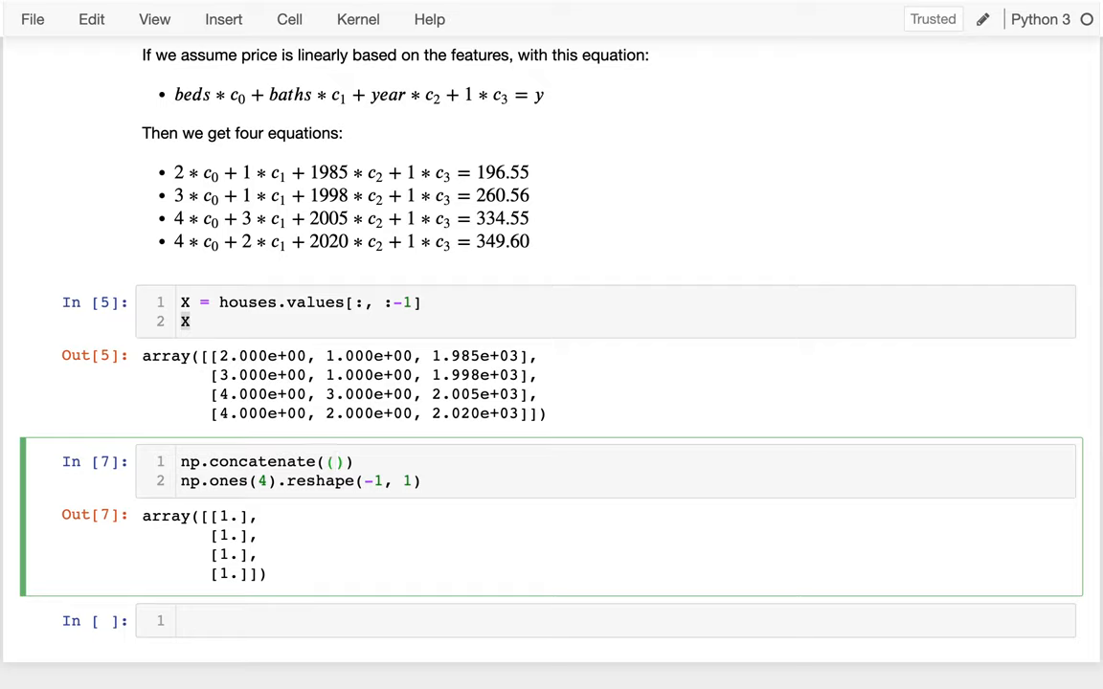
type("TENSOR")
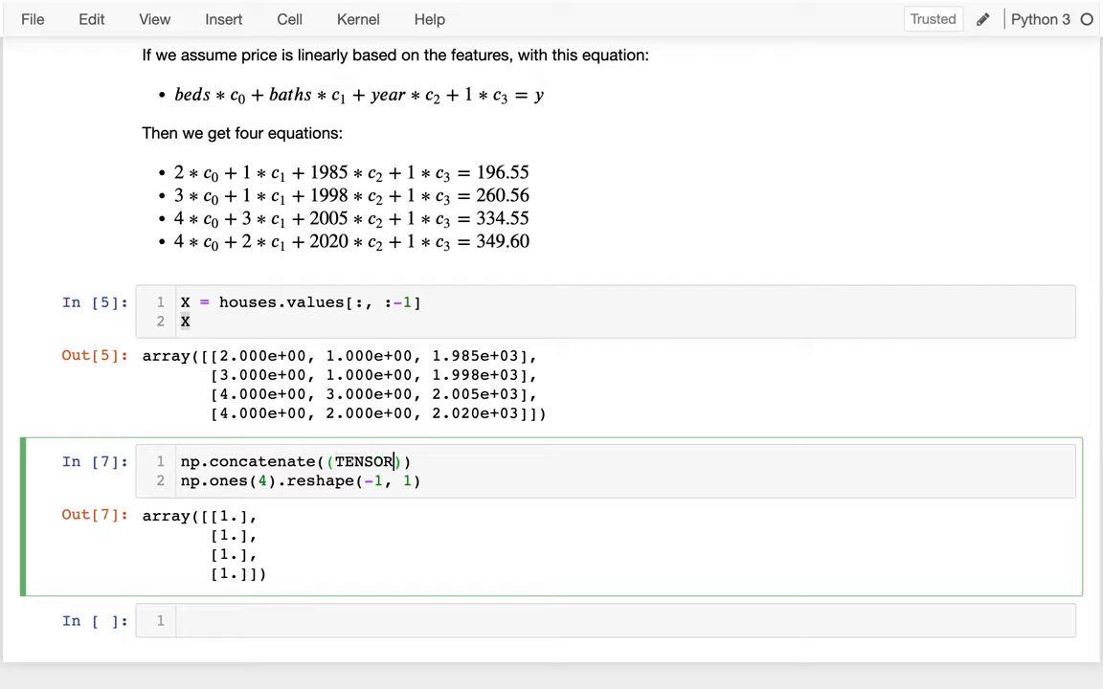
type("1, TENSOR2")
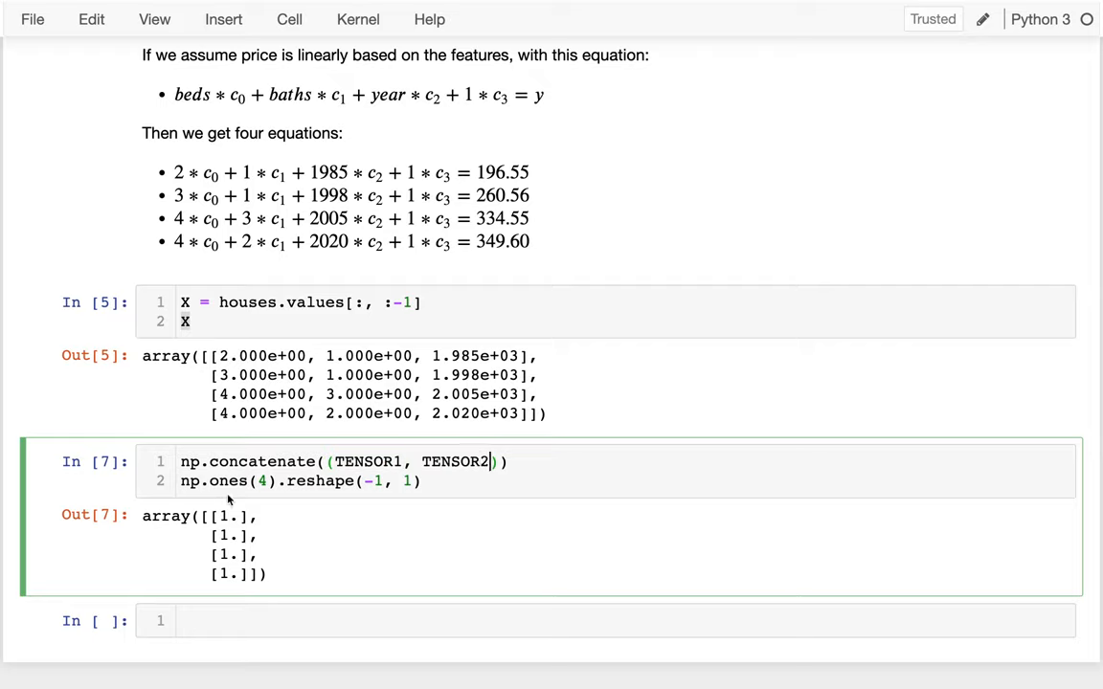
double_click(368, 461)
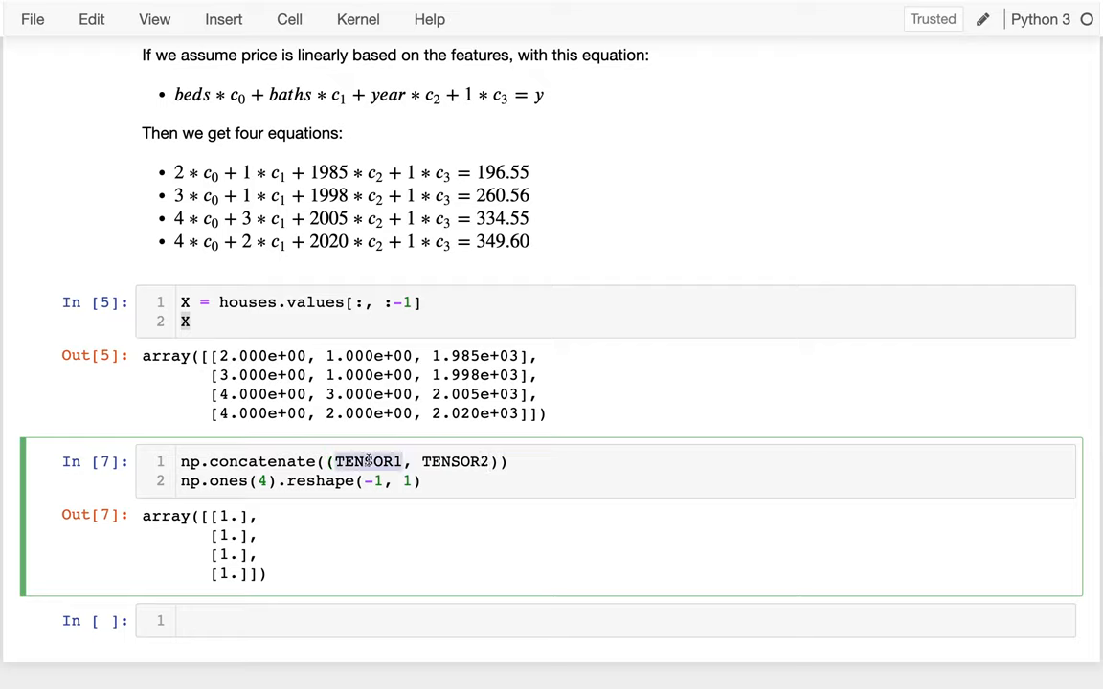
type("X, np.ones(4).reshape(-")
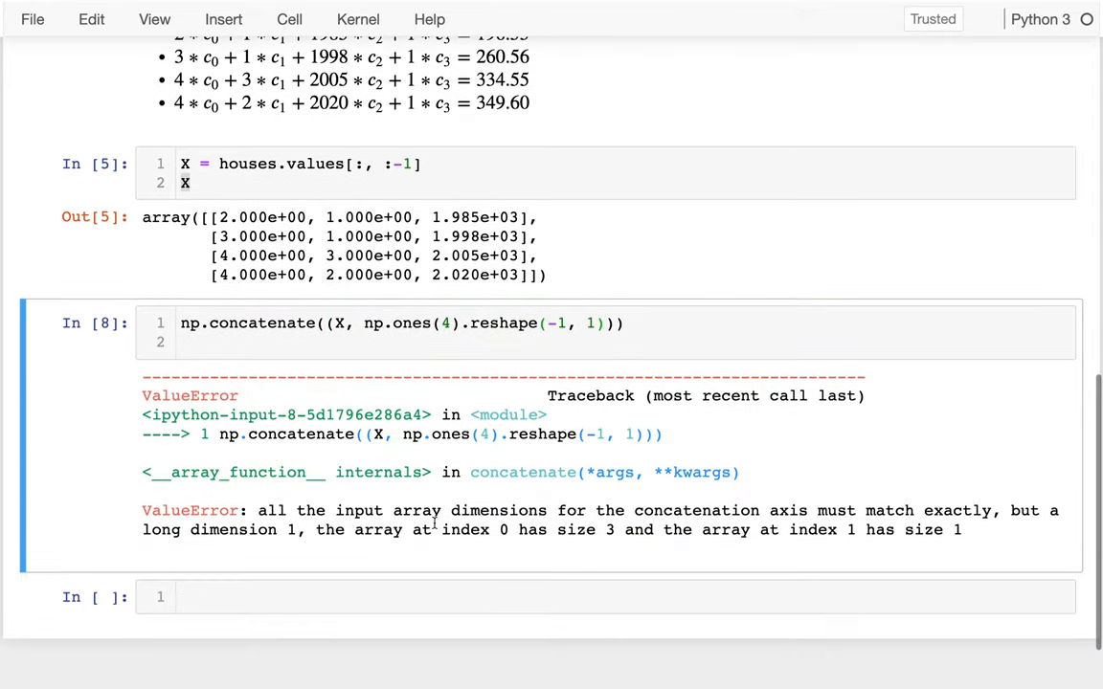
Step: Add axis=1 to the concatenate call so X gains a trailing column of ones as a 4×4 array
left_click_drag(259, 510, 483, 528)
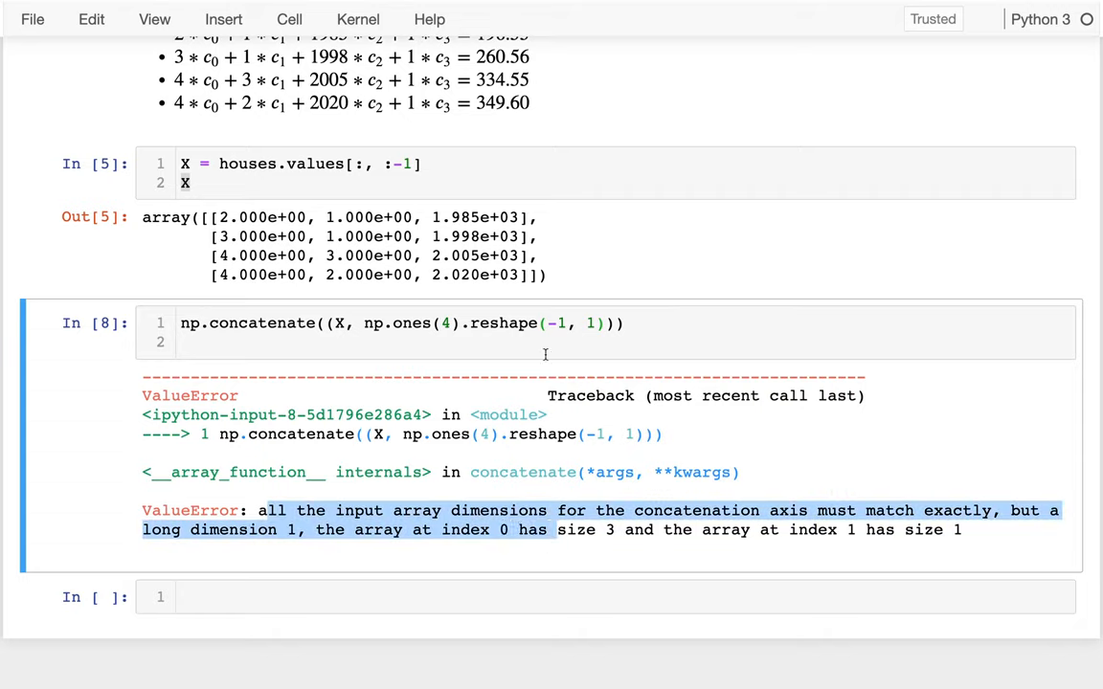
left_click(337, 321)
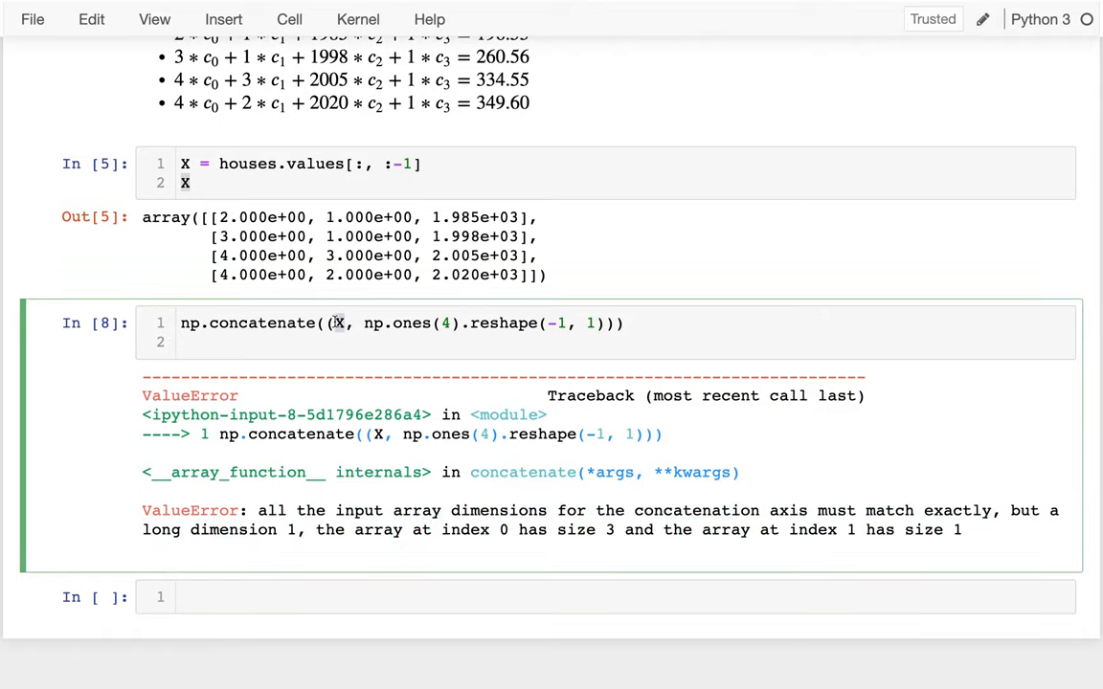
left_click_drag(362, 322, 613, 322)
type(", axis=1")
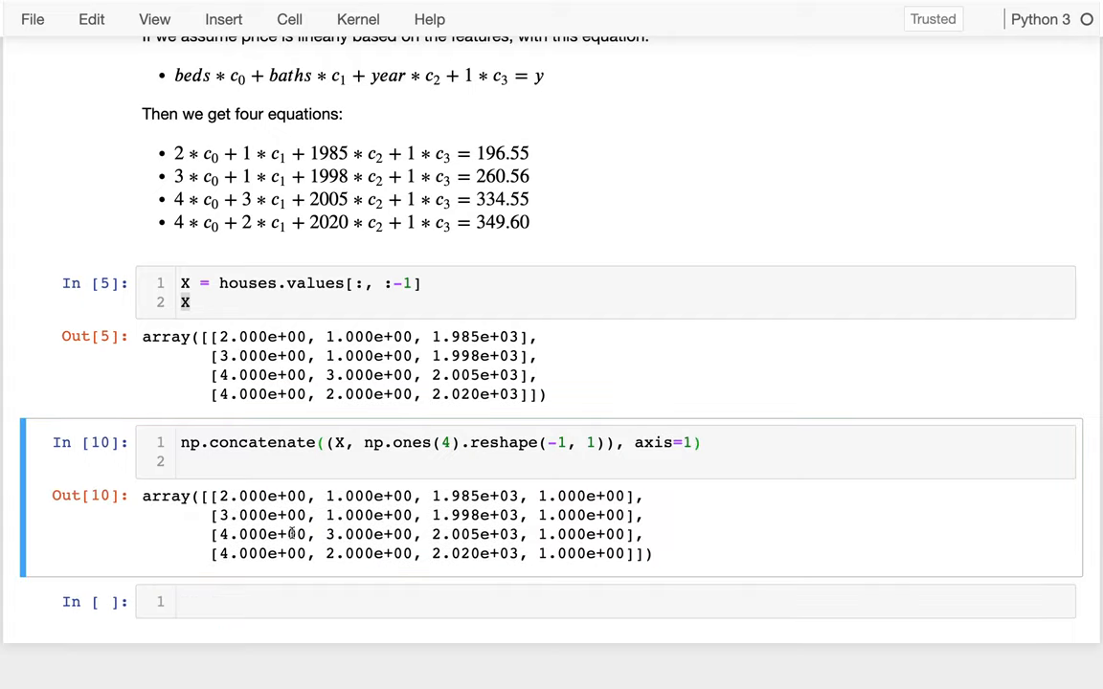
left_click_drag(200, 496, 597, 534)
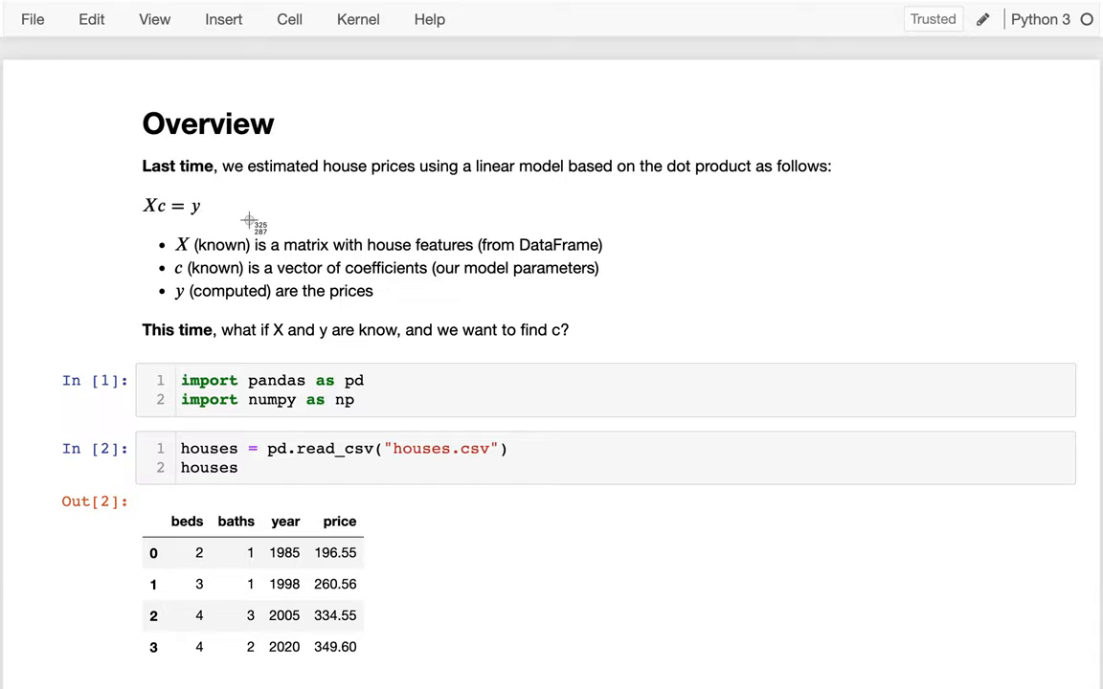
mouse_move(287, 318)
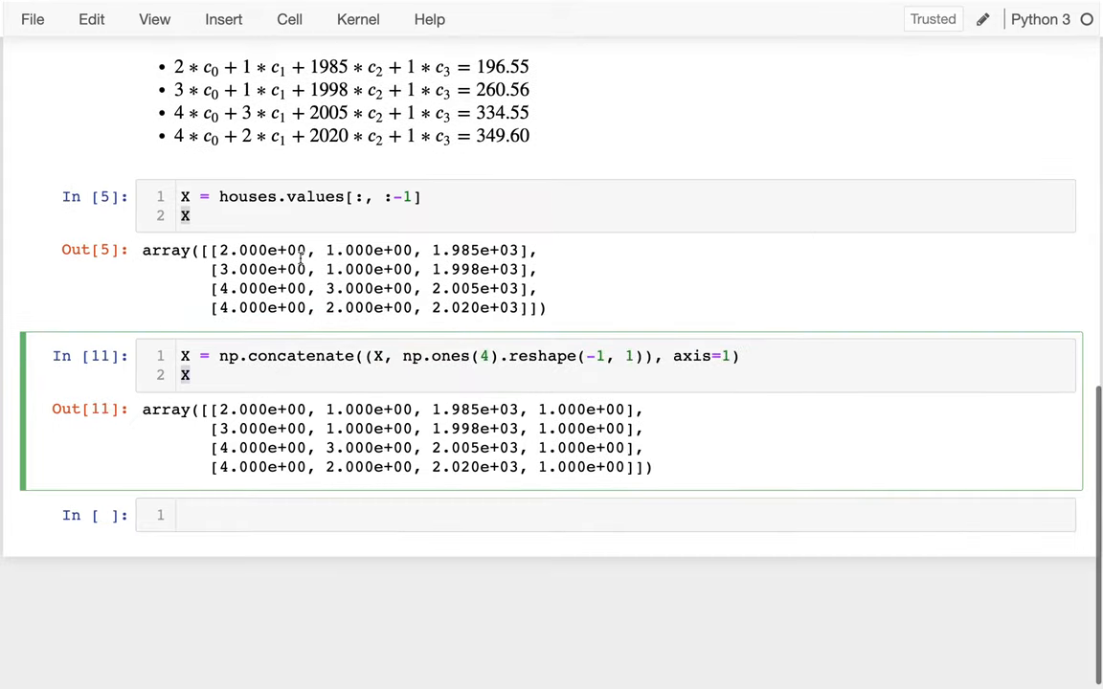
Step: Define y = houses.values[:, -1:] keeping the price column two-dimensional
type("y")
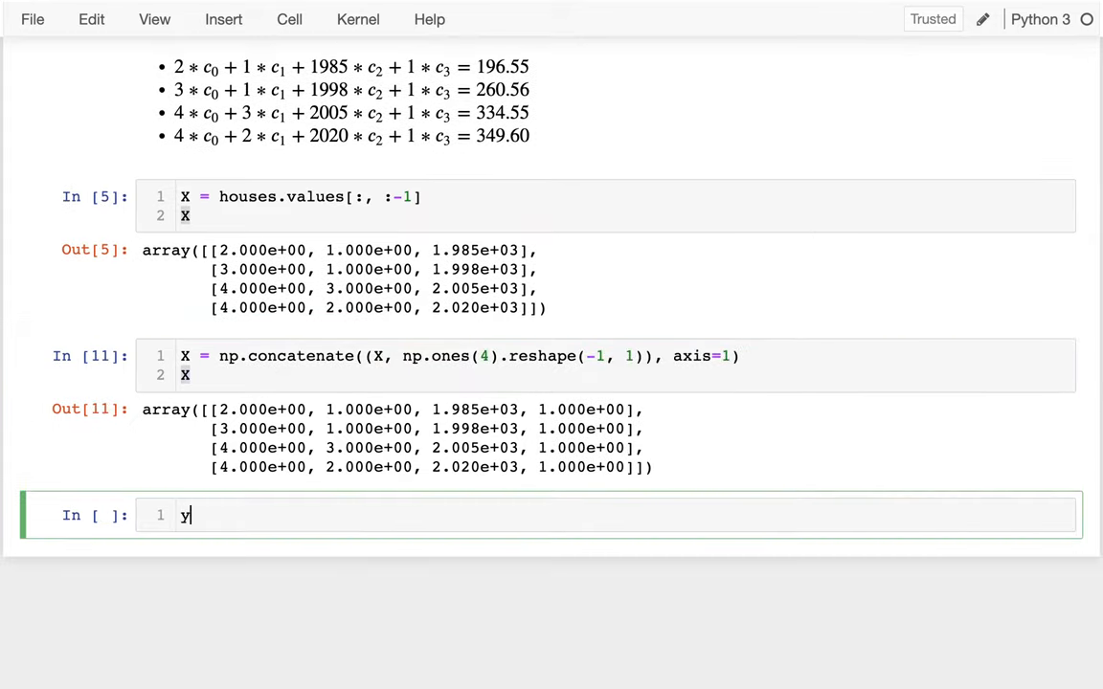
type("hou")
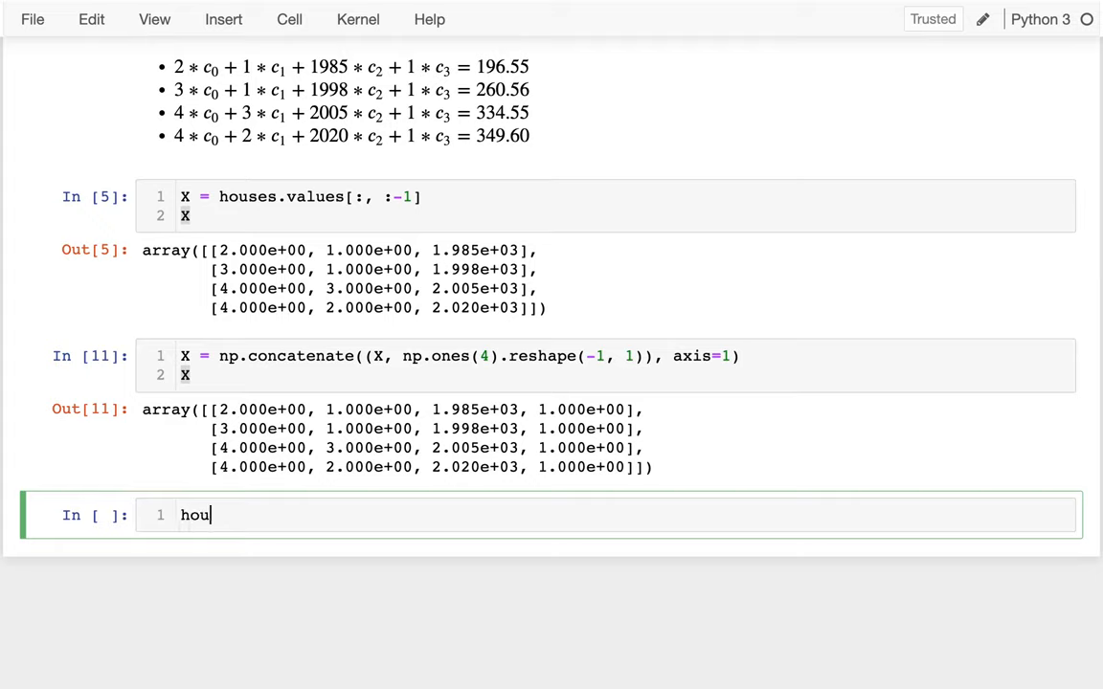
type("ses.values[]")
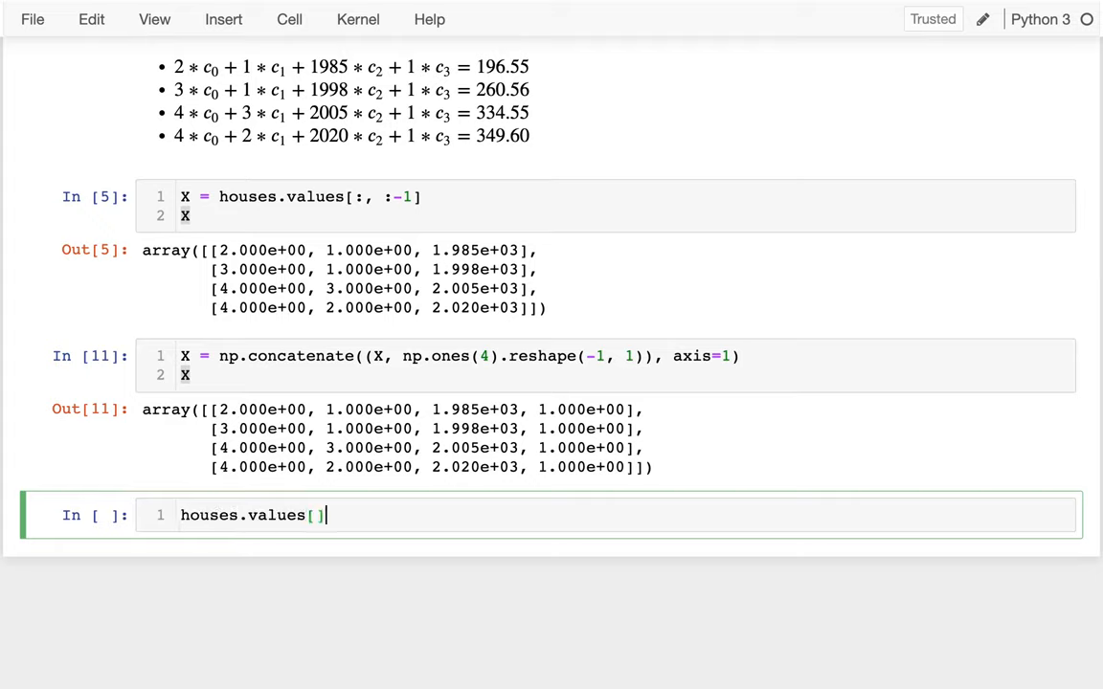
type(":, :-1")
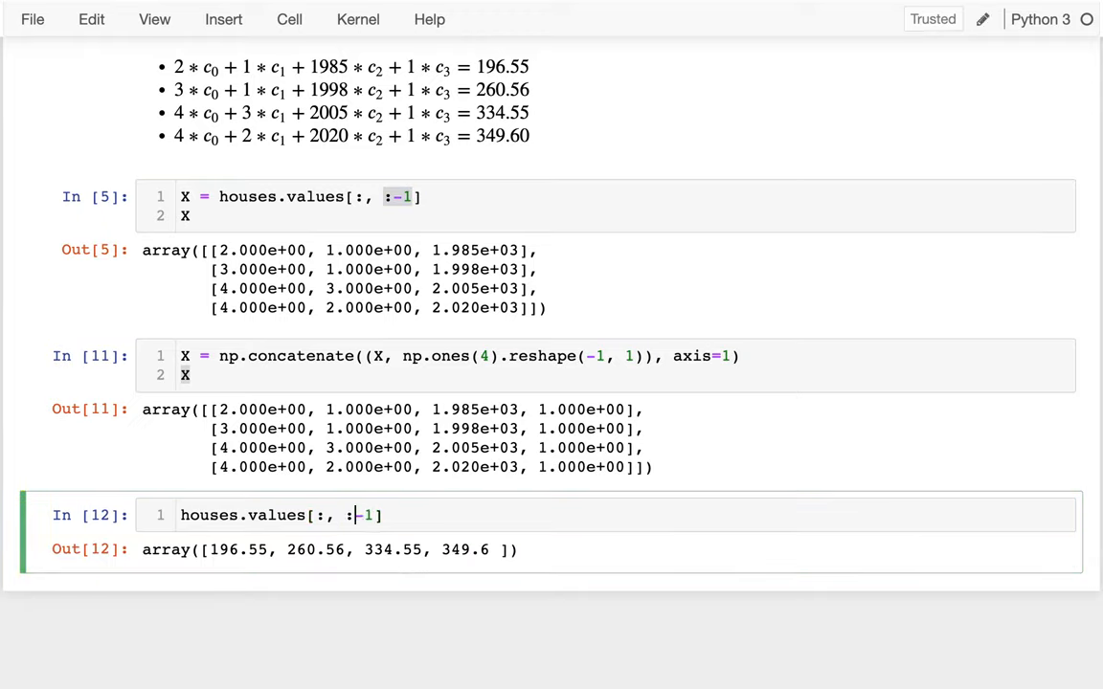
key("Backspace")
type(":")
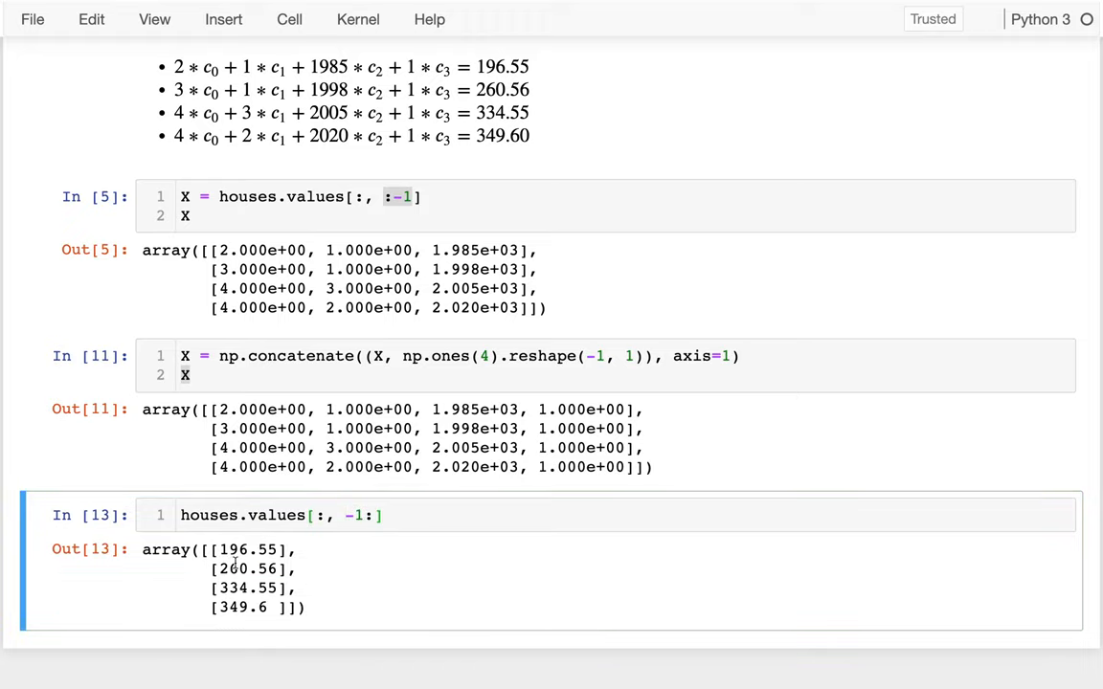
Step: Display y as a 4×1 array of prices and start a fresh cell below
type("y =")
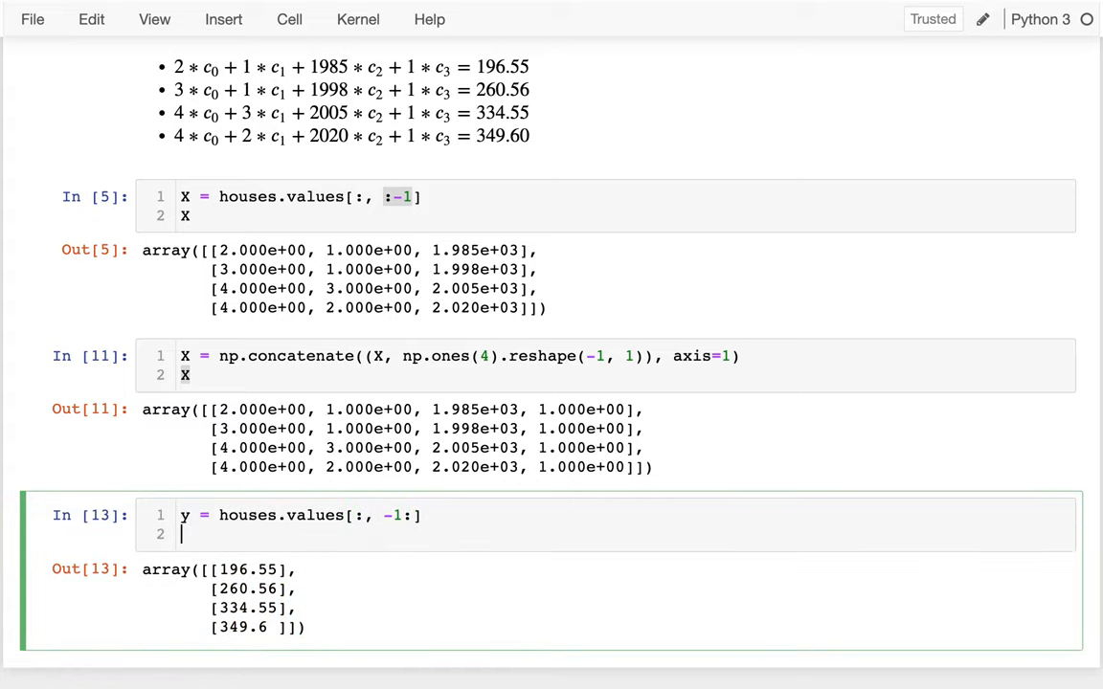
type("y")
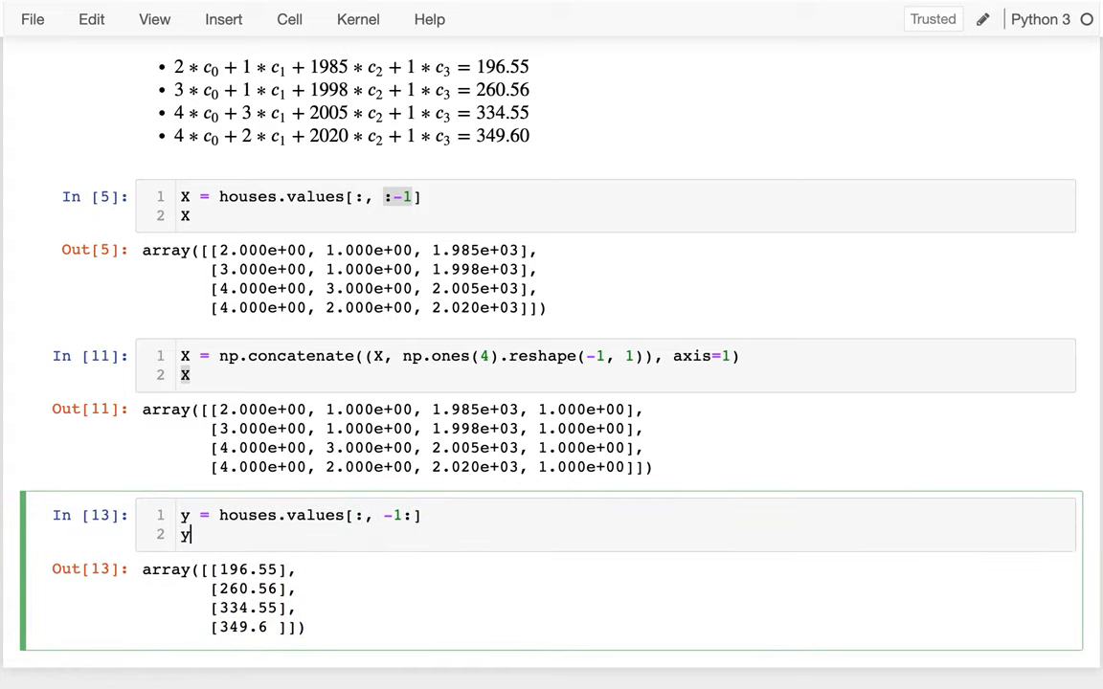
key("shift+enter")
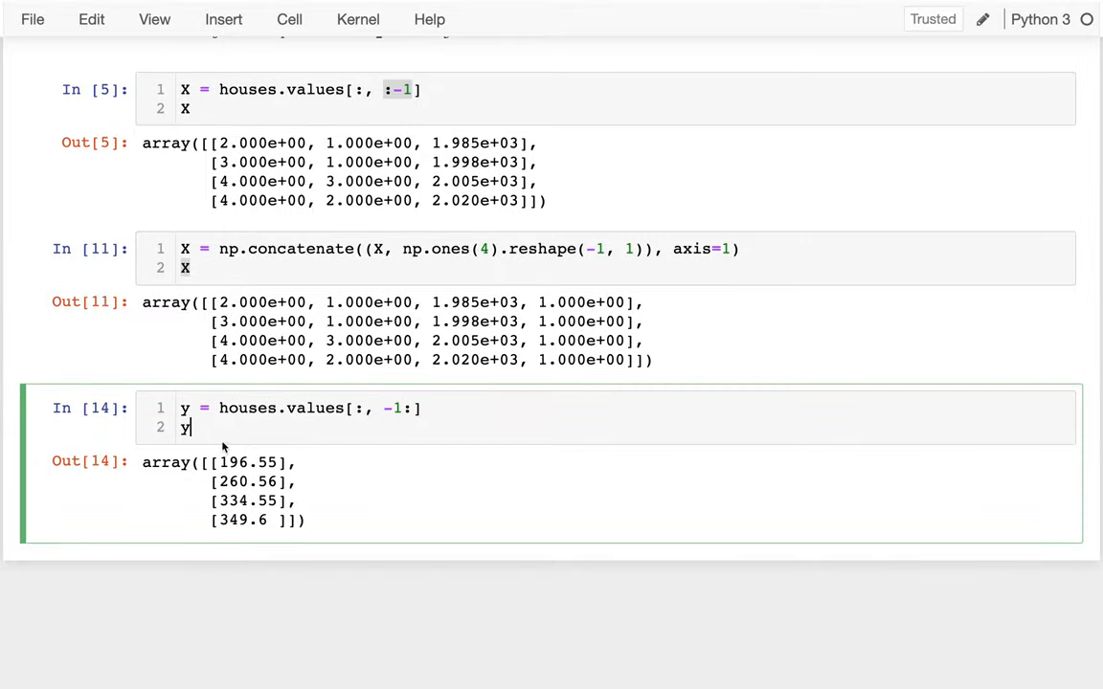
key("shift+enter")
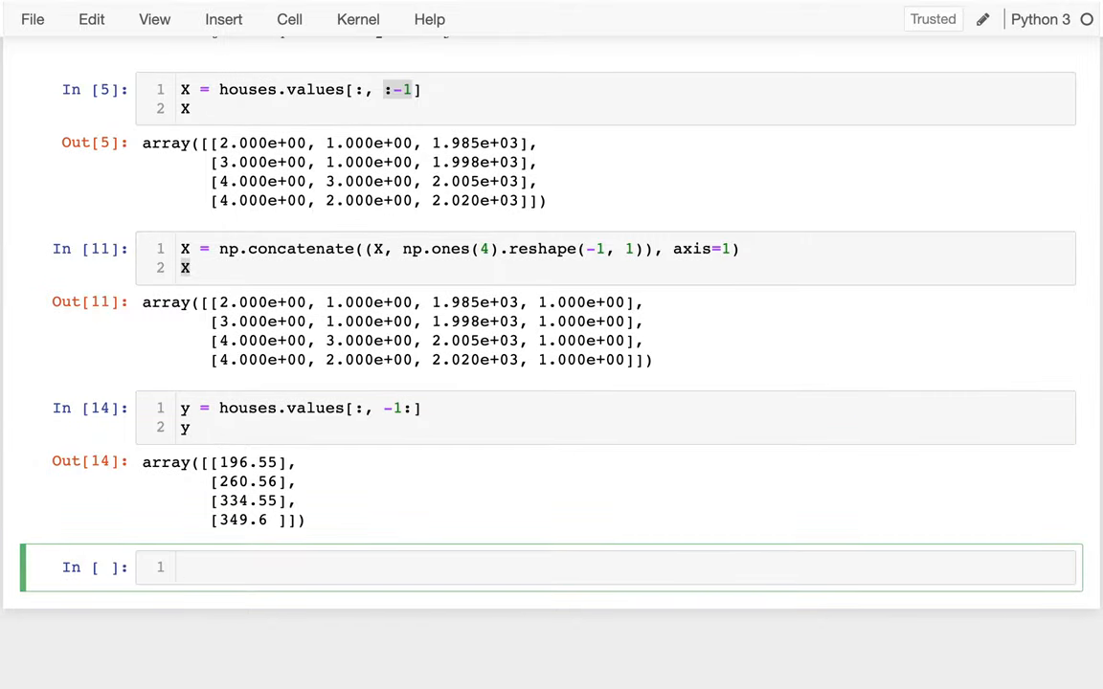
Step: Comment the equation X @ c = y in the new cell
type("#")
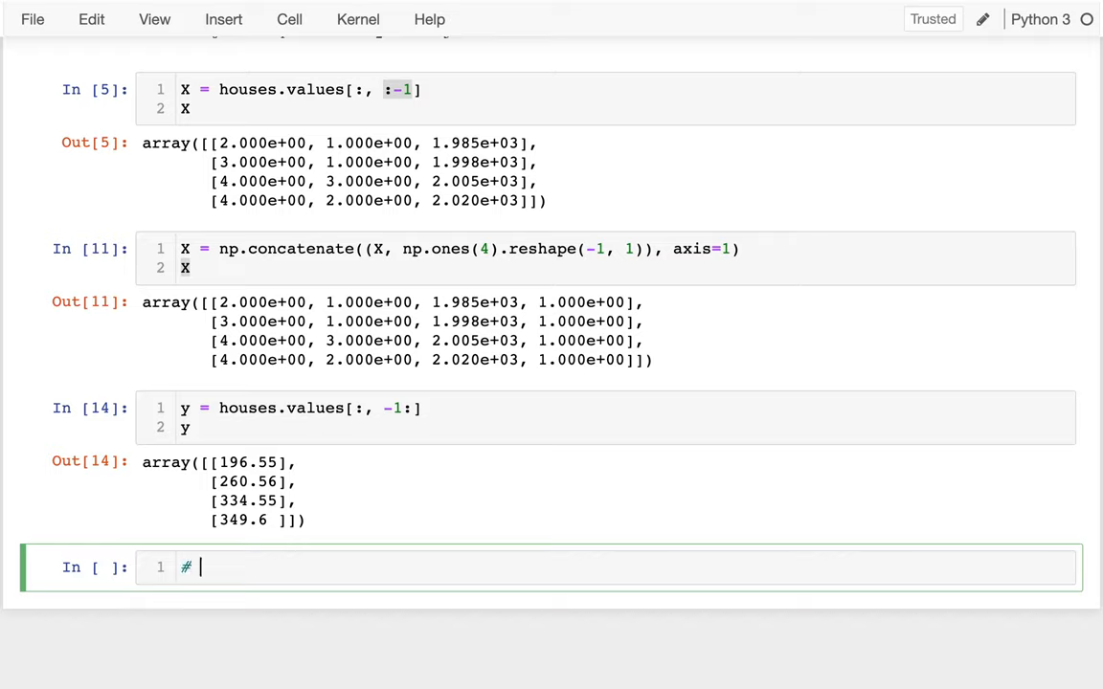
key("Backspace")
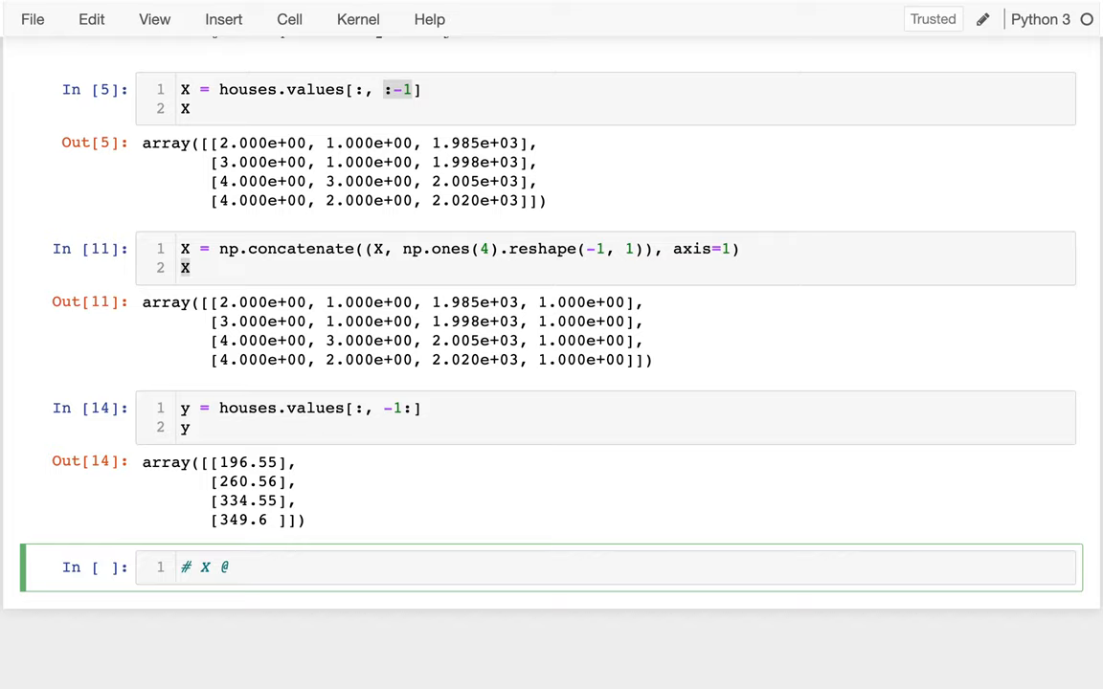
type("c =")
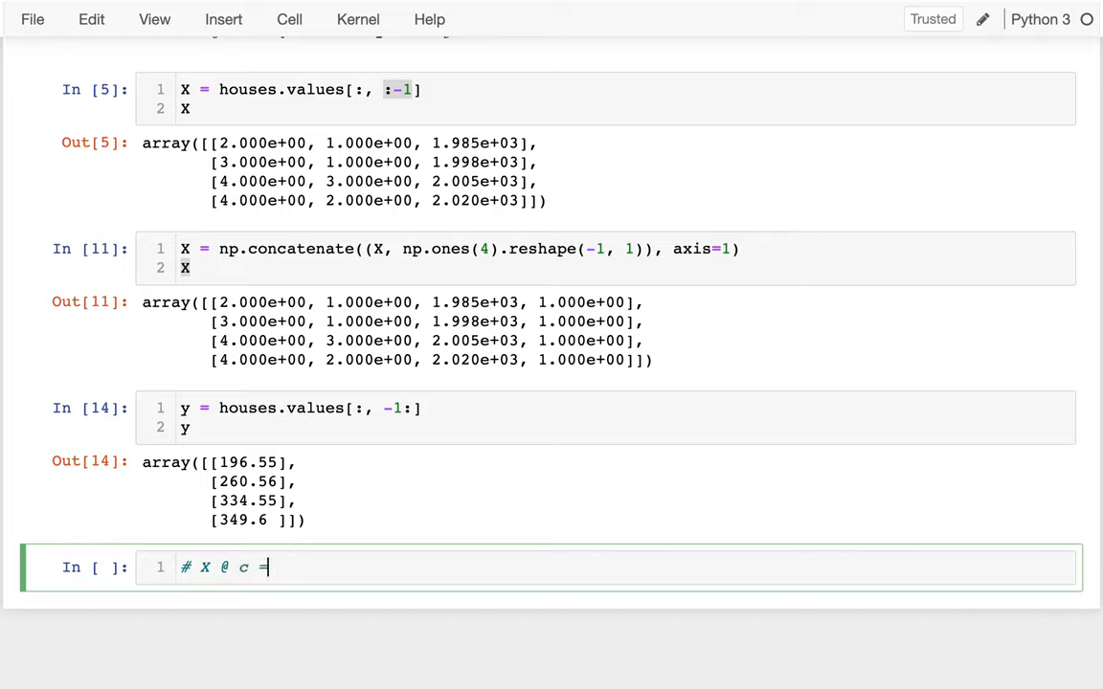
type("y")
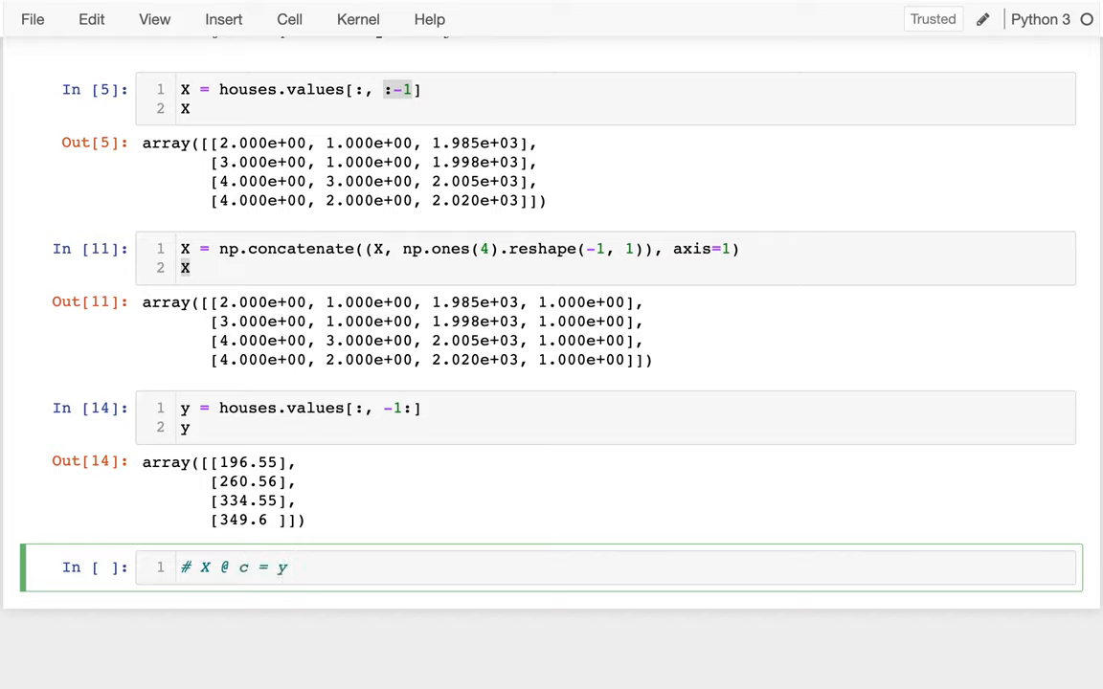
key("enter")
type("#")
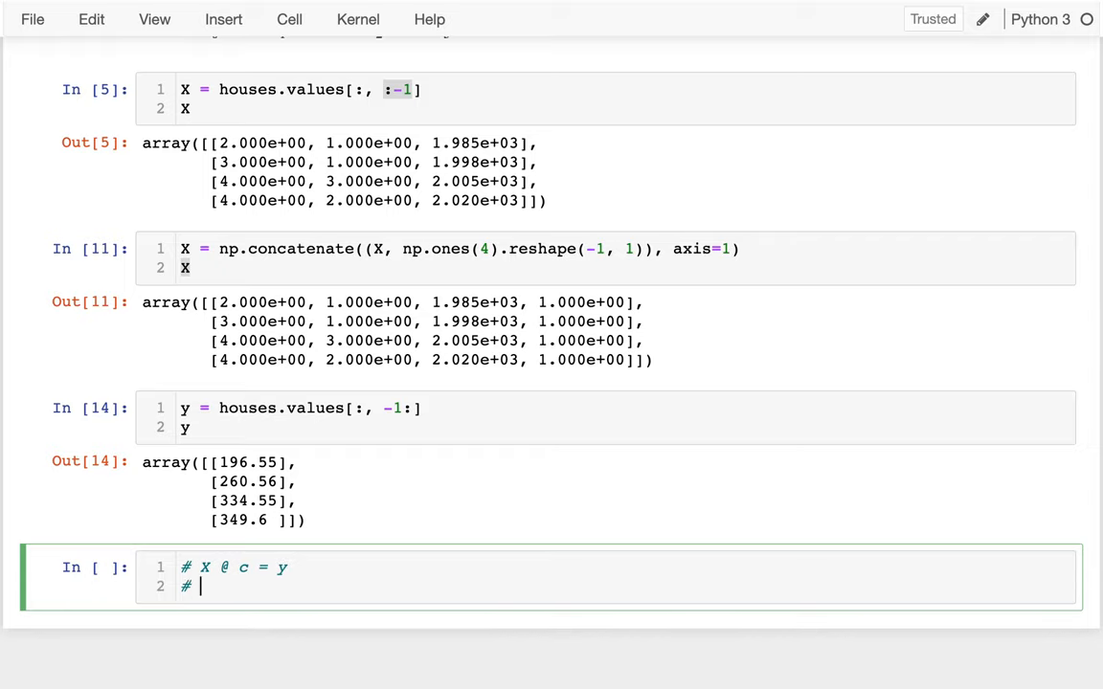
Step: Add a second comment noting c = y / X cannot be done
type("c =")
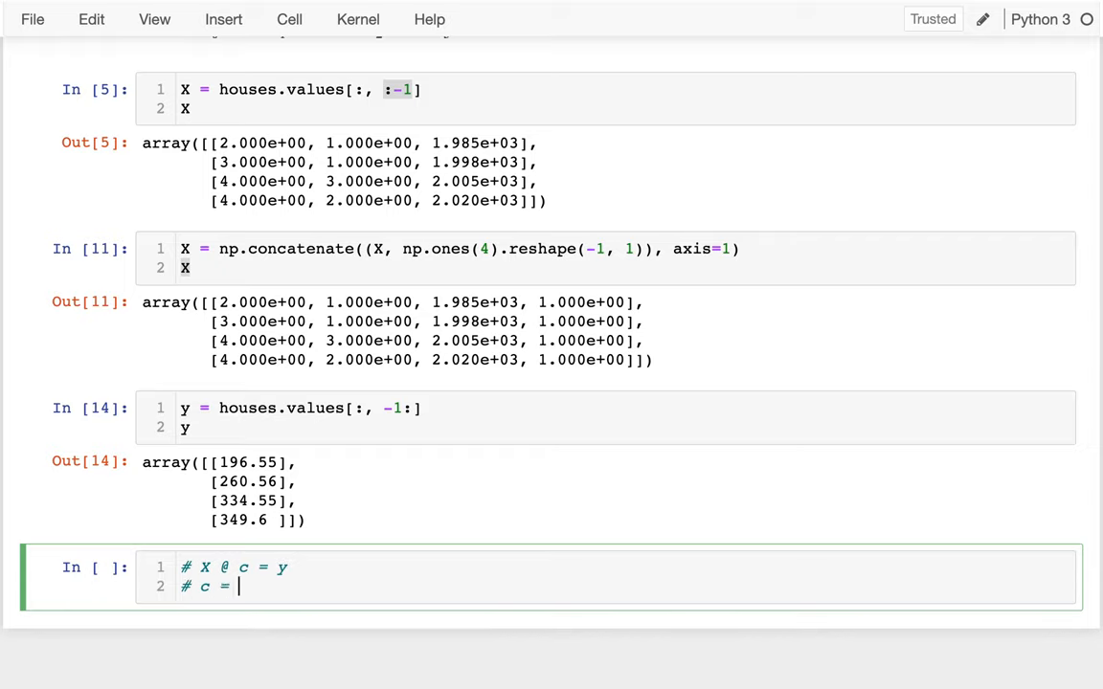
type("y / X")
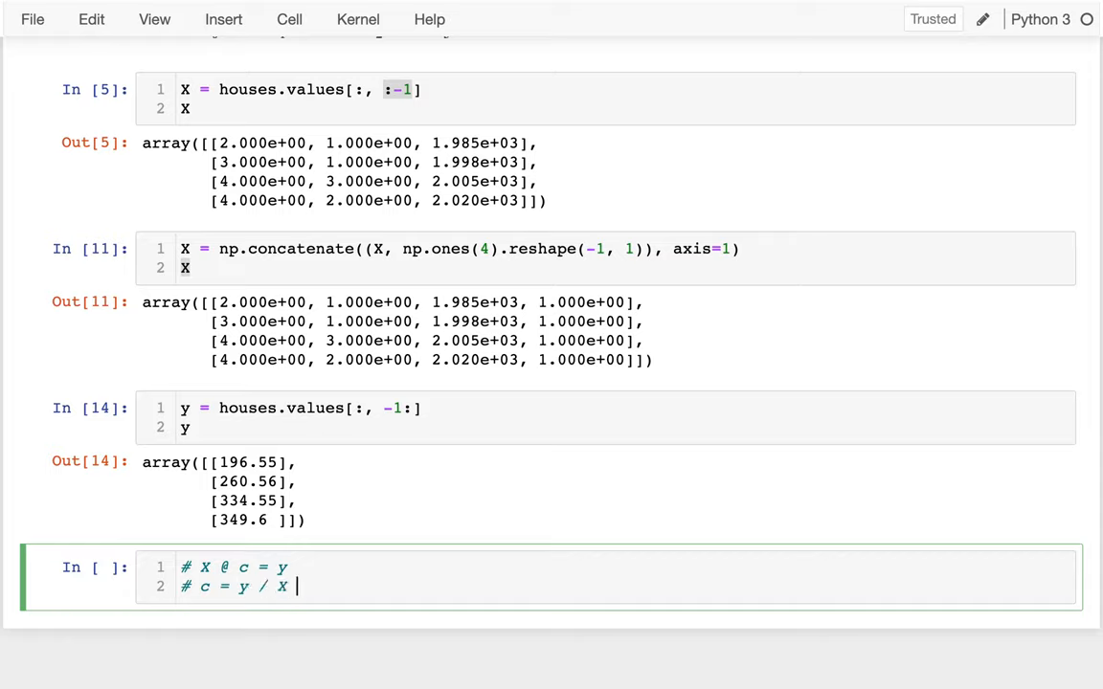
type("# CANNOT DO THAT!")
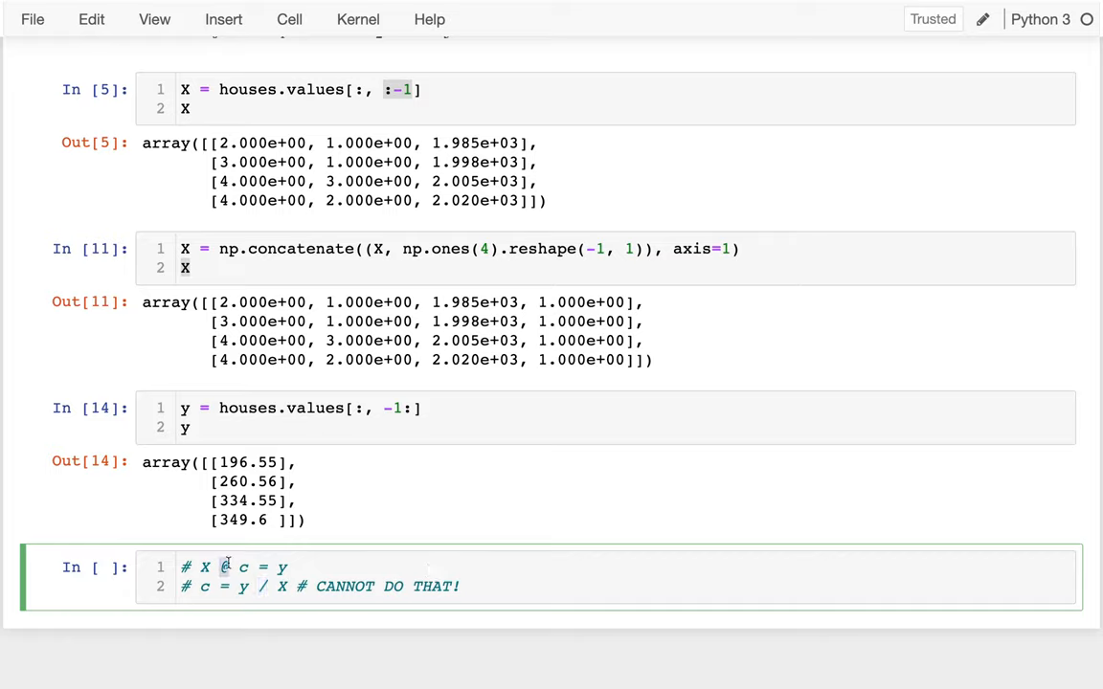
mouse_move(333, 576)
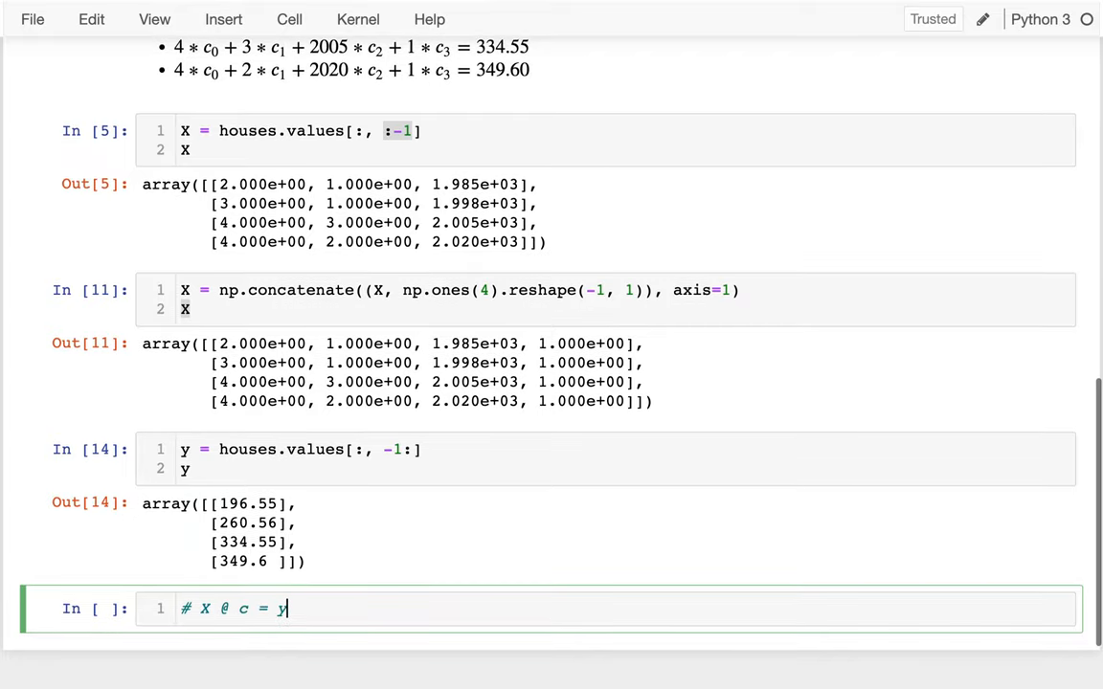
Step: Comment that numpy can solve for c, given X and y
scroll("up", 3)
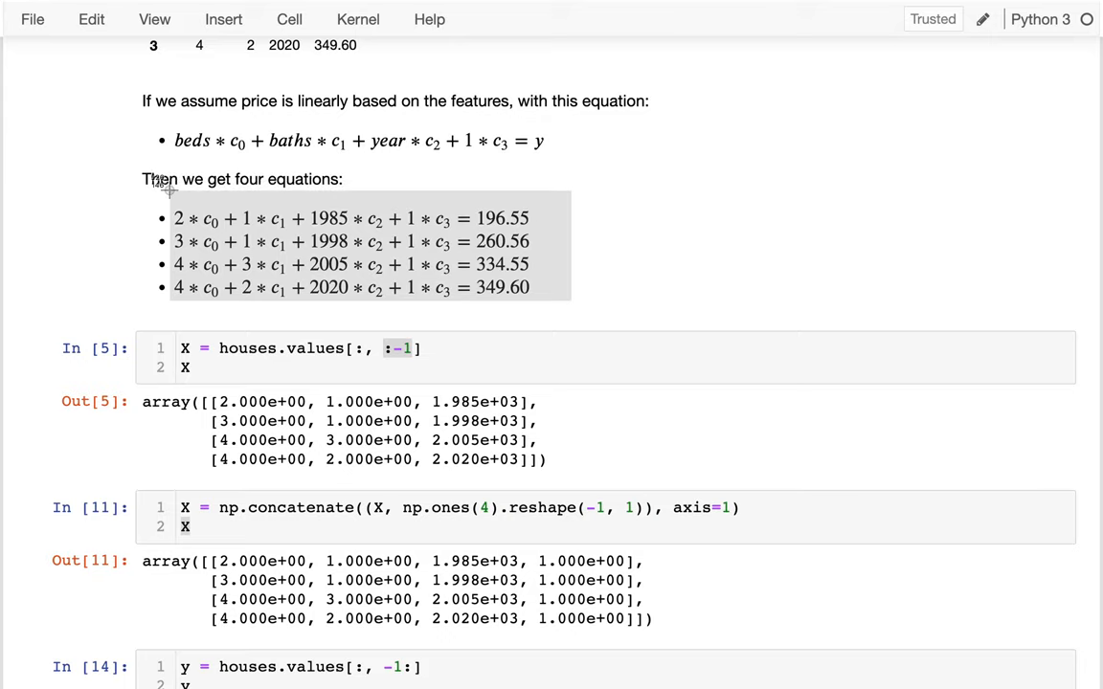
scroll("down", 3)
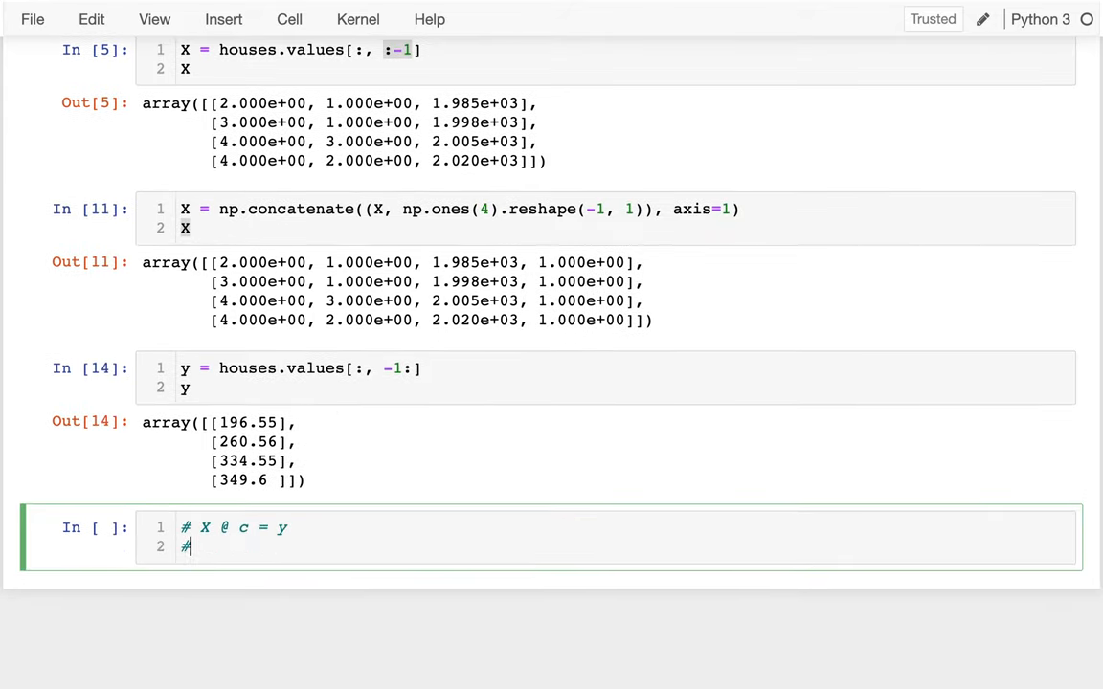
type("numpy can s")
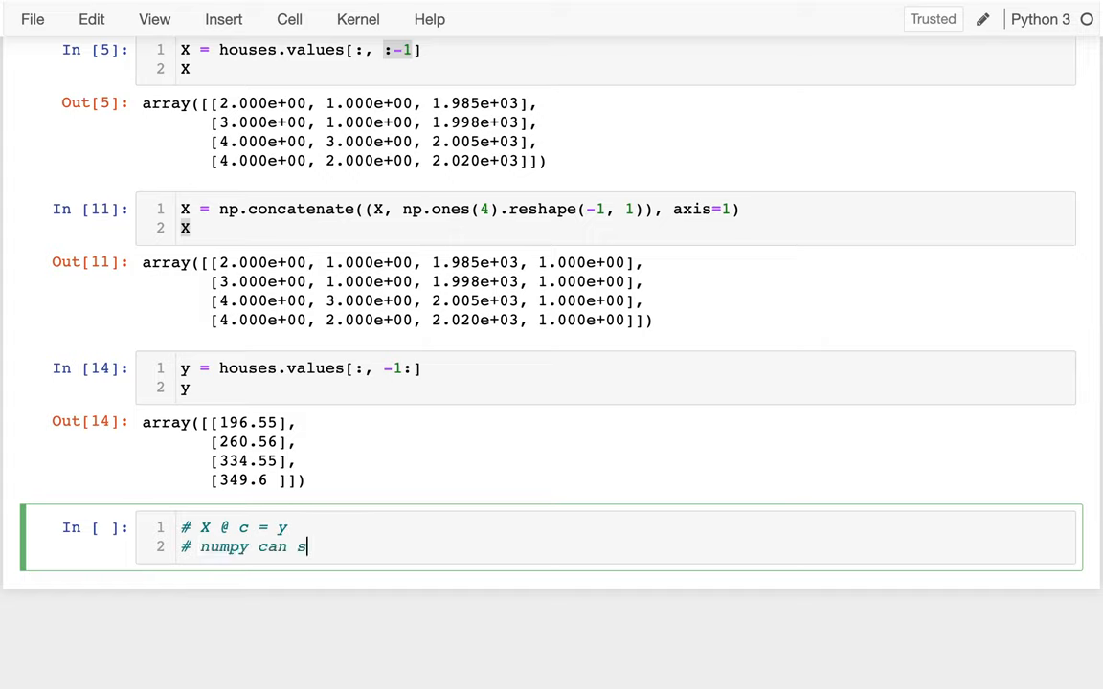
type("olve for c,")
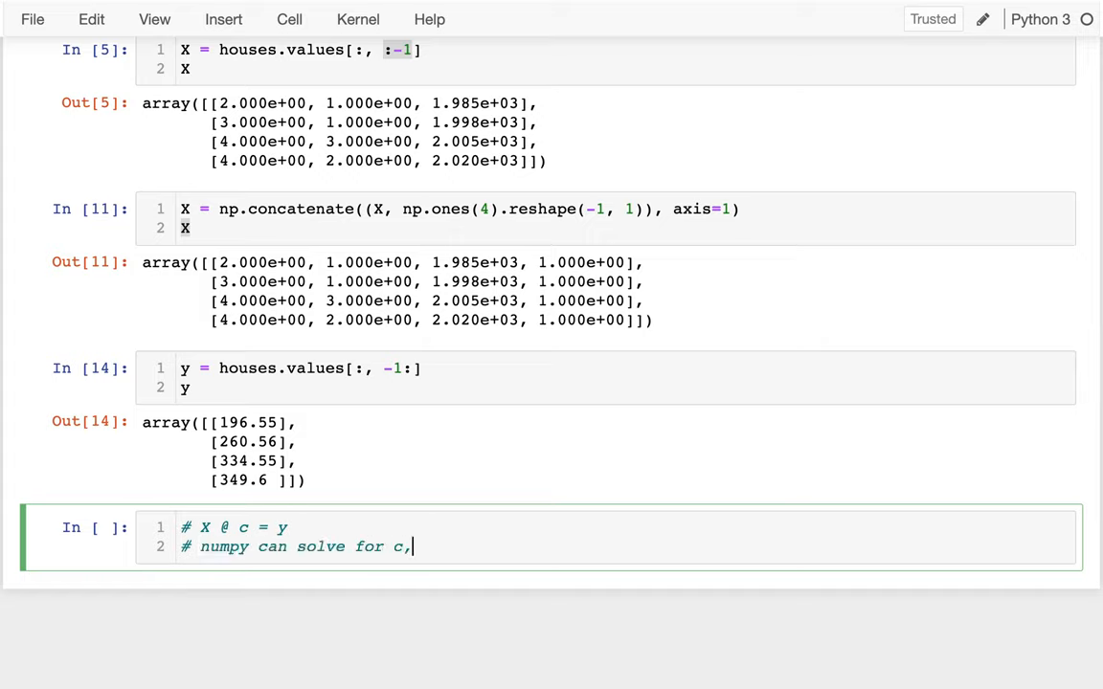
type("given X and Y")
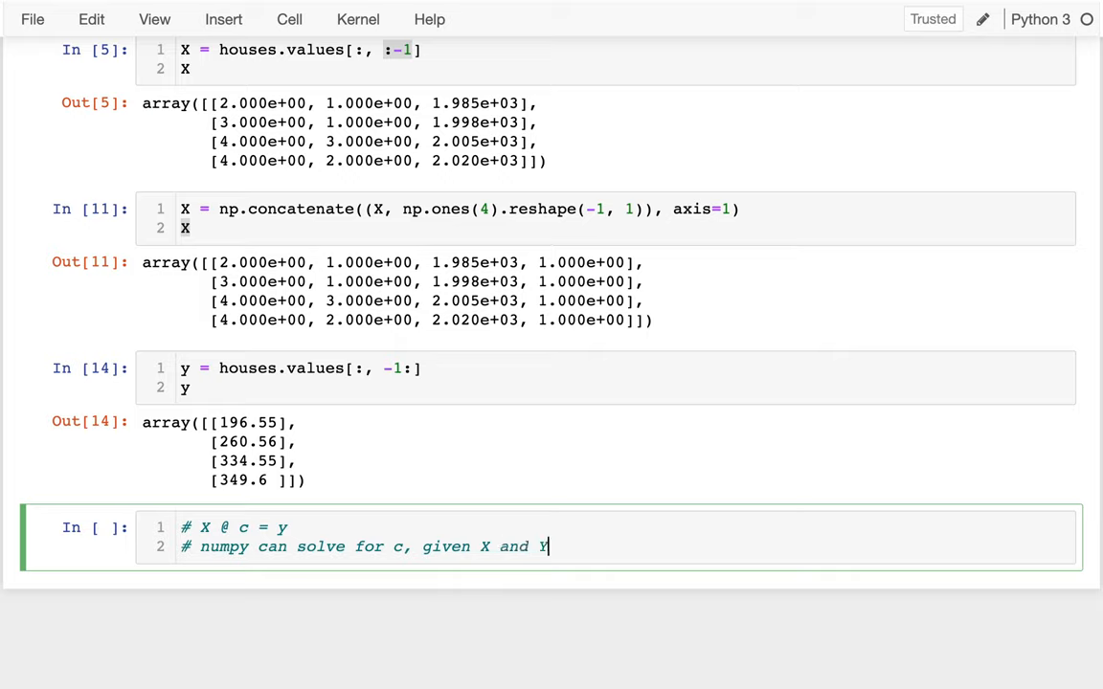
key("enter")
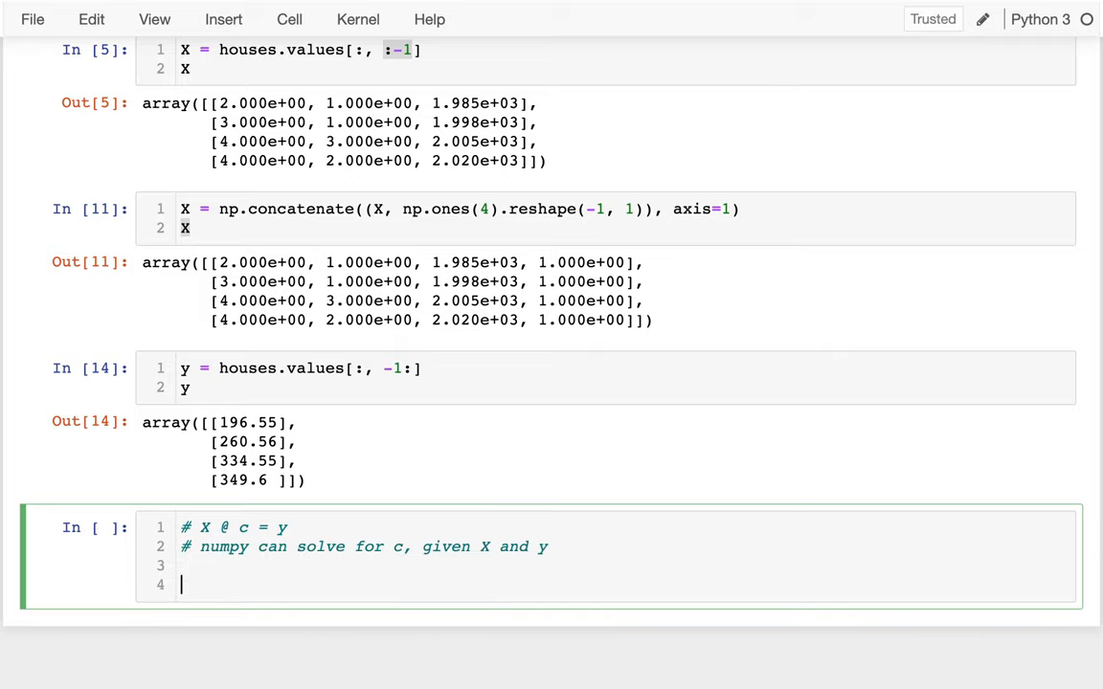
Step: List np.linalg's functions with dir(np.linalg), then begin the np.linalg.solve() call
type("np.")
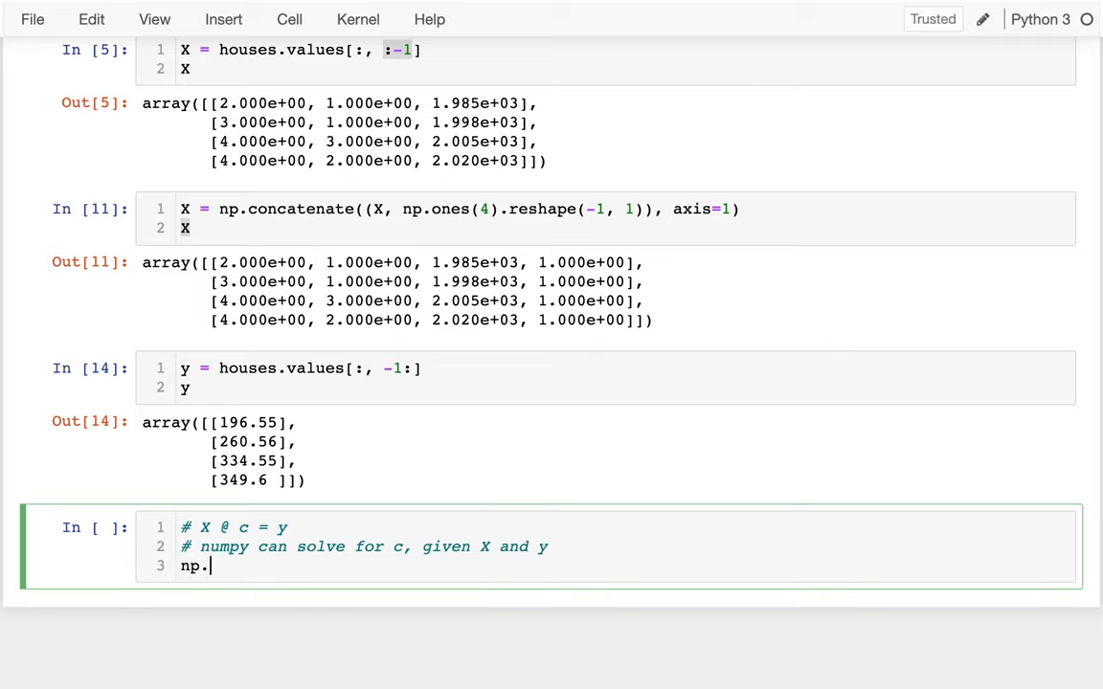
type("linalg")
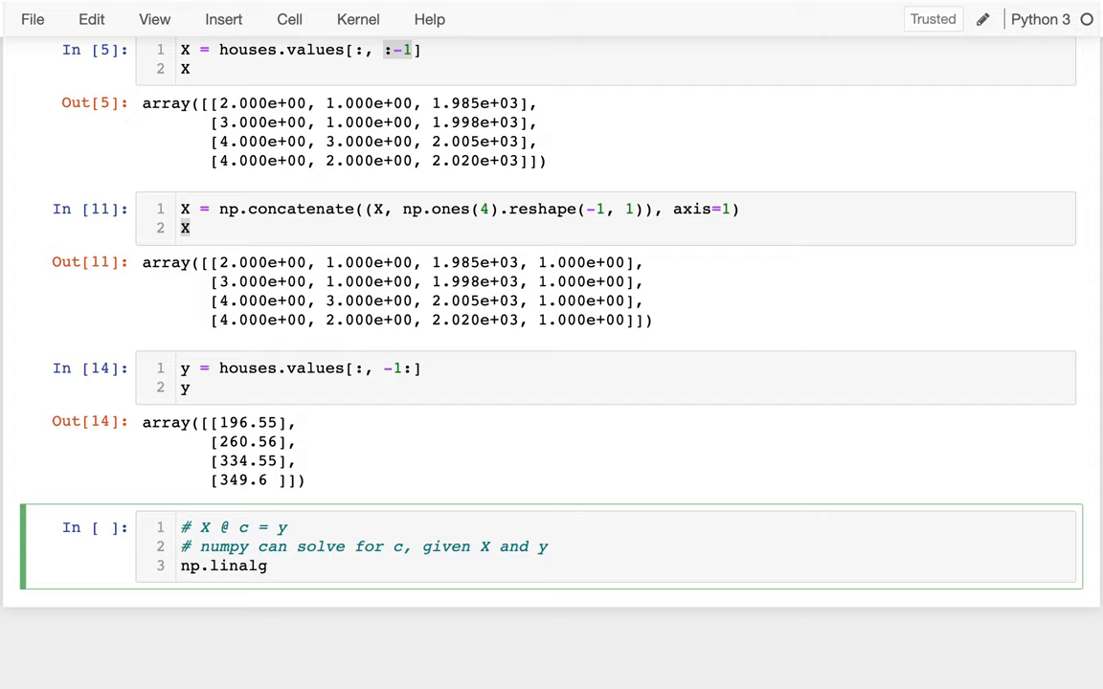
type("dir(np.linalg)")
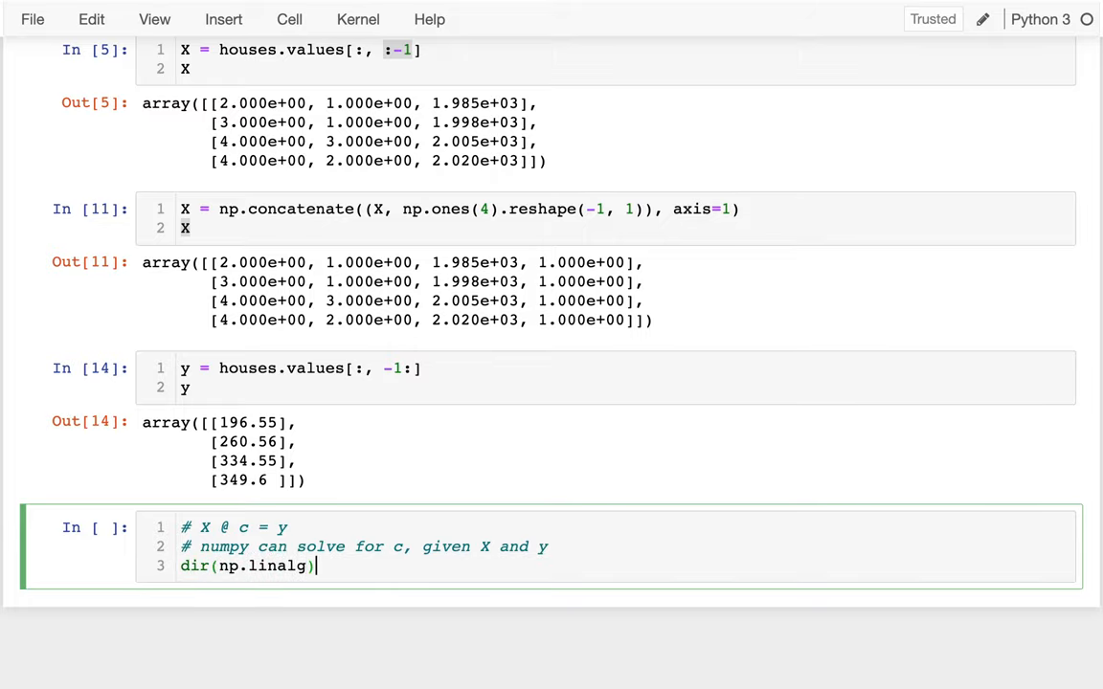
key("shift+enter")
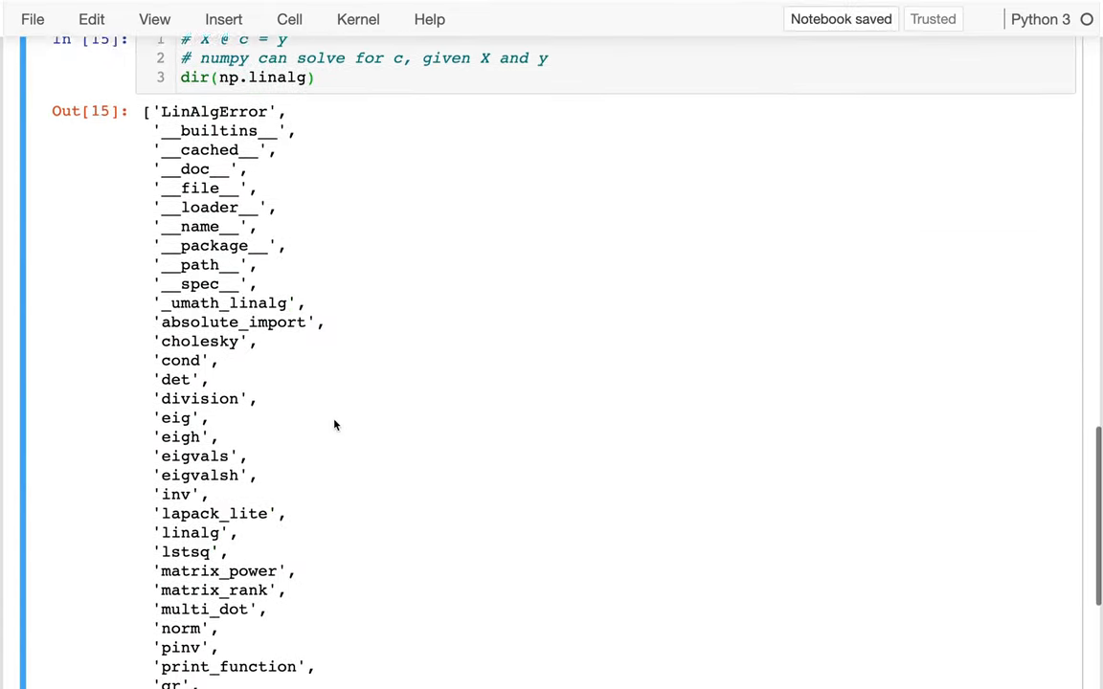
scroll("down", 3)
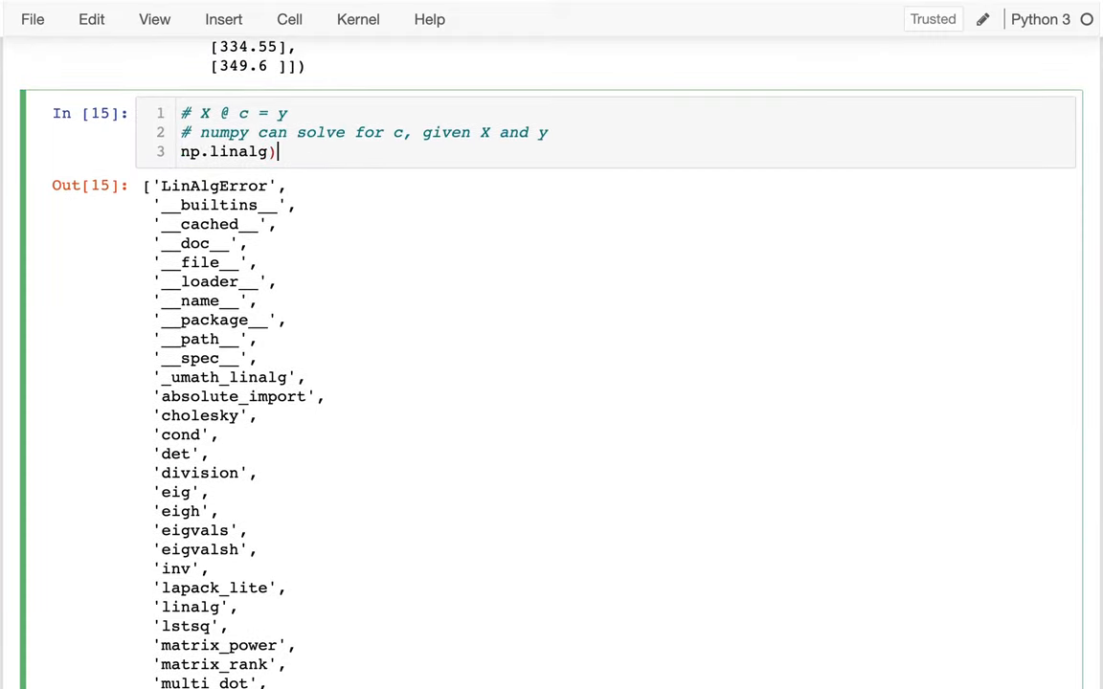
type(".solve()")
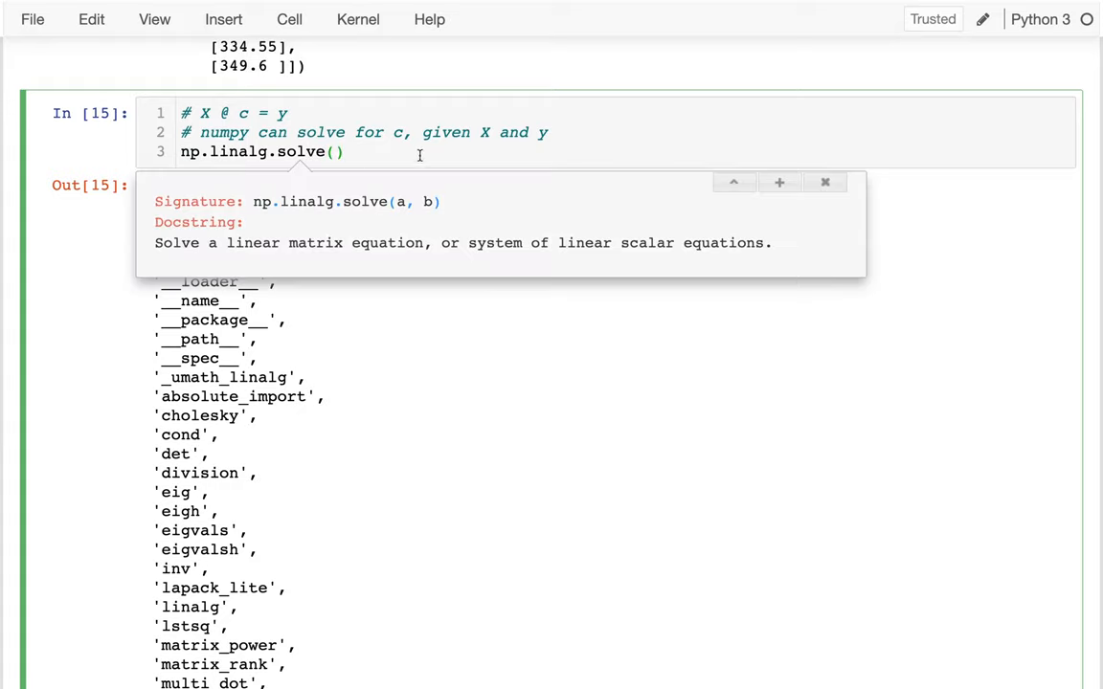
mouse_move(394, 203)
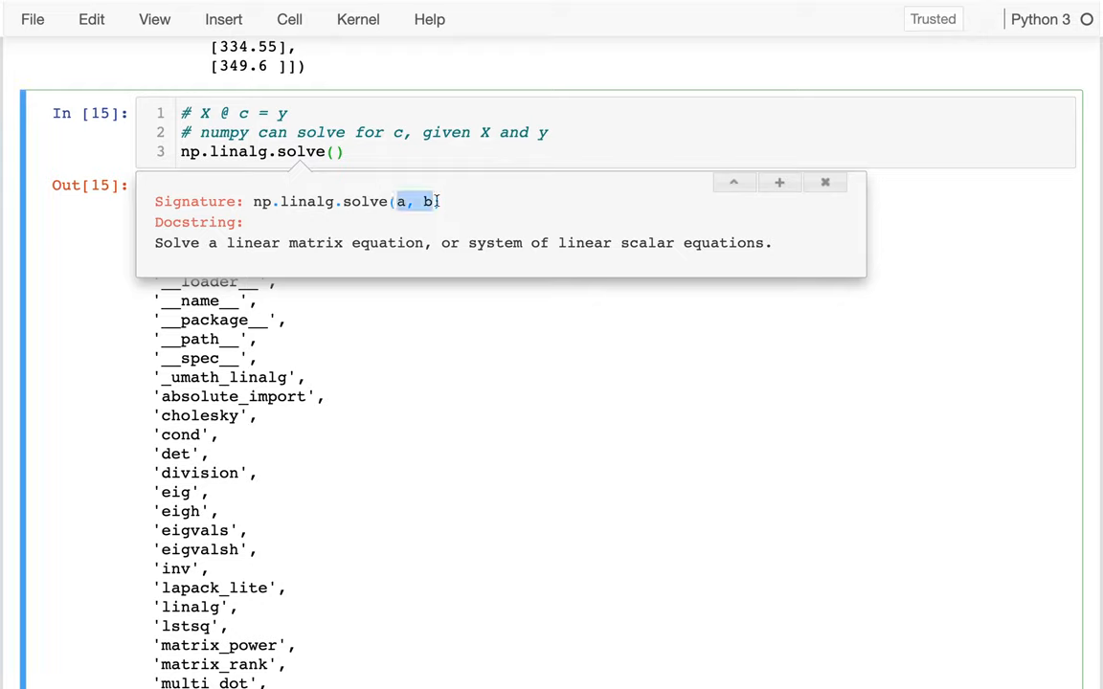
mouse_move(327, 145)
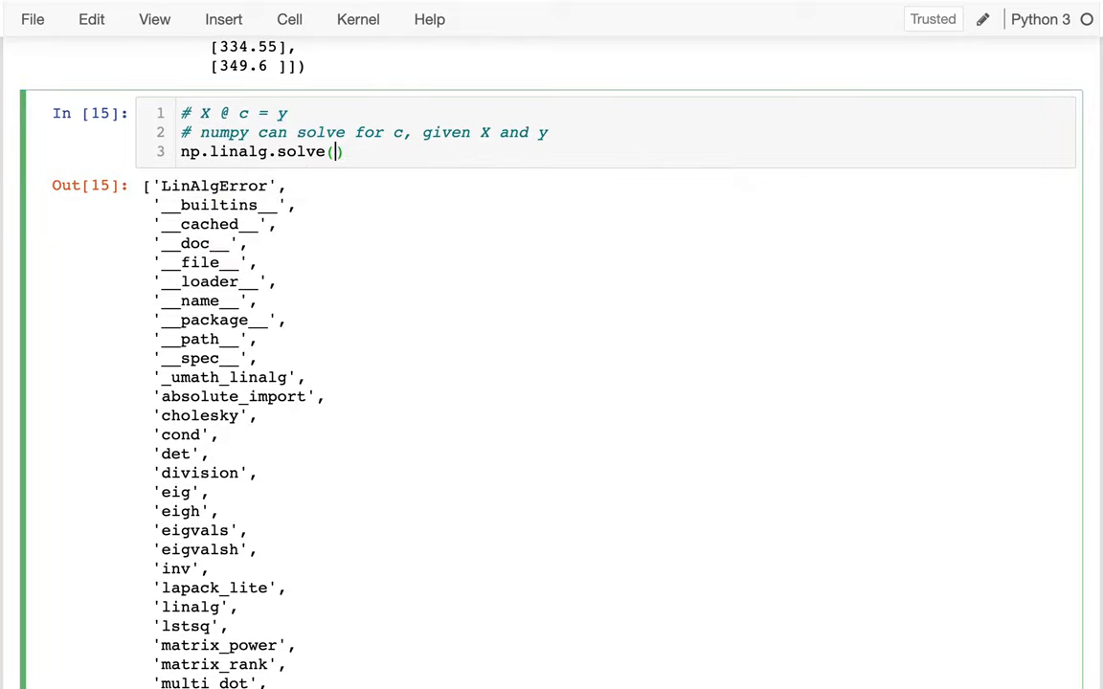
Step: Run np.linalg.solve(X, y), then store it as c = np.linalg.solve(X, y) and show the four coefficients
type("X, y")
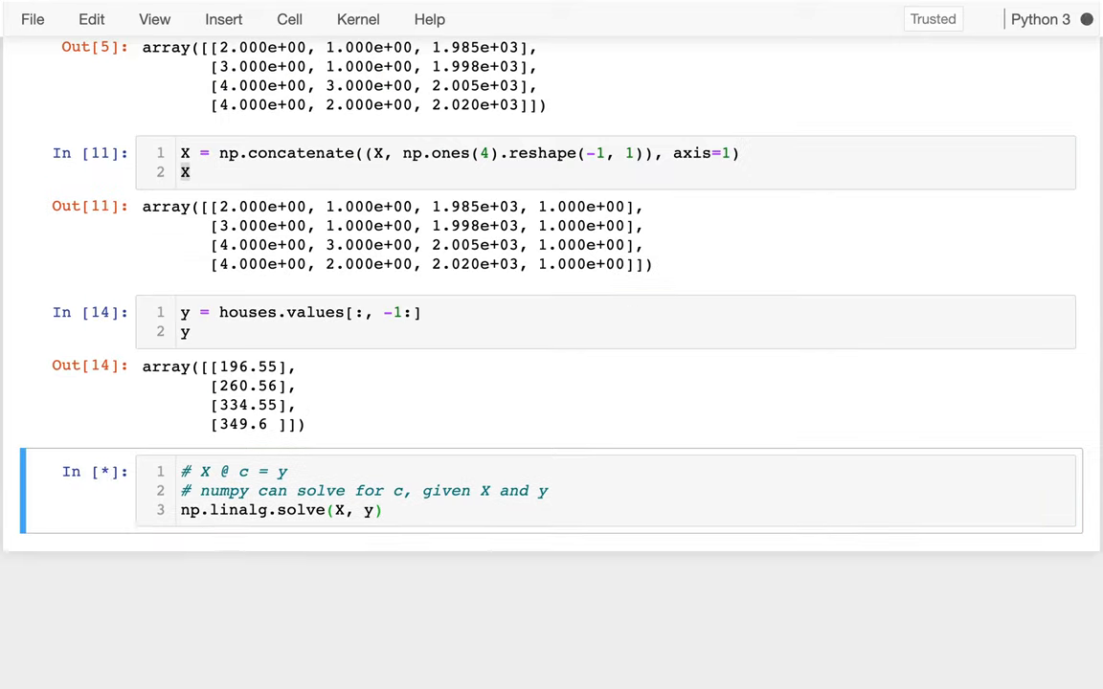
key("shift+enter")
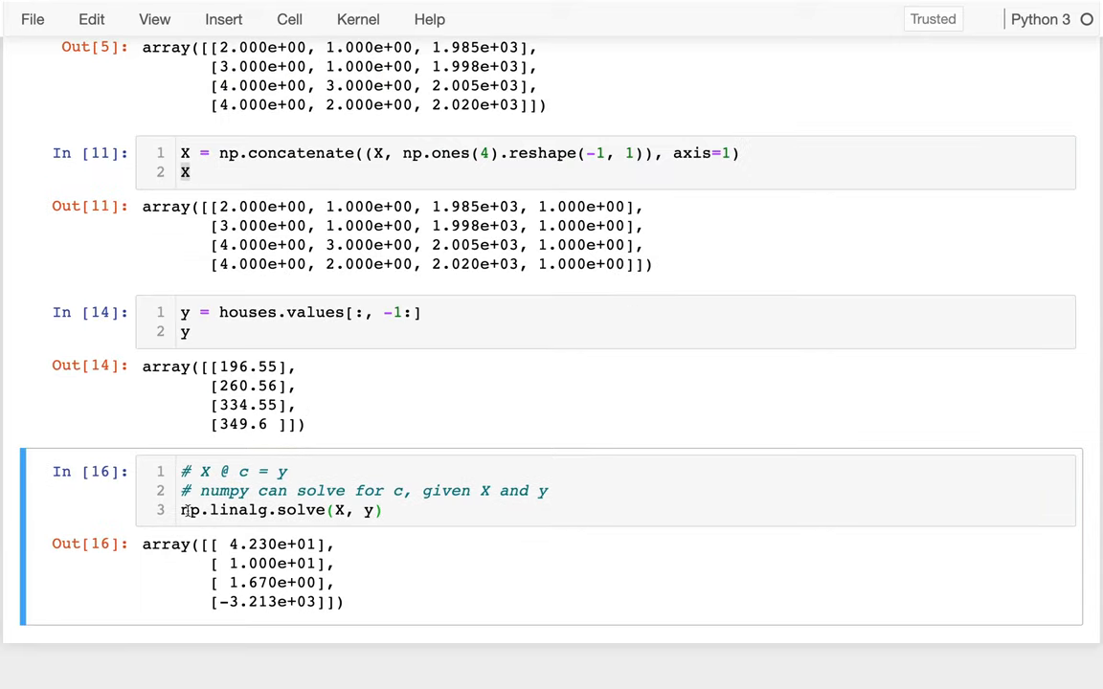
left_click(181, 509)
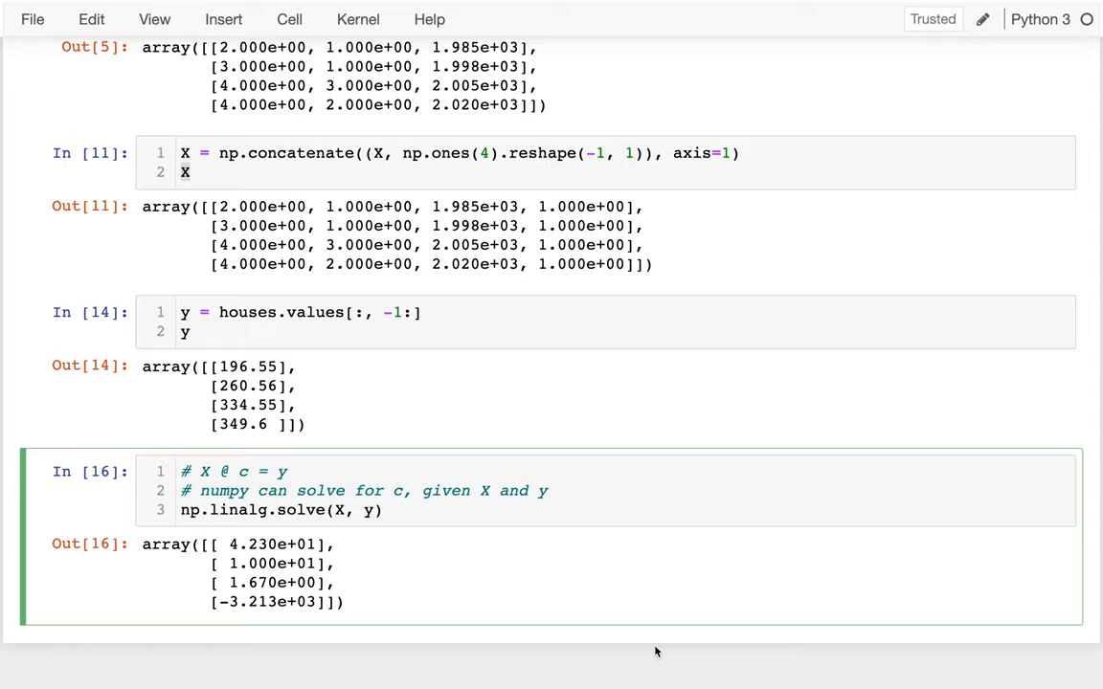
double_click(258, 544)
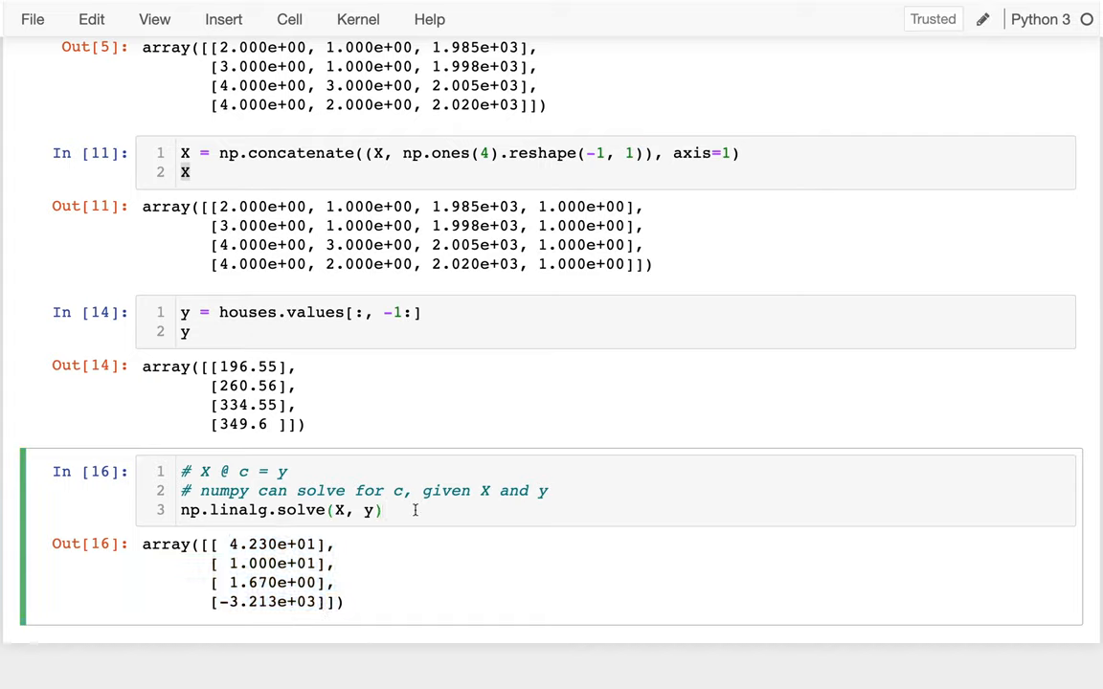
type(".")
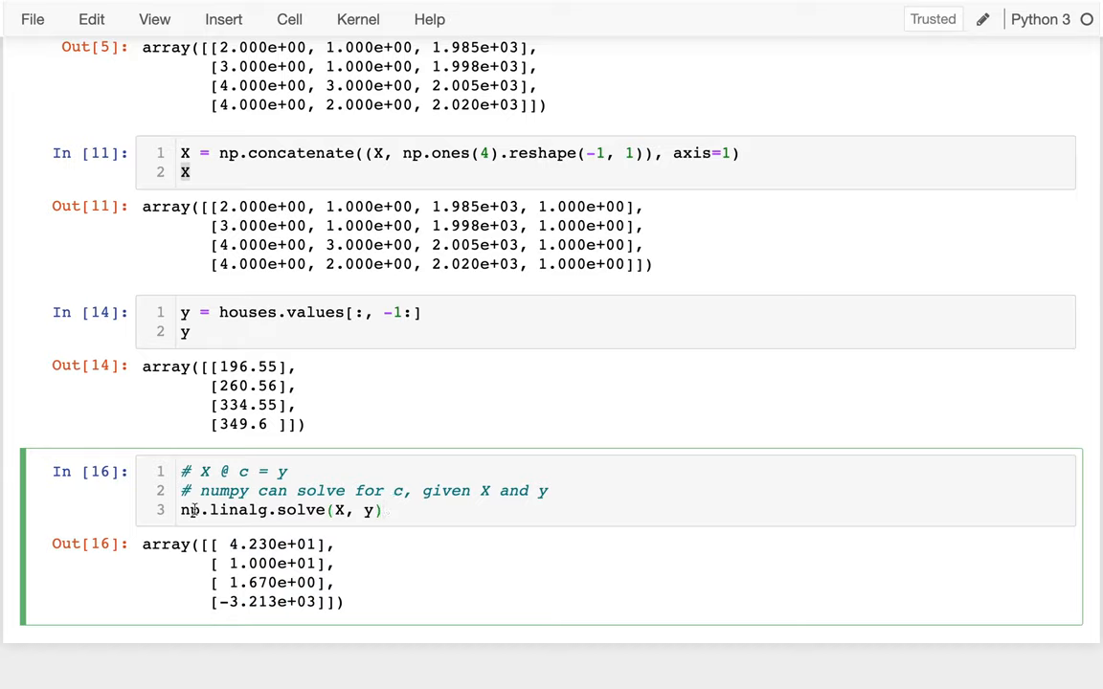
type("c =")
type("c")
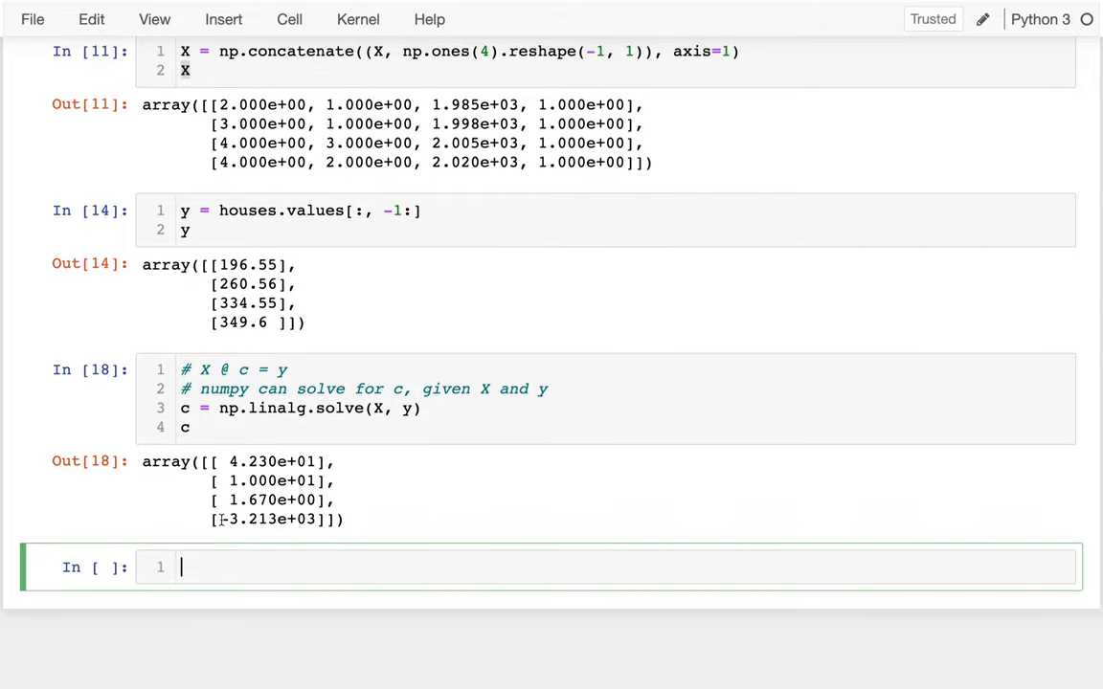
mouse_move(253, 256)
type("X")
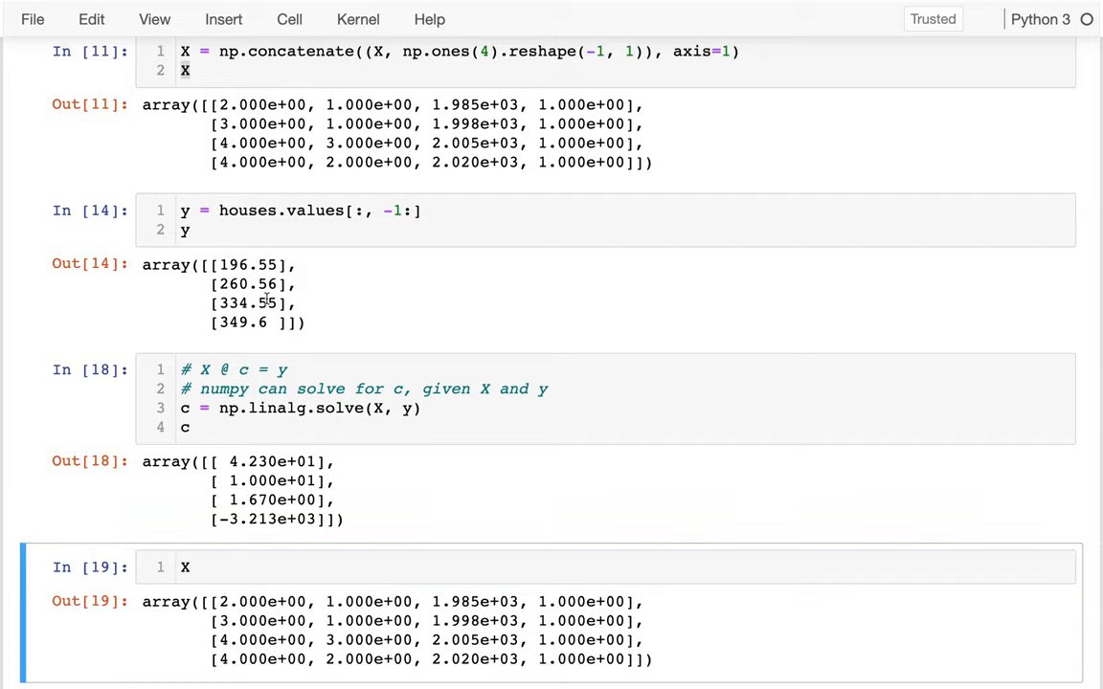
Step: Compute X[0:1, :] @ c, predicting the first house's price as 196.55
type("[]")
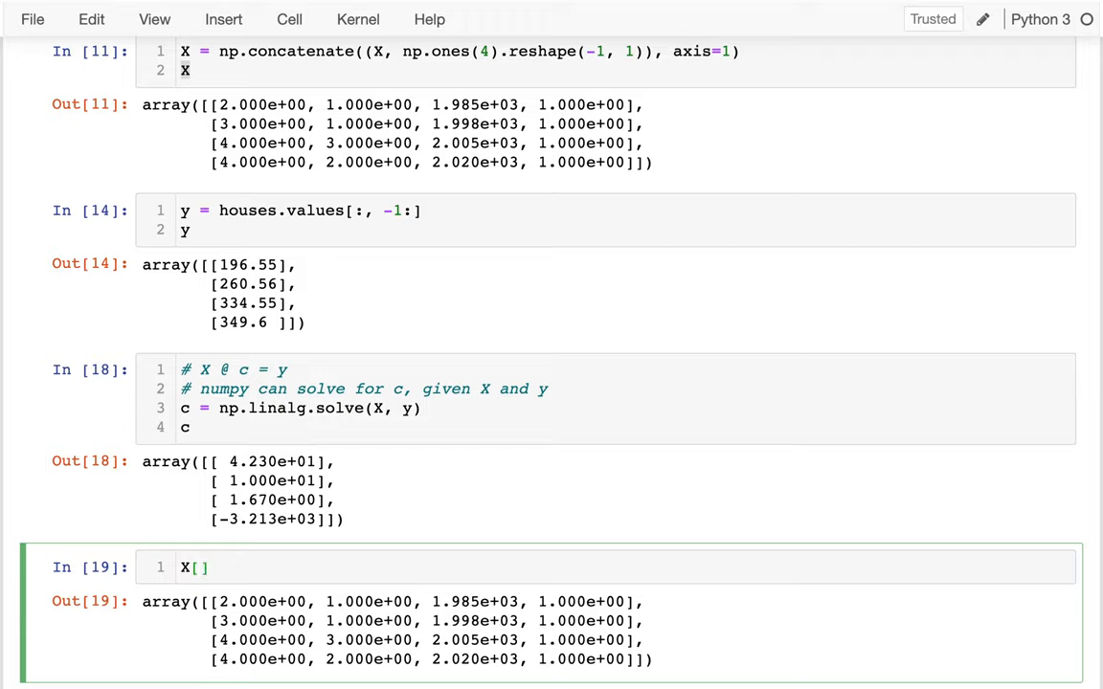
type("0:1, :")
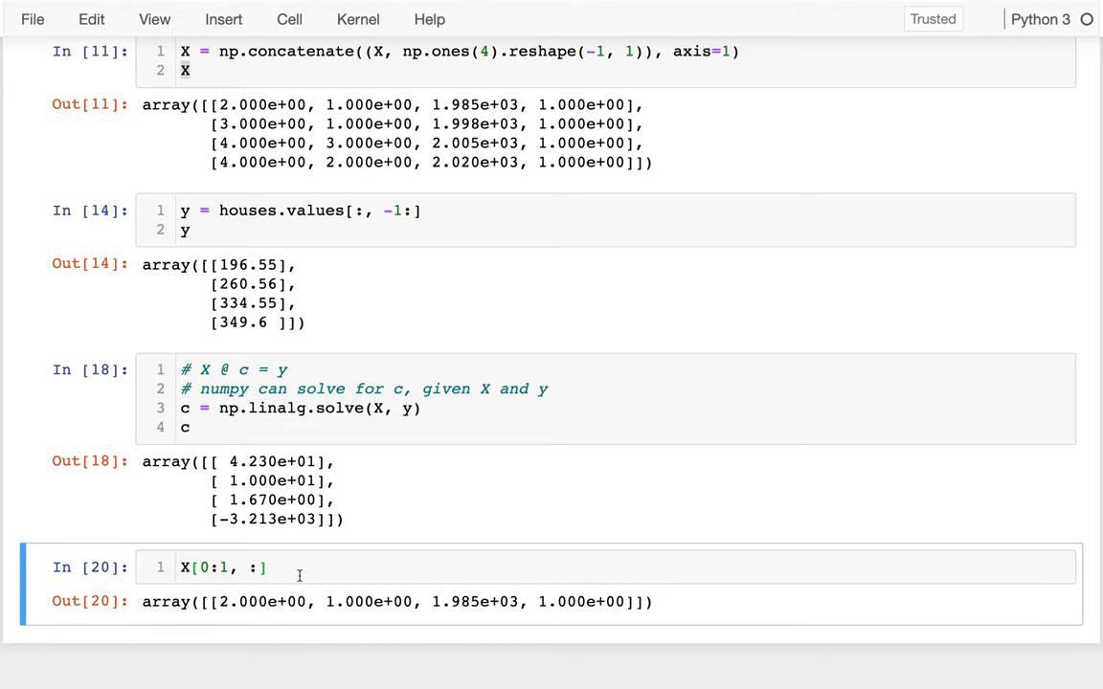
type("@")
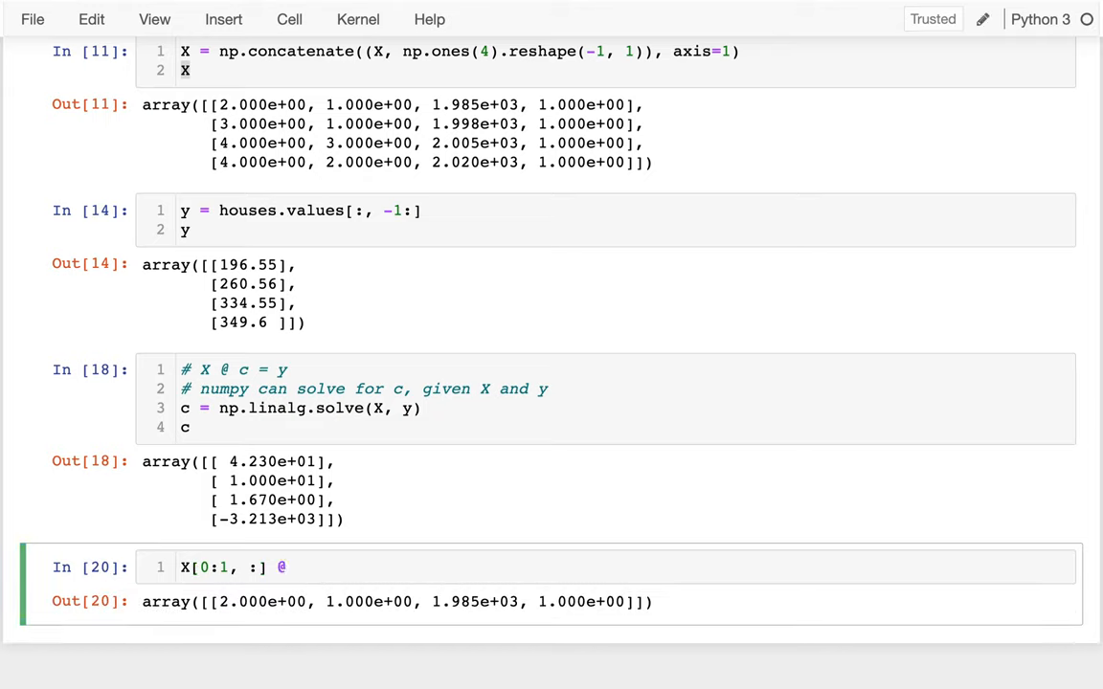
type("c")
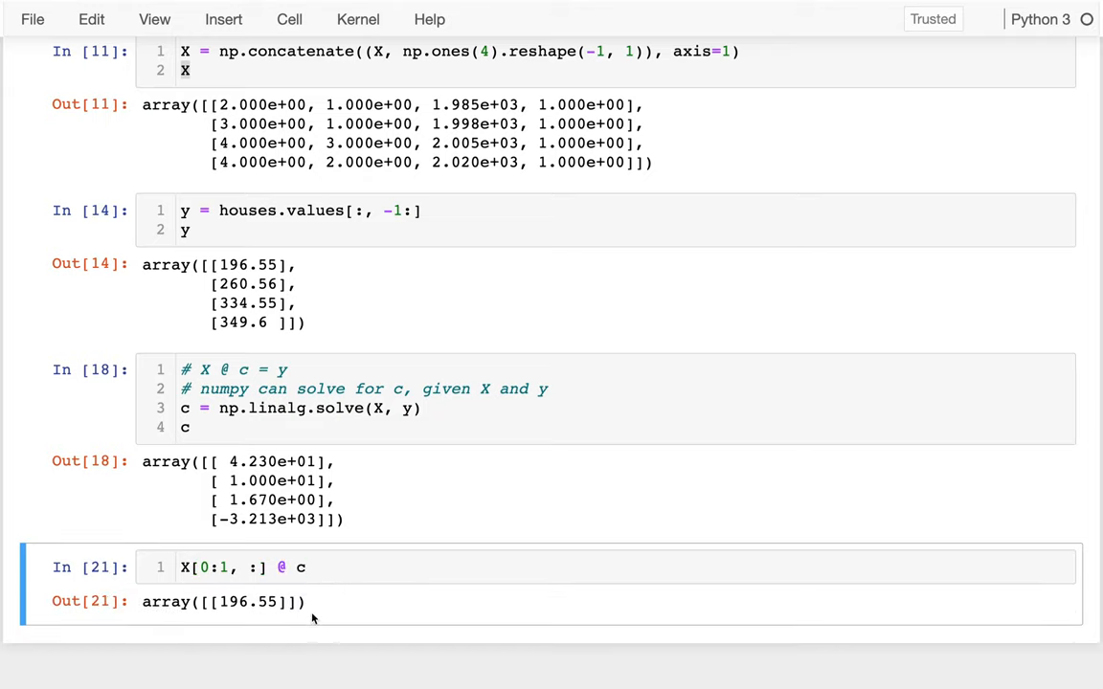
double_click(245, 602)
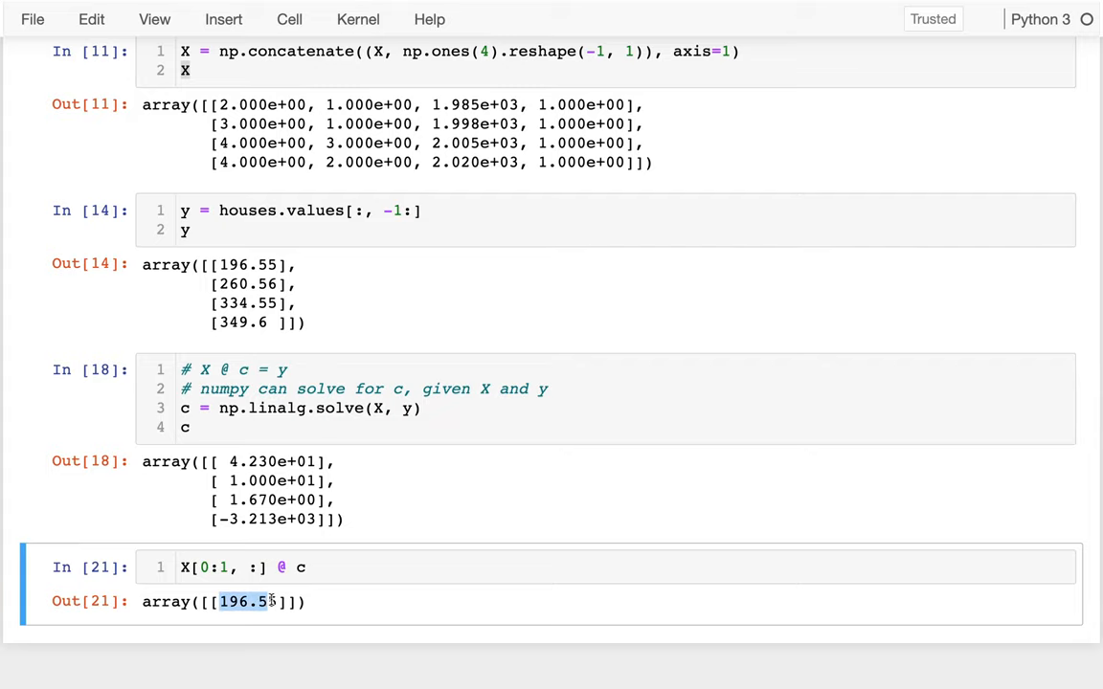
scroll("down", 3)
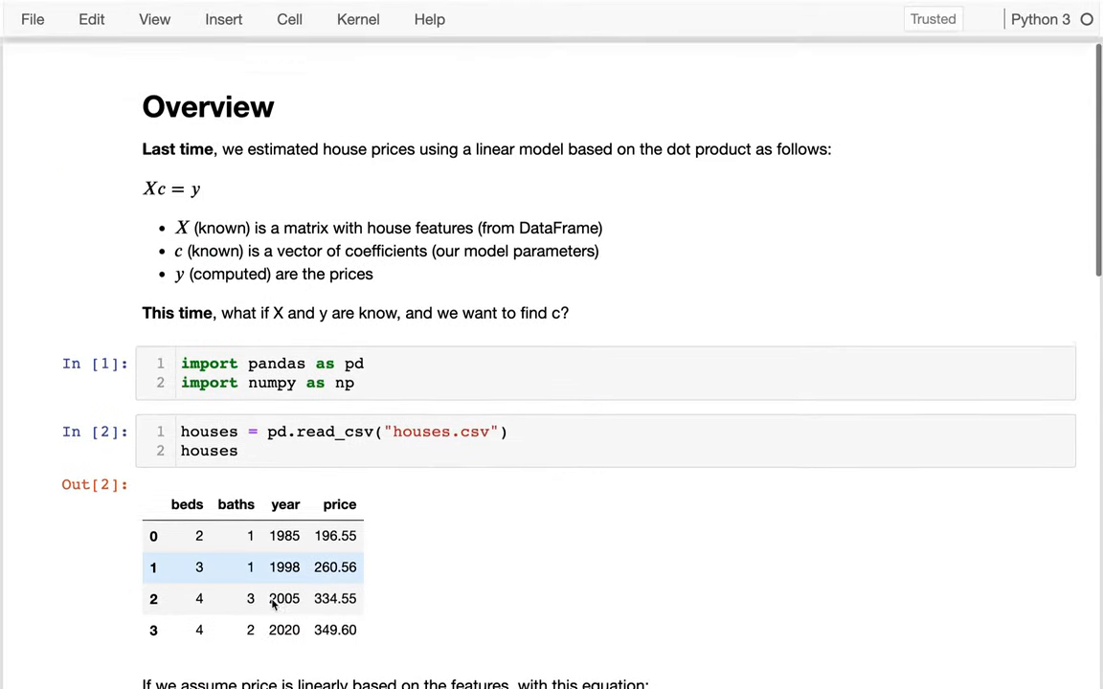
Step: Review the notebook and insert a new empty code cell below the 196.55 prediction
scroll("down", 3)
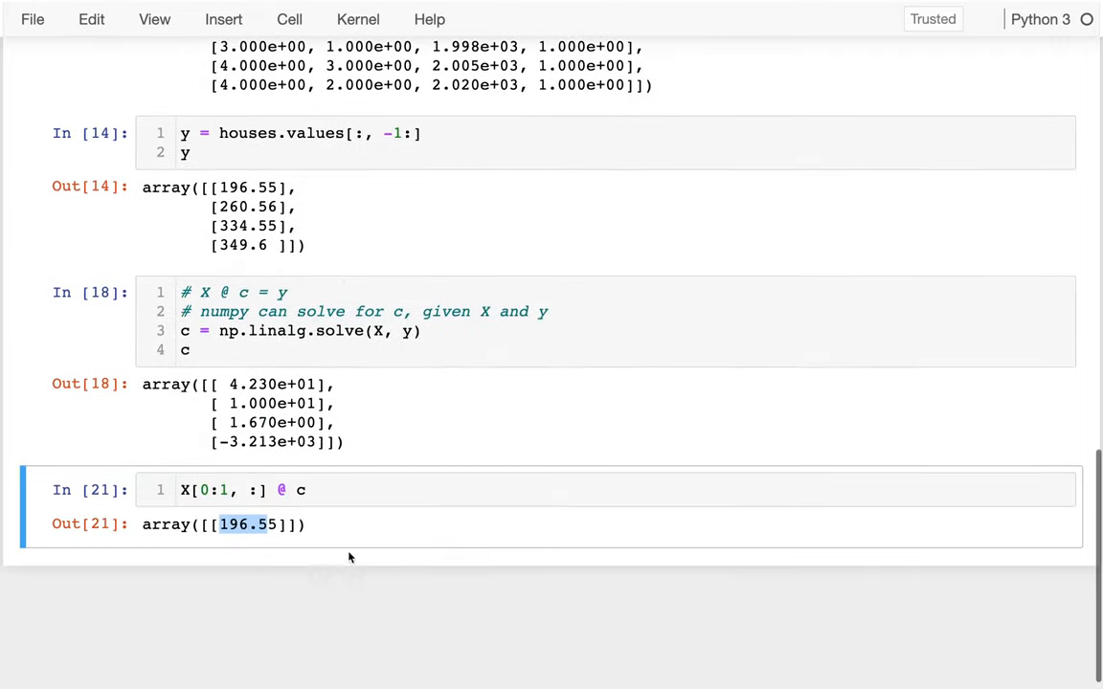
left_click(316, 490)
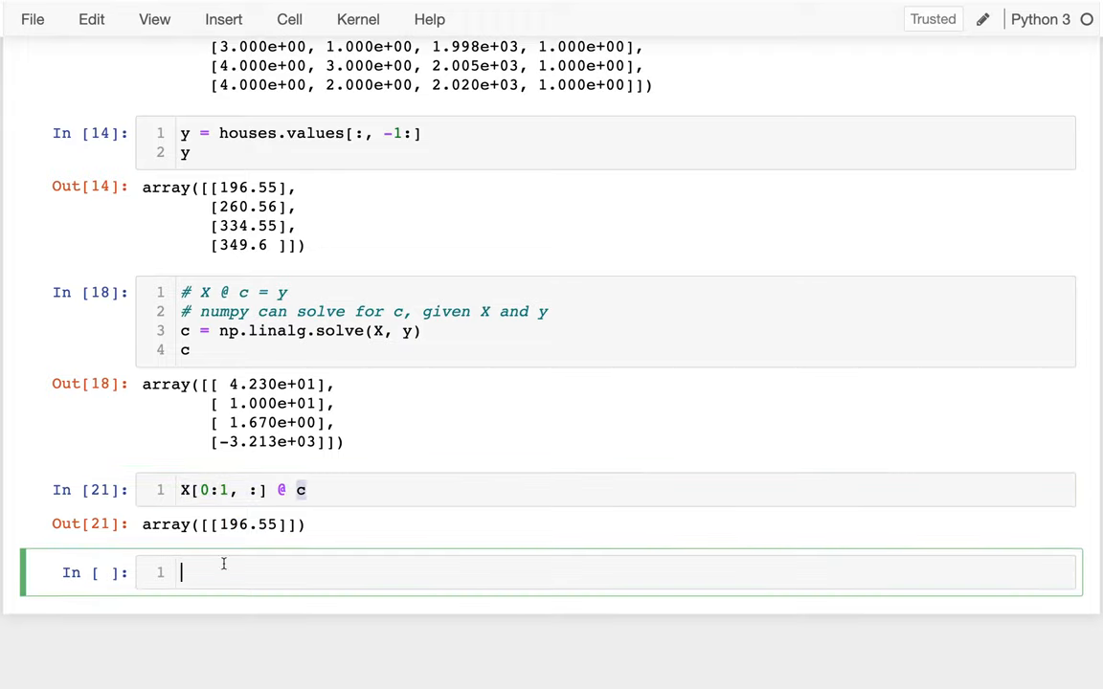
Step: Compute X @ c to reproduce the four house prices, then display c in the next cell
type("X @ c")
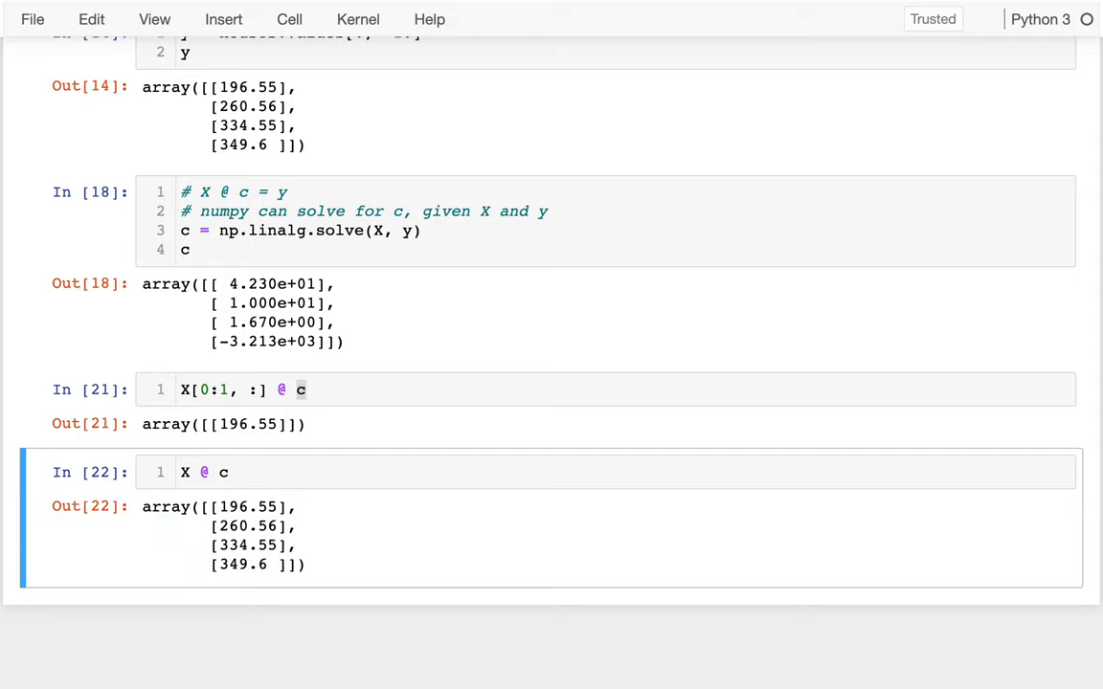
type("c")
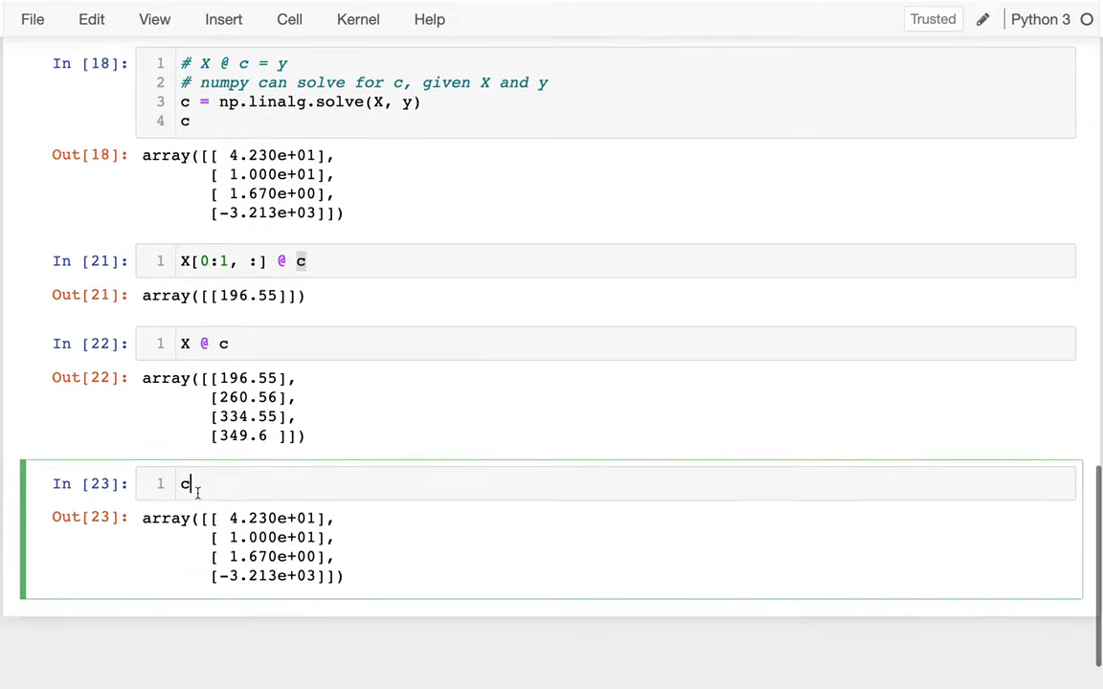
Step: Save the notebook and flatten c with list(c.reshape(-1)) into a plain Python list
key("ctrl+s")
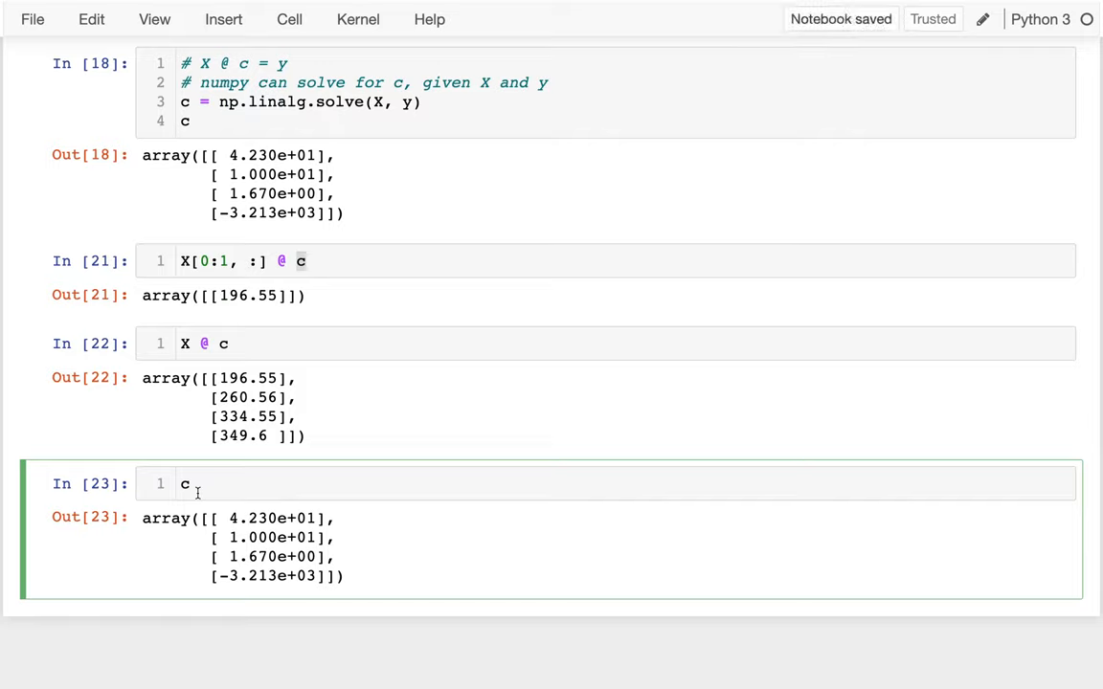
type(".")
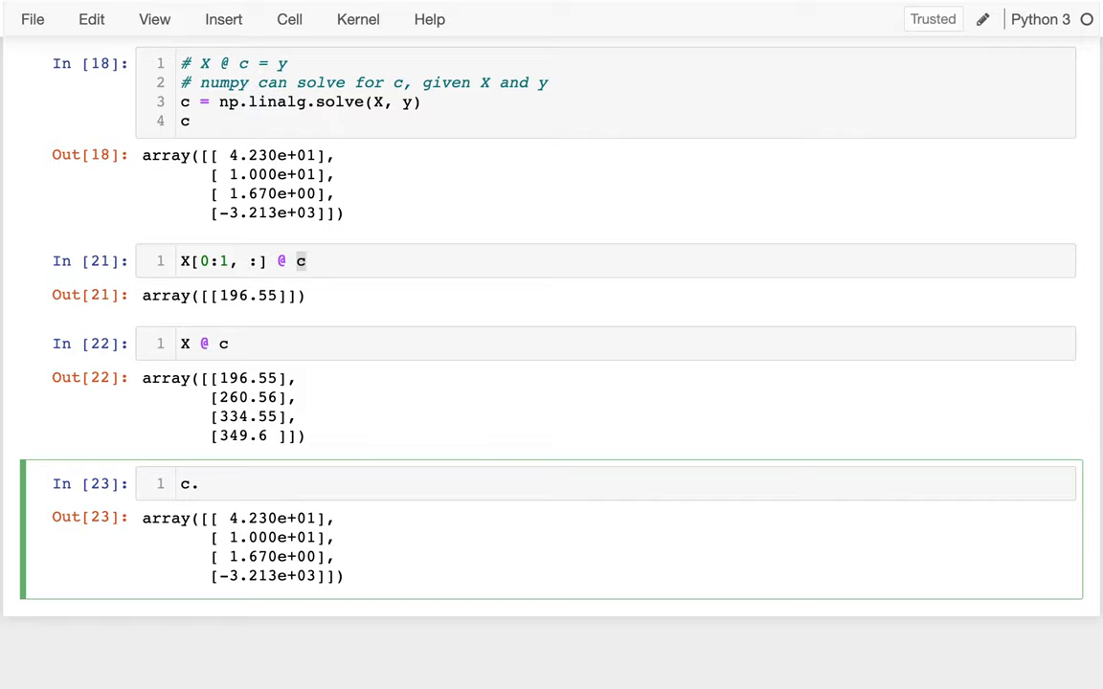
type("reshape()")
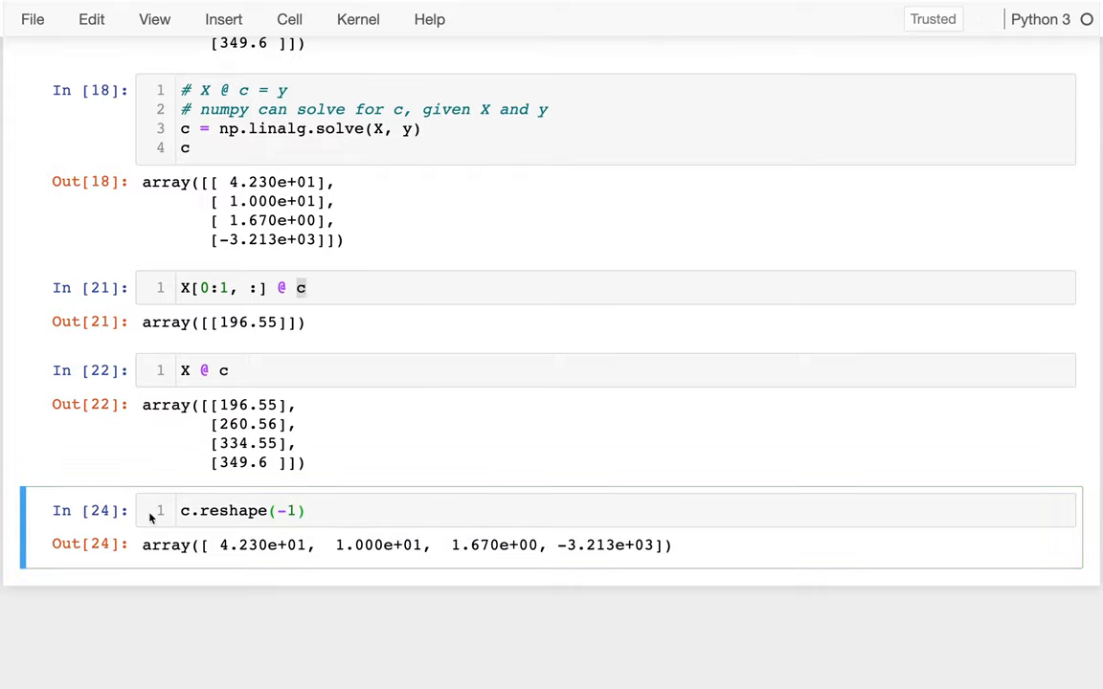
type("list(")
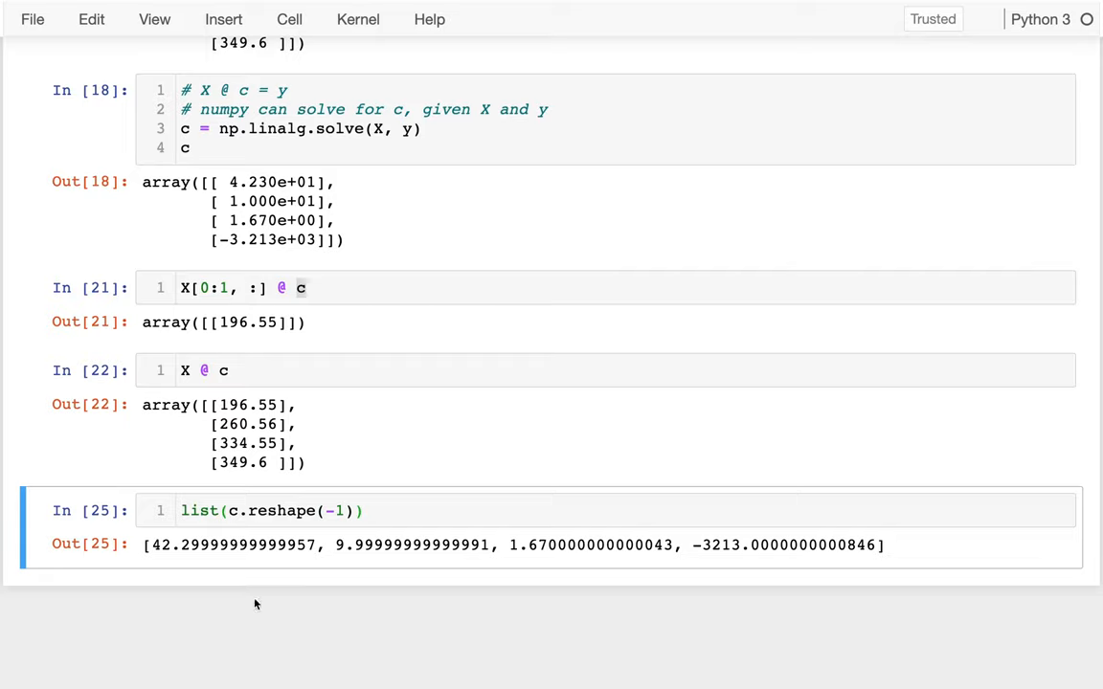
Step: Highlight the last coefficient, -3213, in the flattened output
double_click(230, 544)
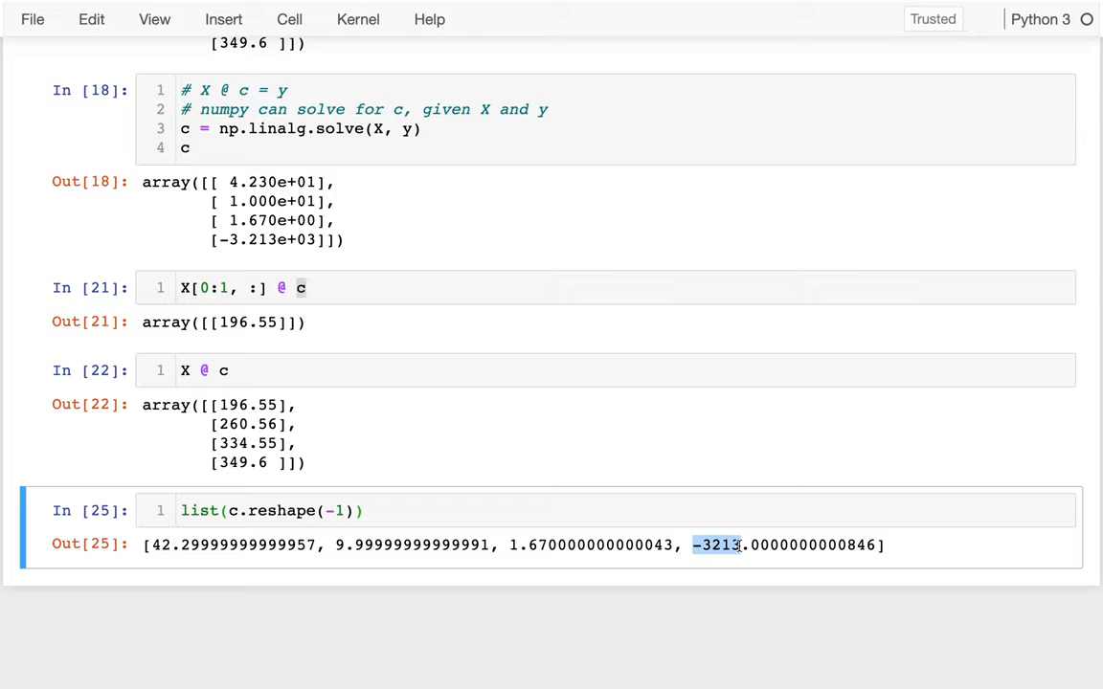
mouse_move(483, 582)
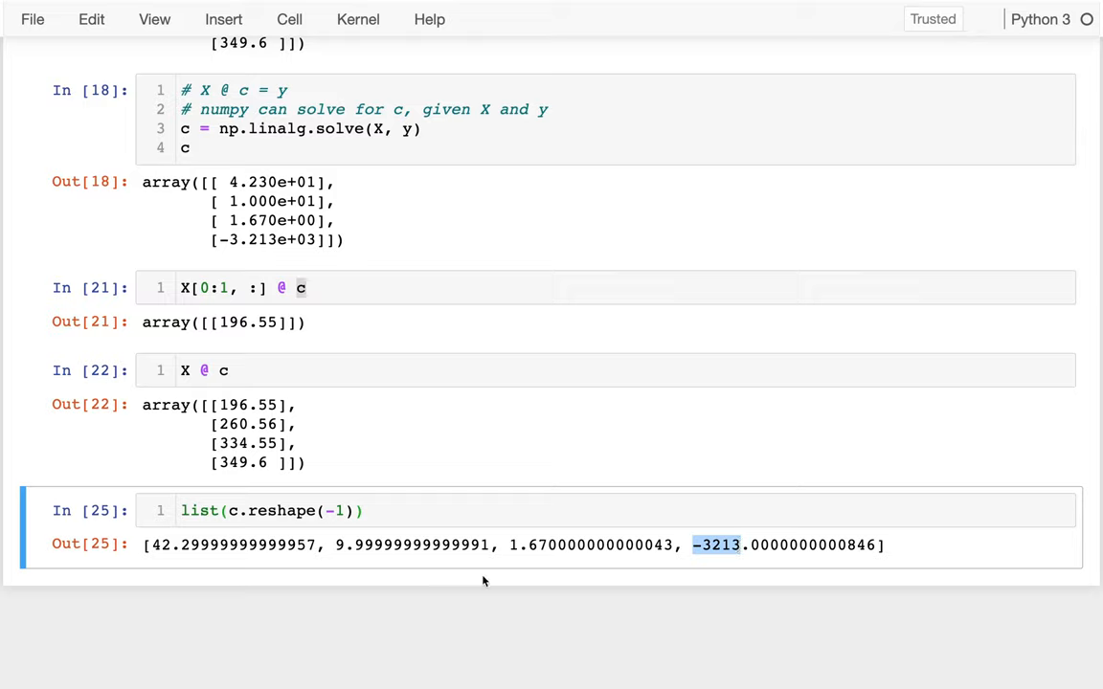
double_click(230, 544)
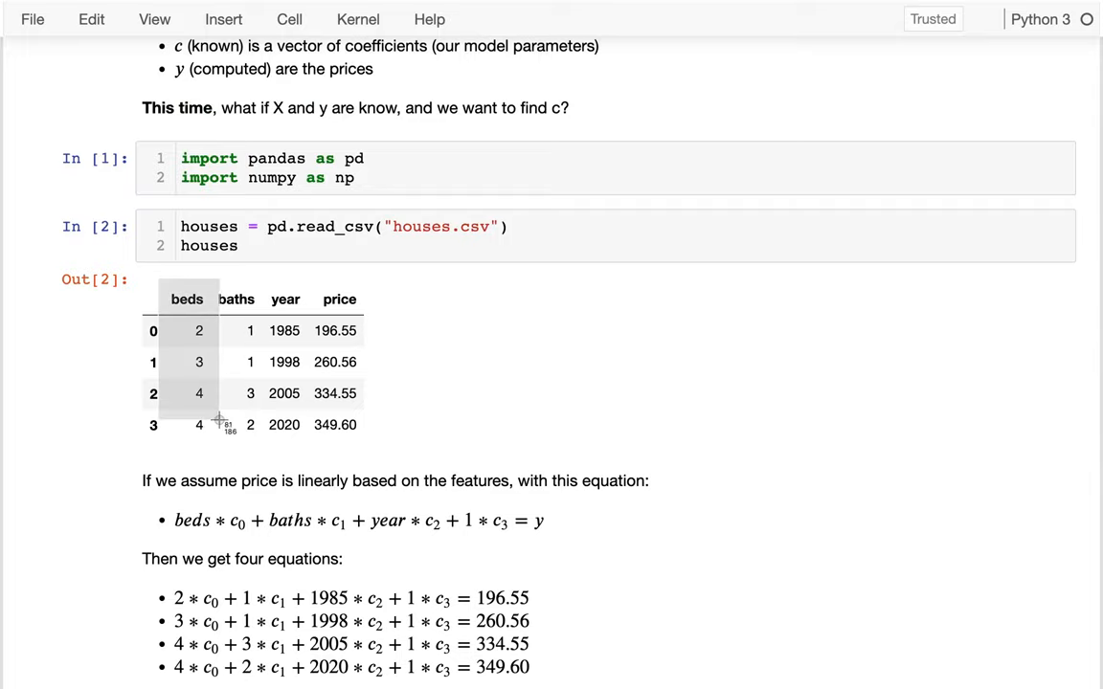
scroll("down", 3)
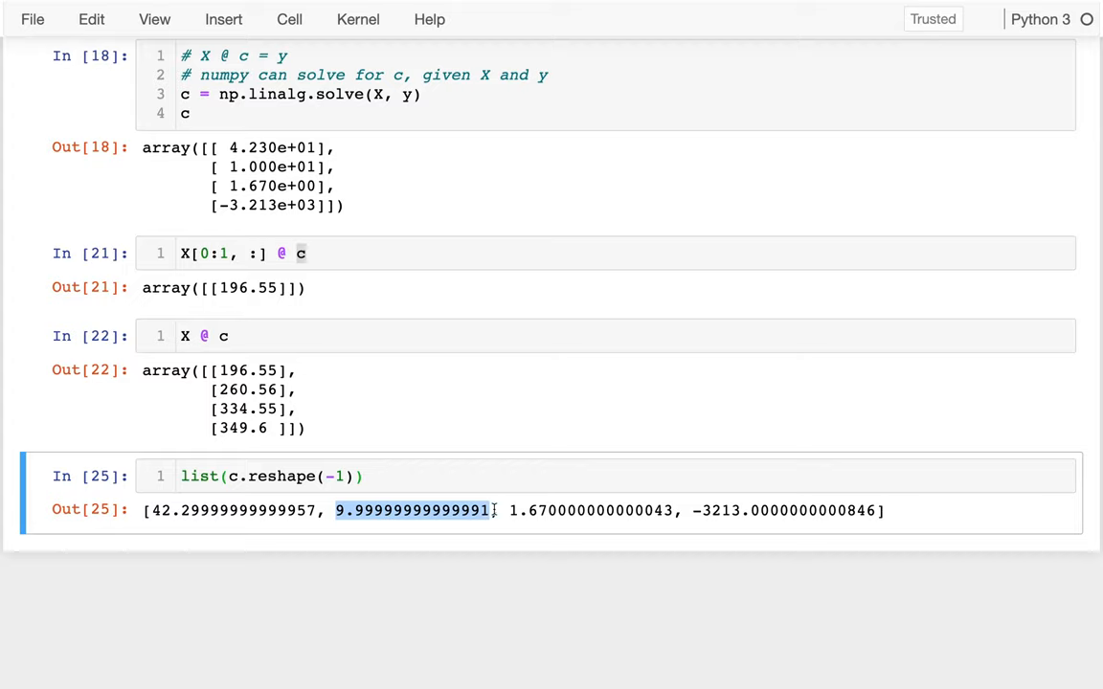
mouse_move(579, 274)
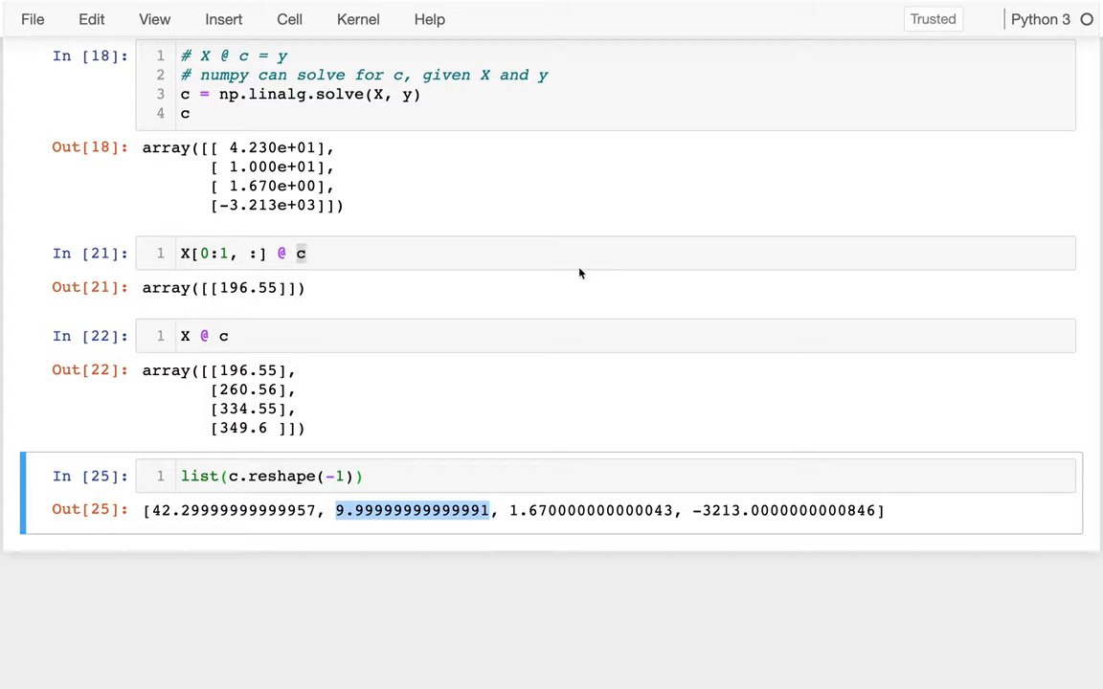